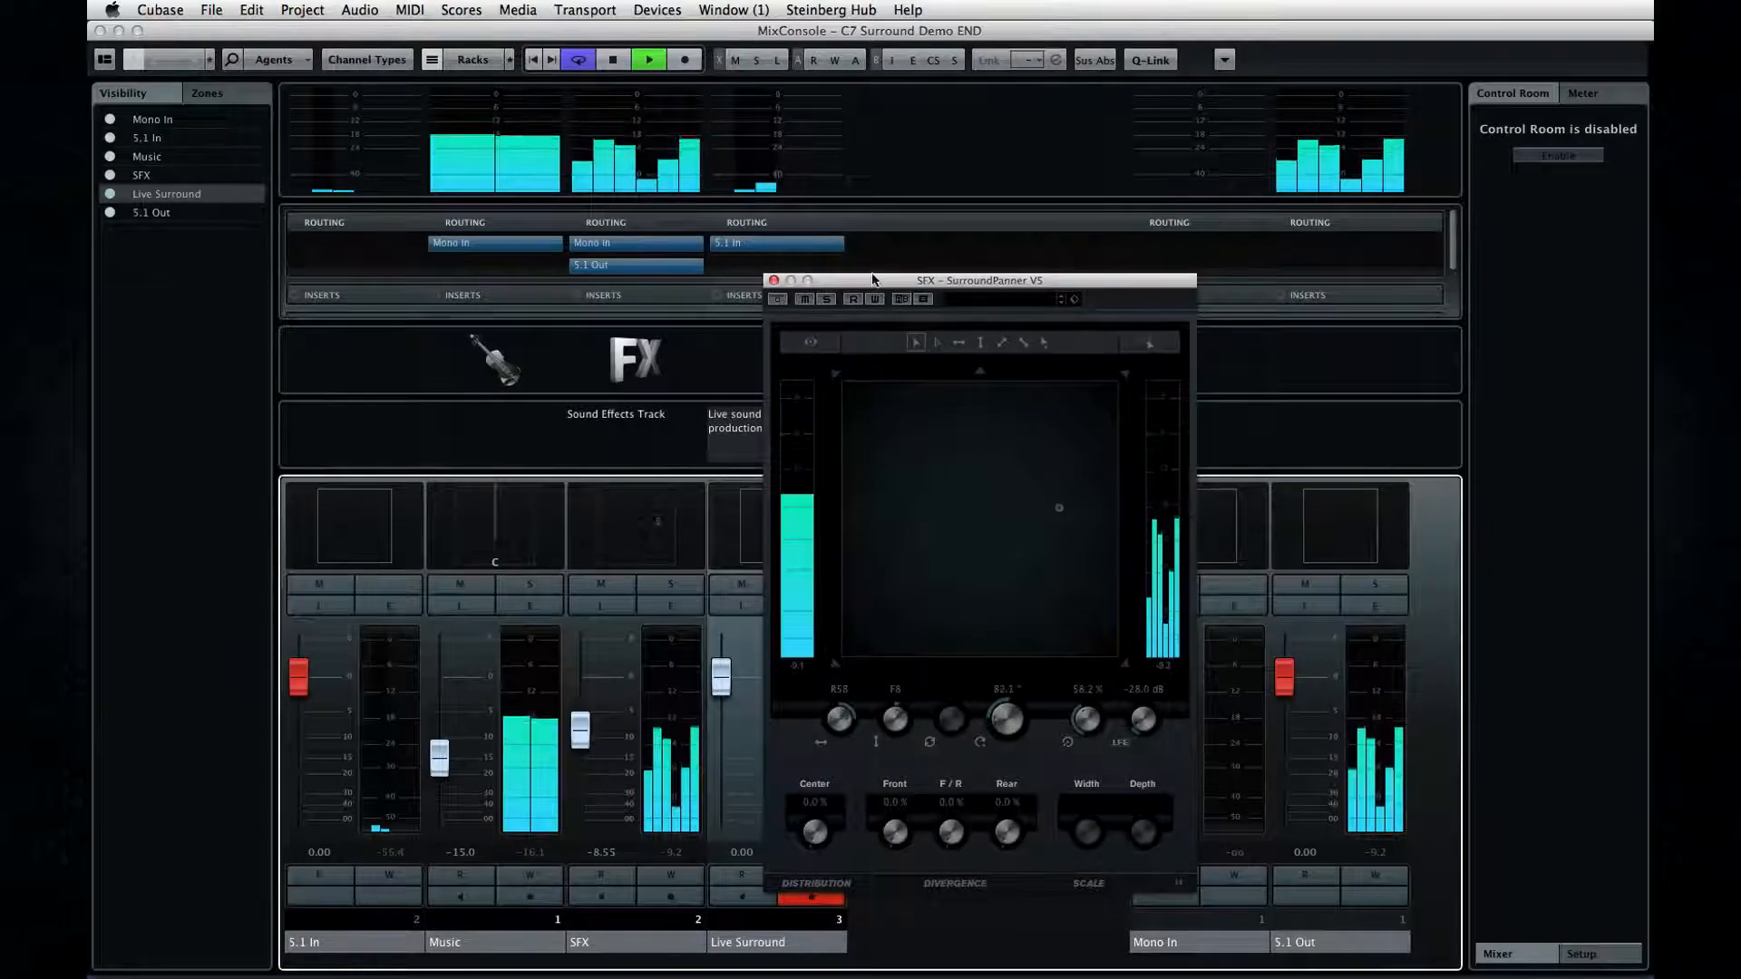
Close the Surround Demo END project and bring up the START project in the MixConsole
click(927, 12)
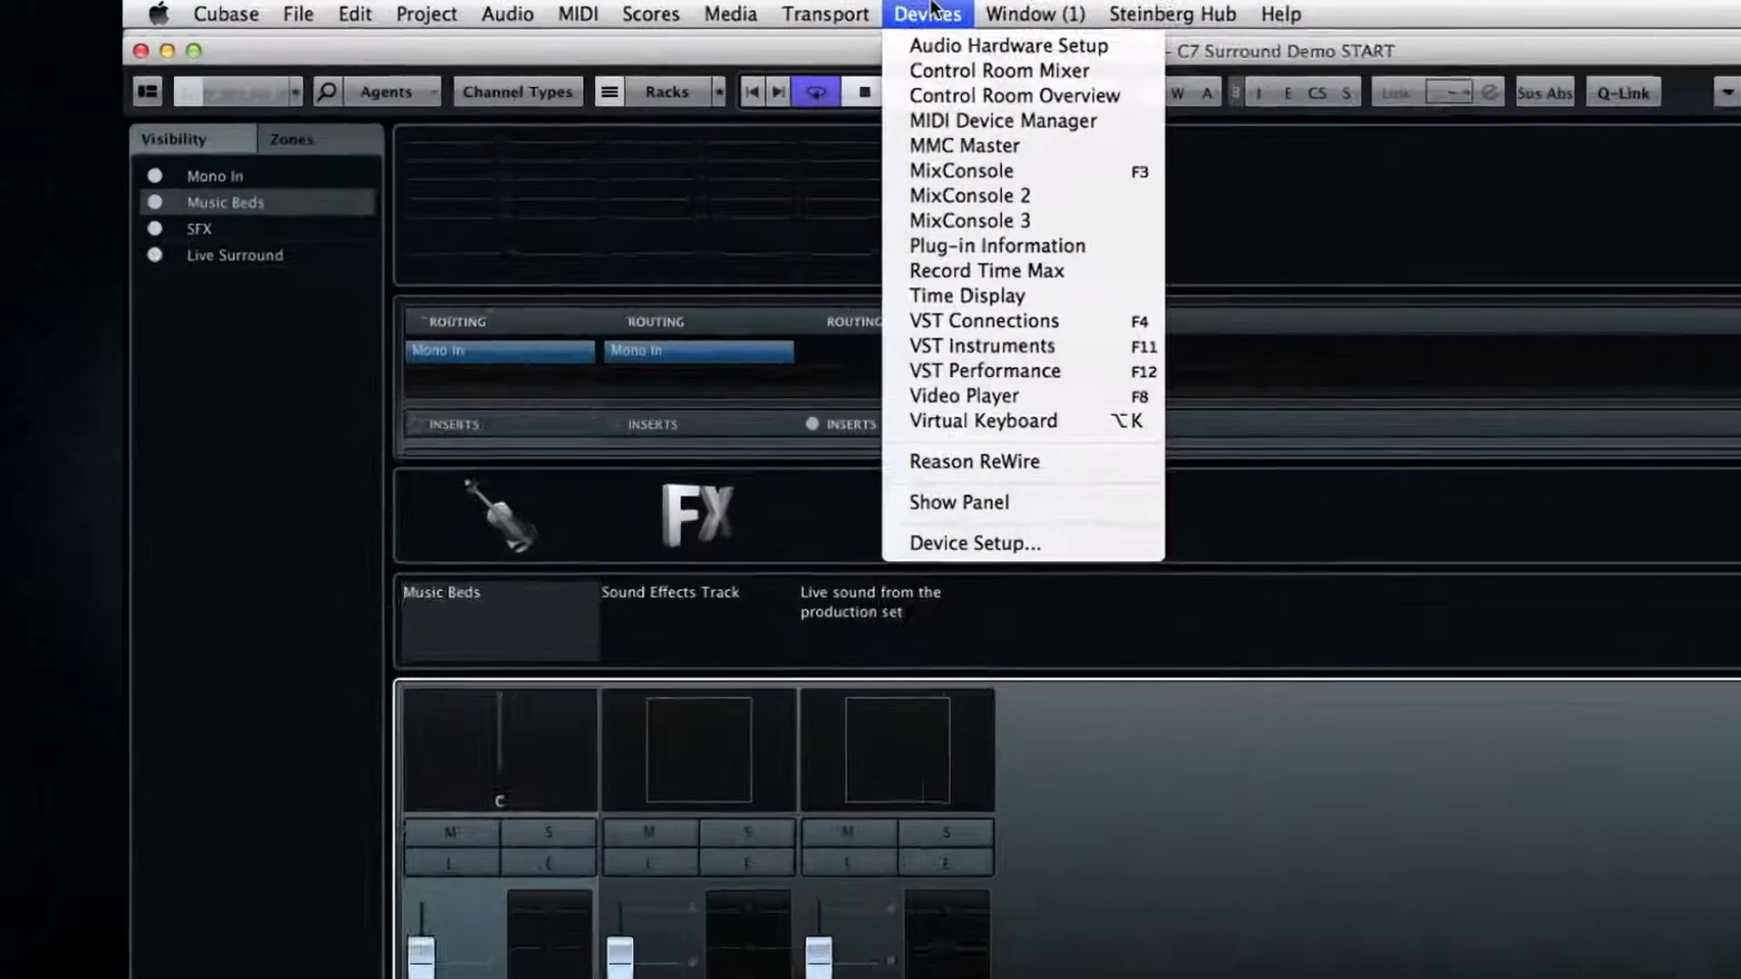
Create a new output bus with the 5.1 configuration in VST Connections Outputs
click(981, 321)
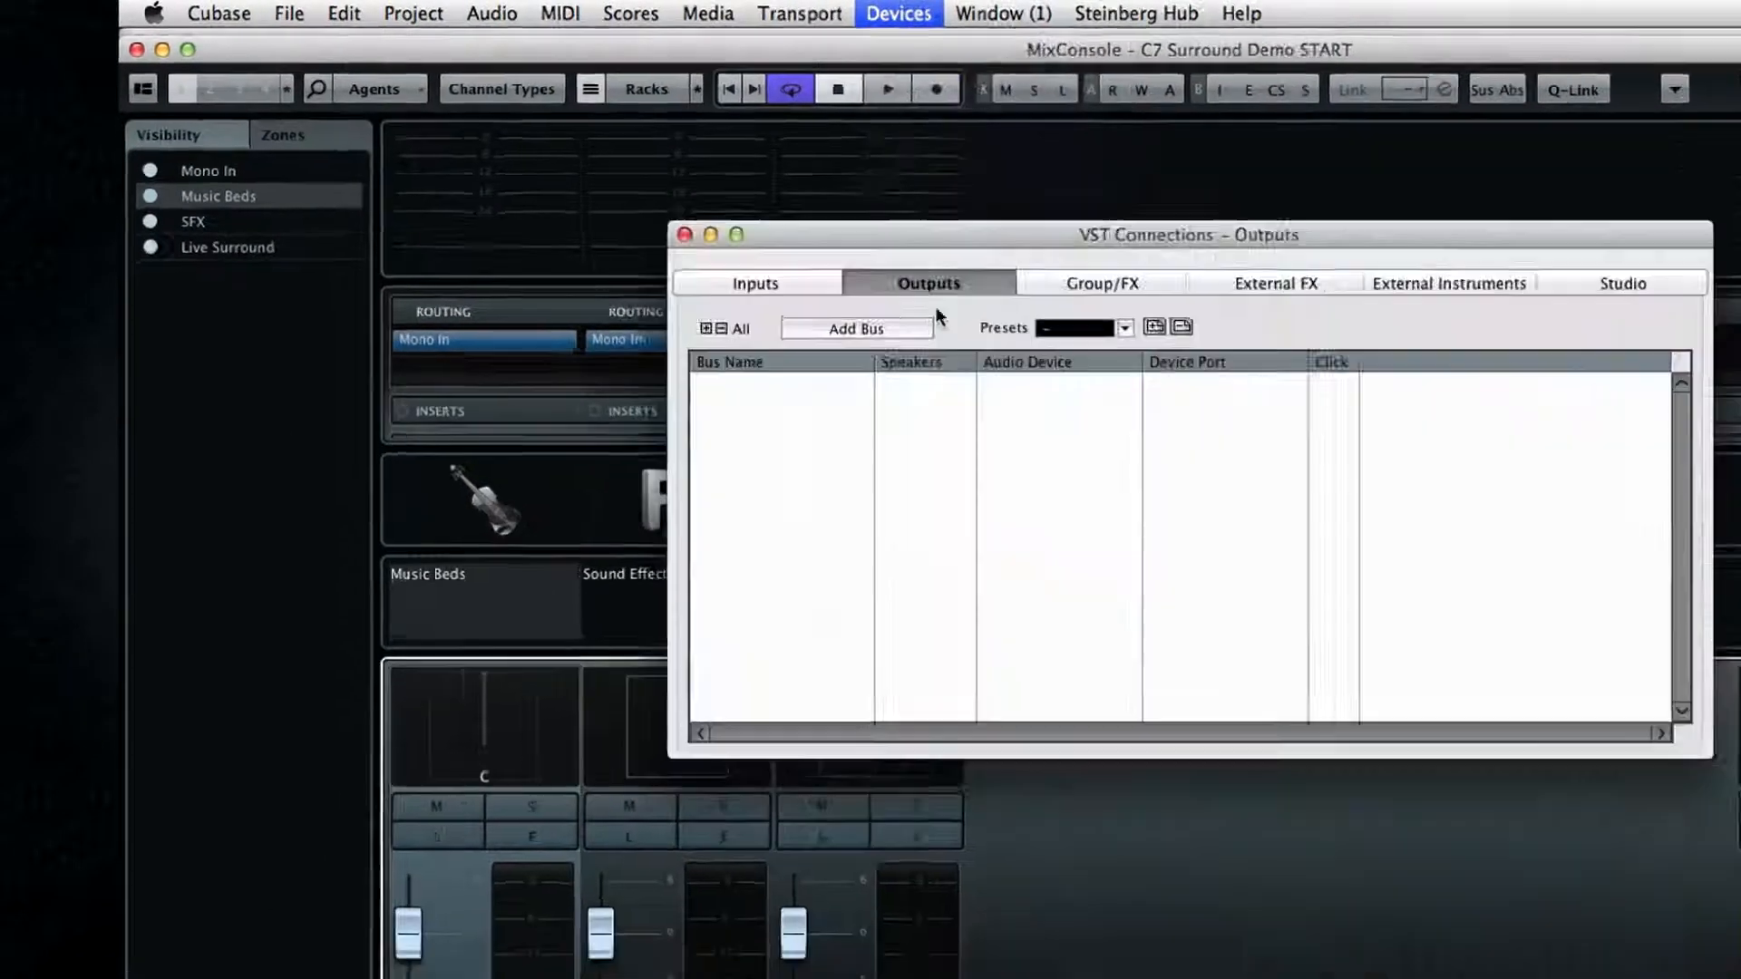
click(856, 329)
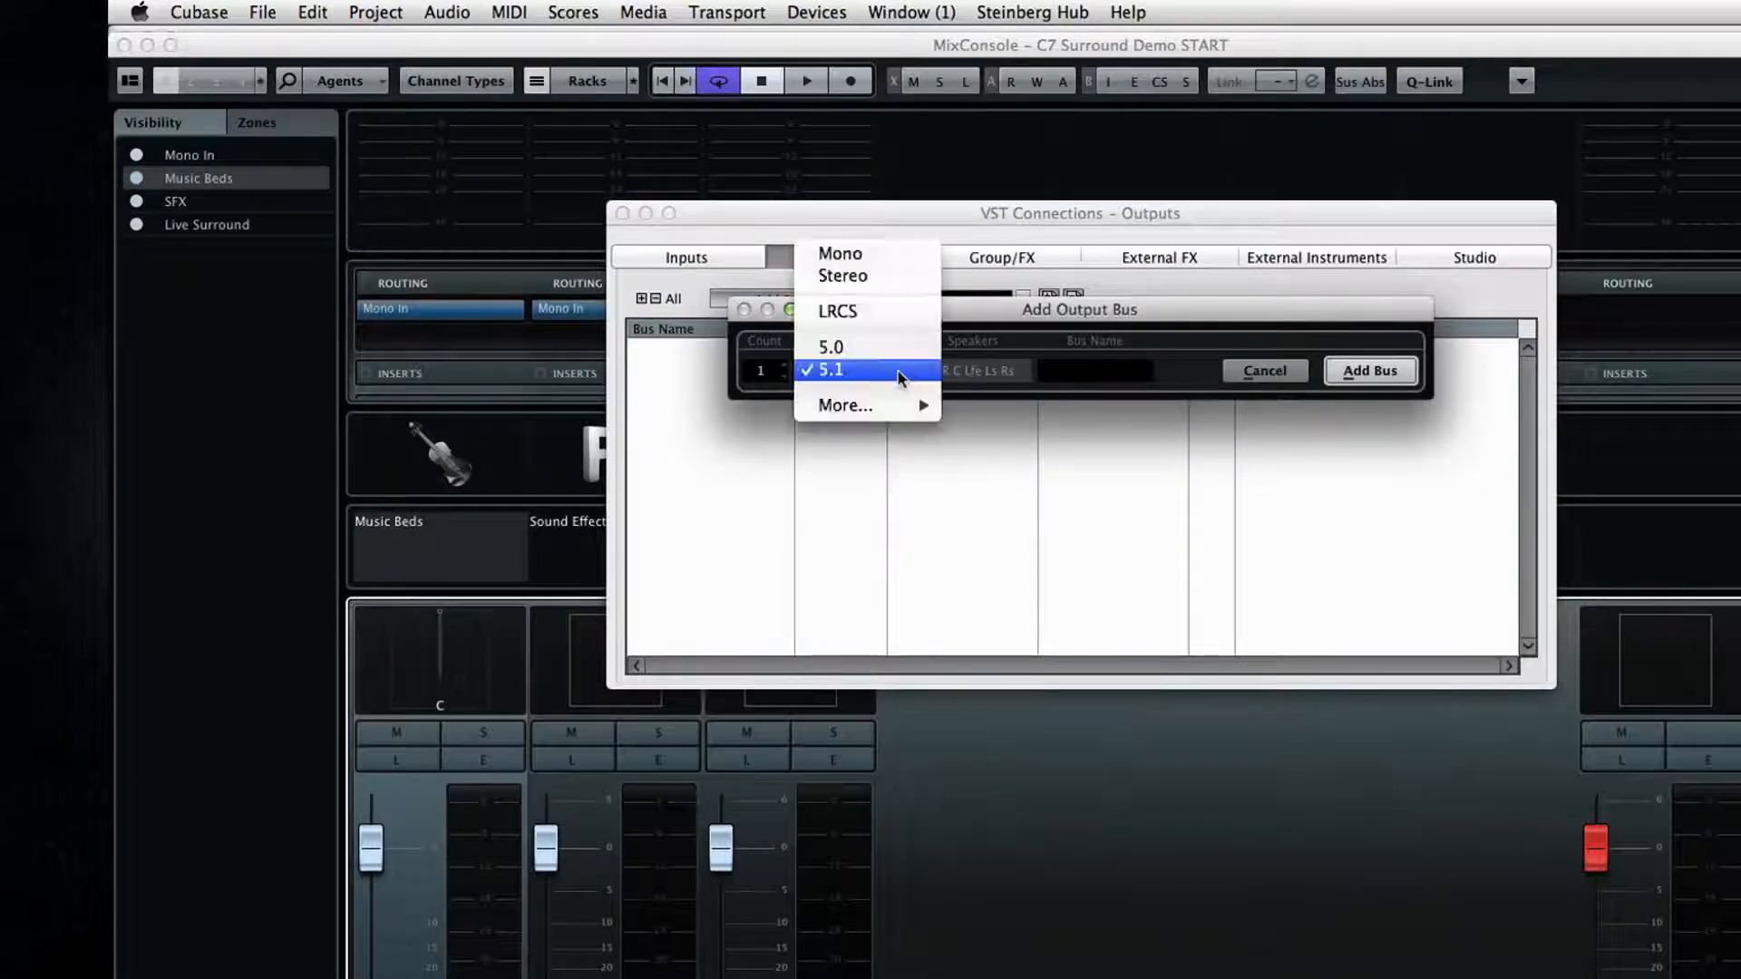
mouse_move(845, 404)
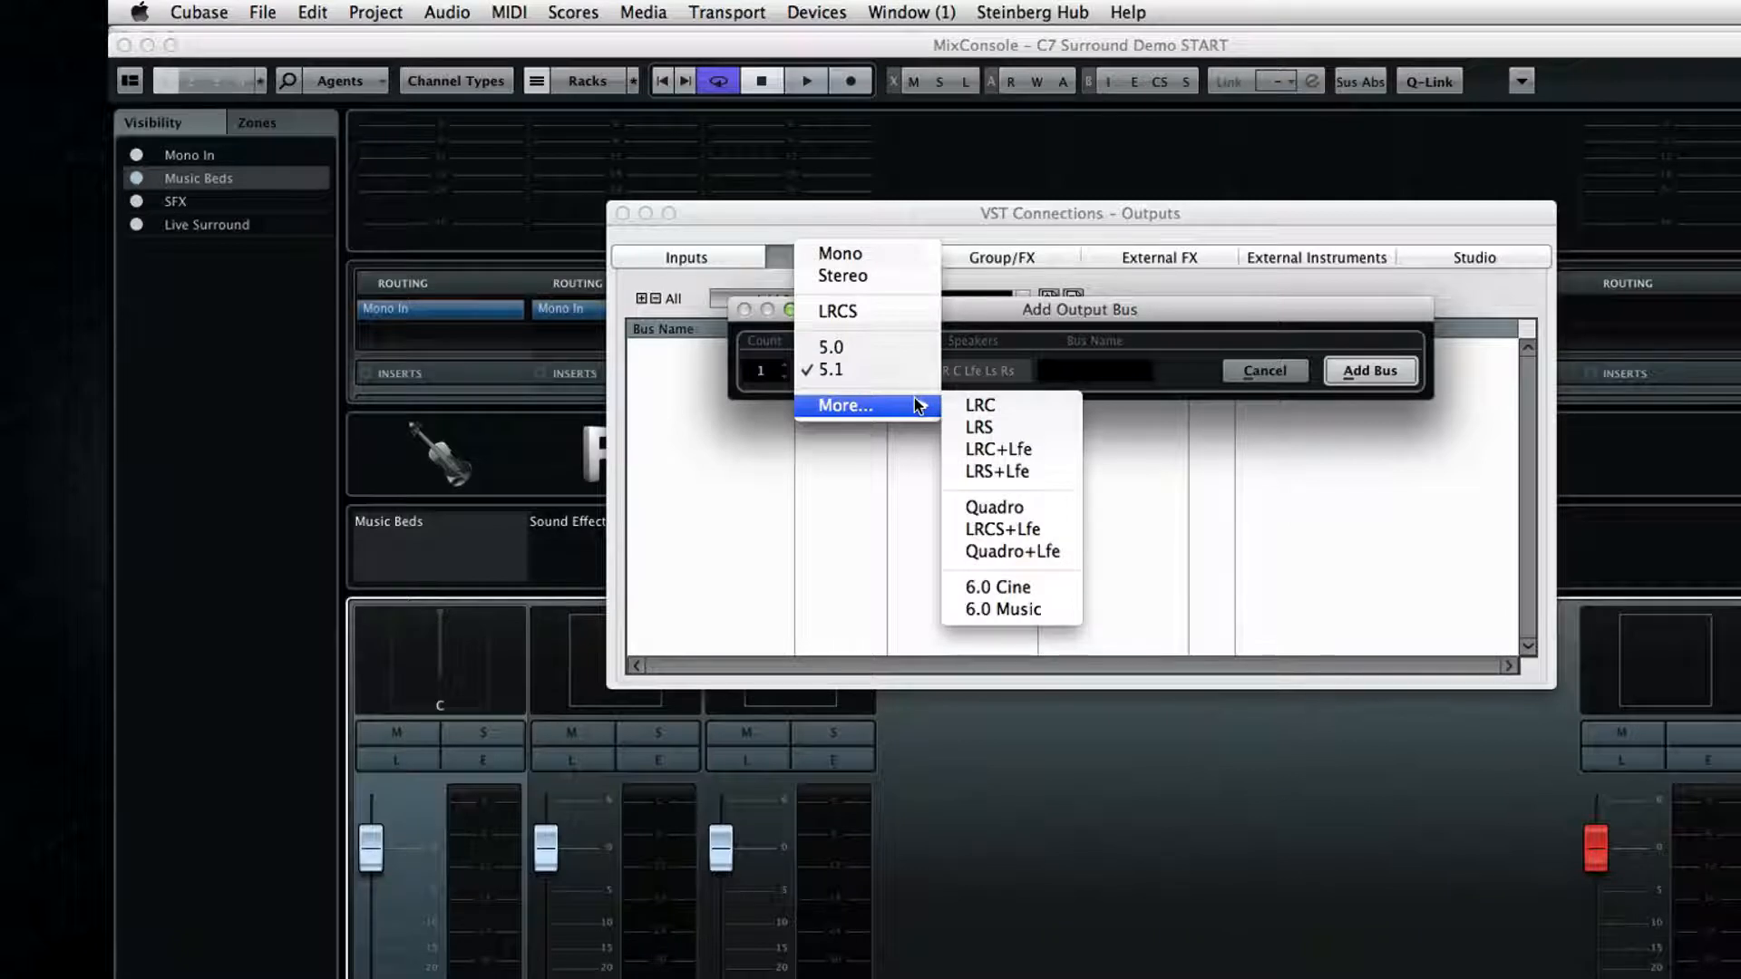
click(849, 370)
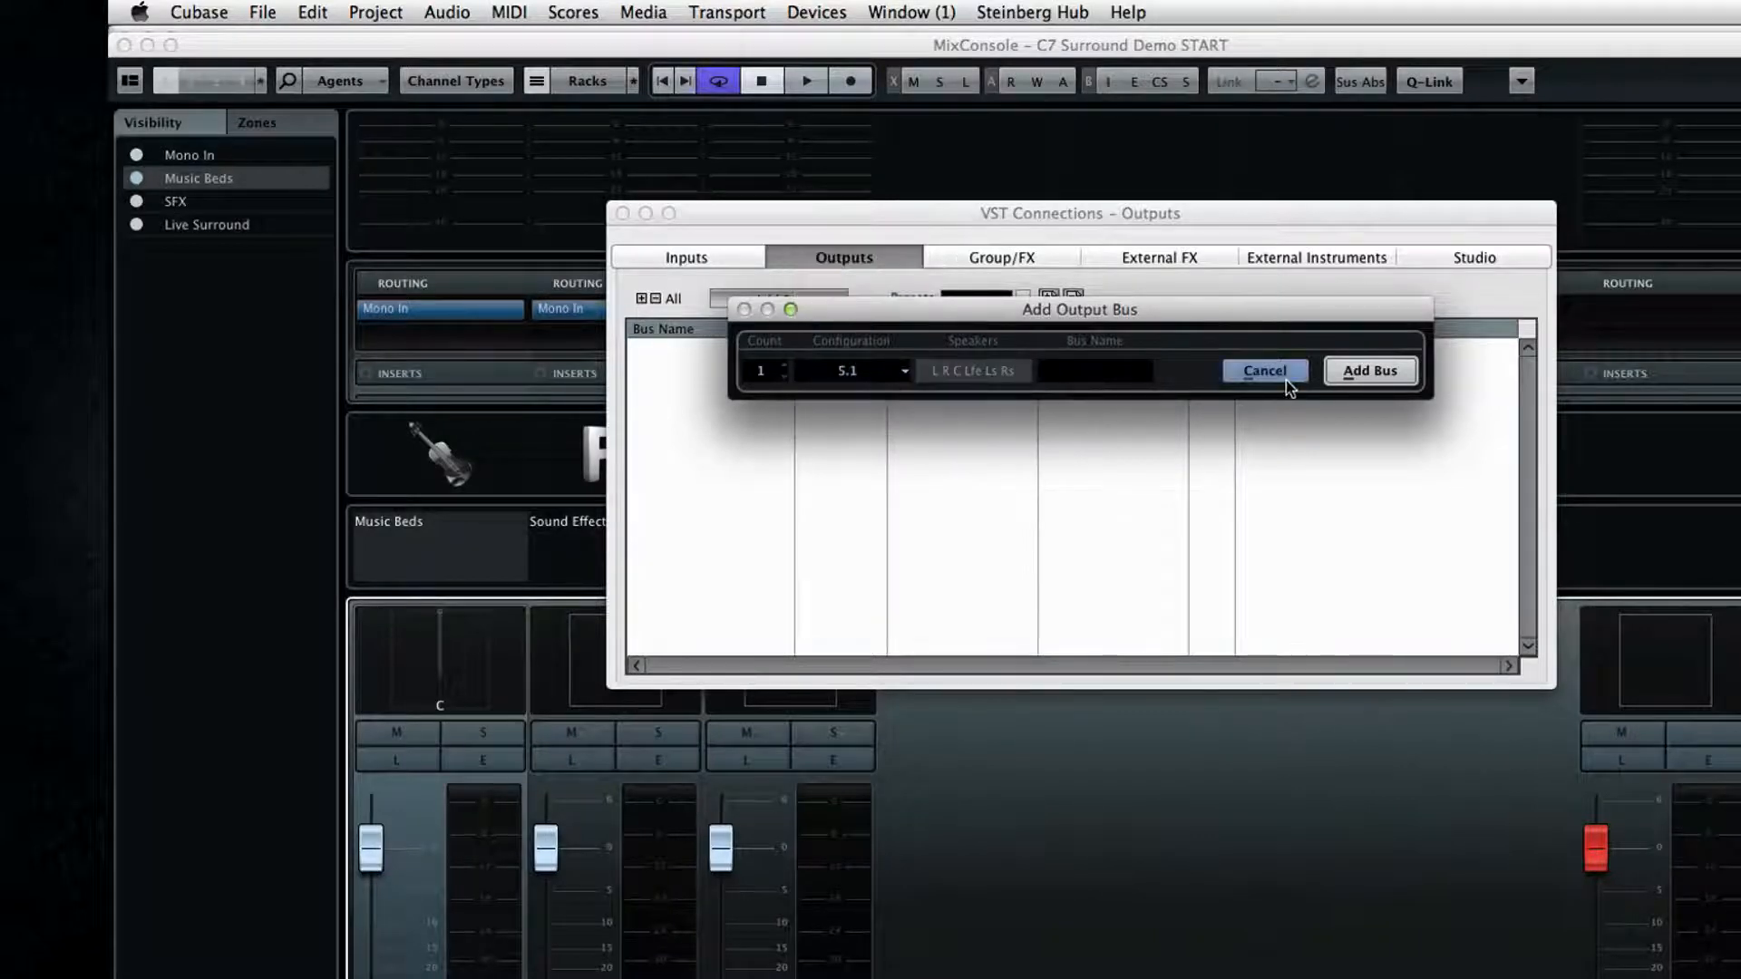
click(1367, 370)
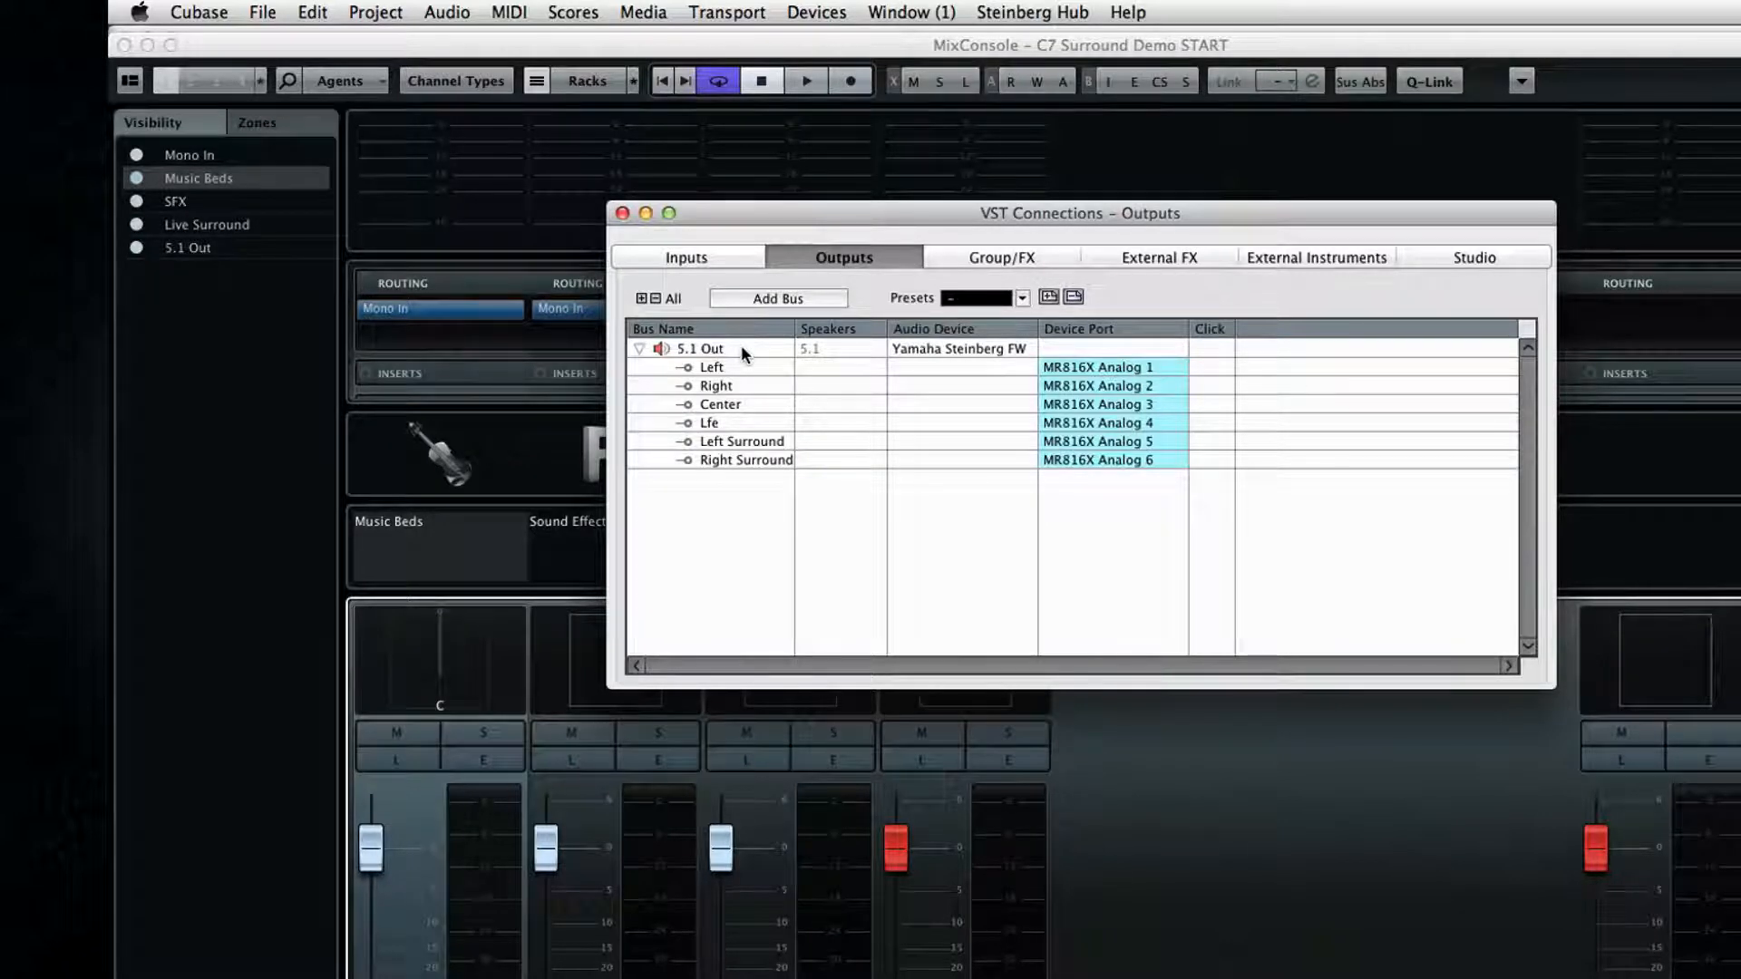
Add a Stereo child bus to 5.1 Out and expand it to show its Left/Right ports
right_click(700, 348)
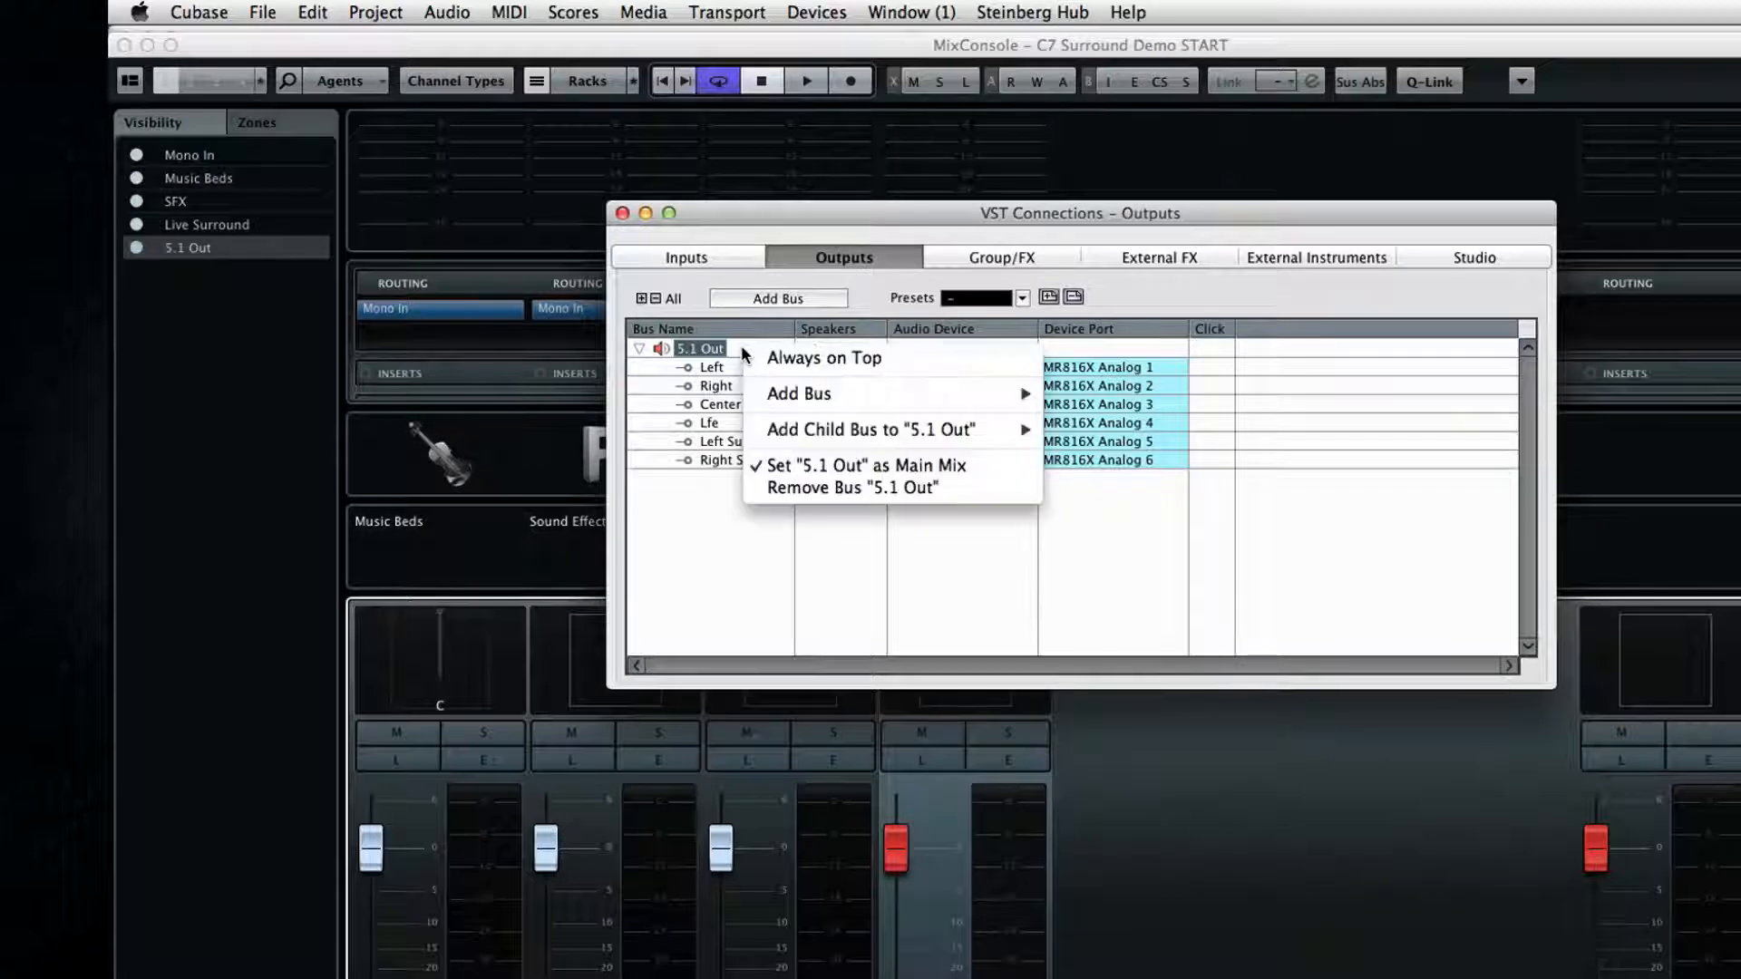
mouse_move(873, 430)
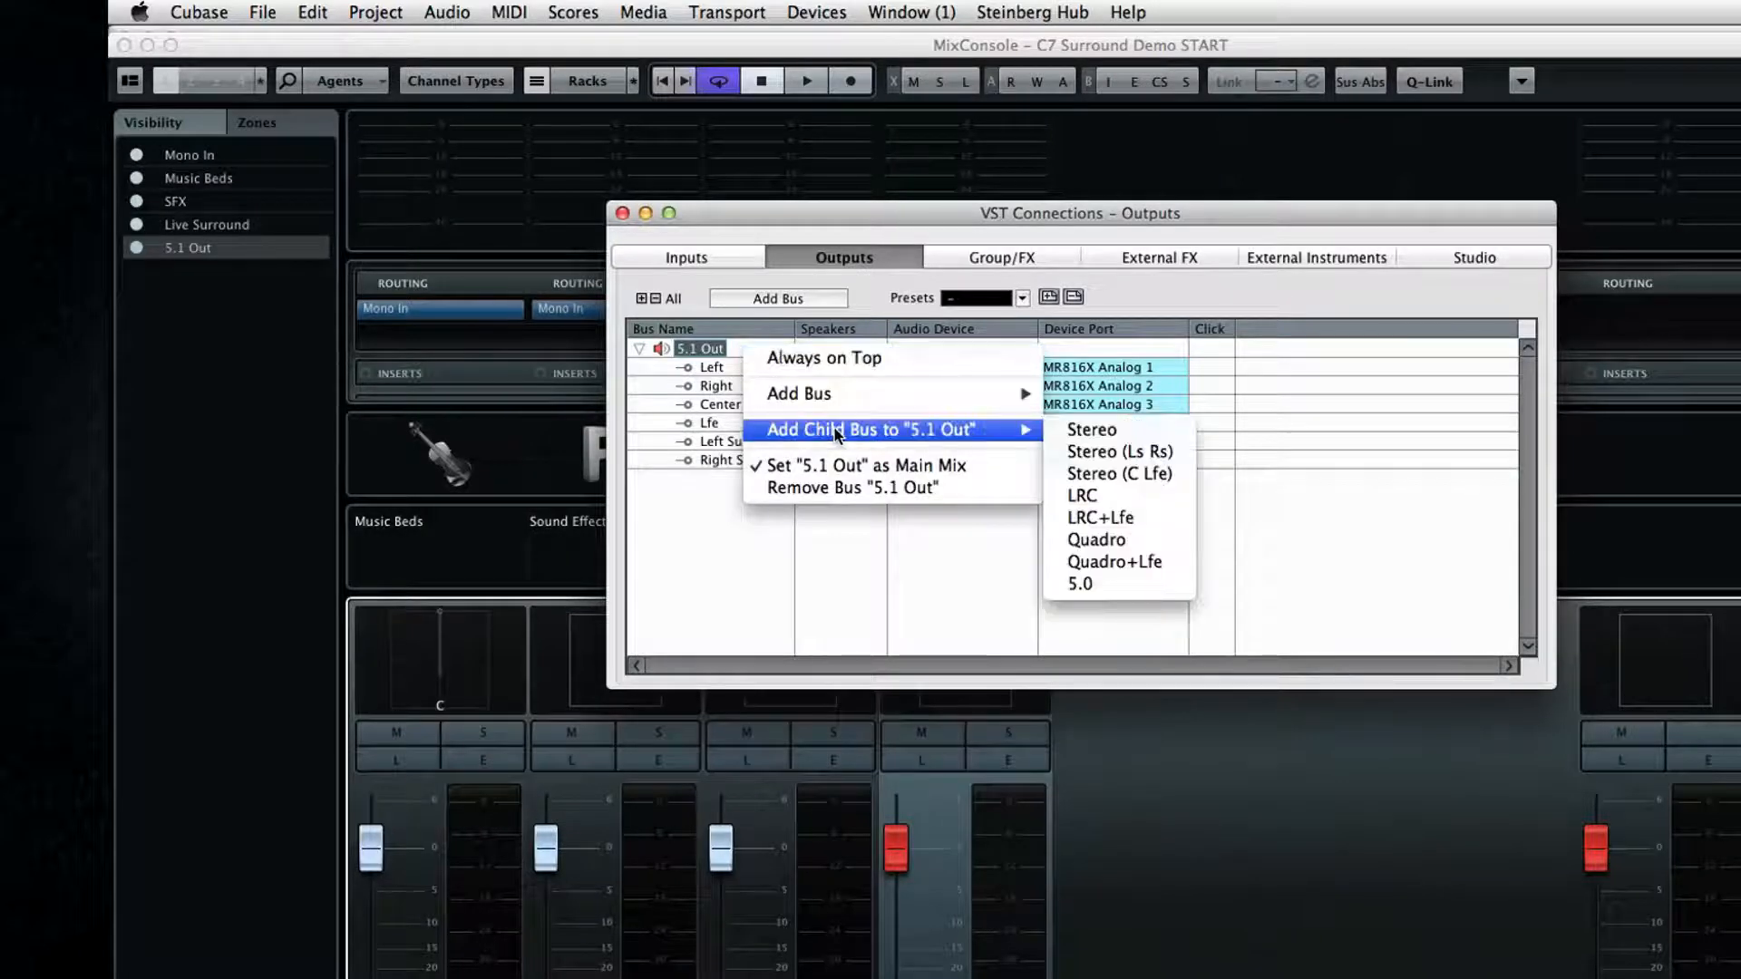
mouse_move(1110, 431)
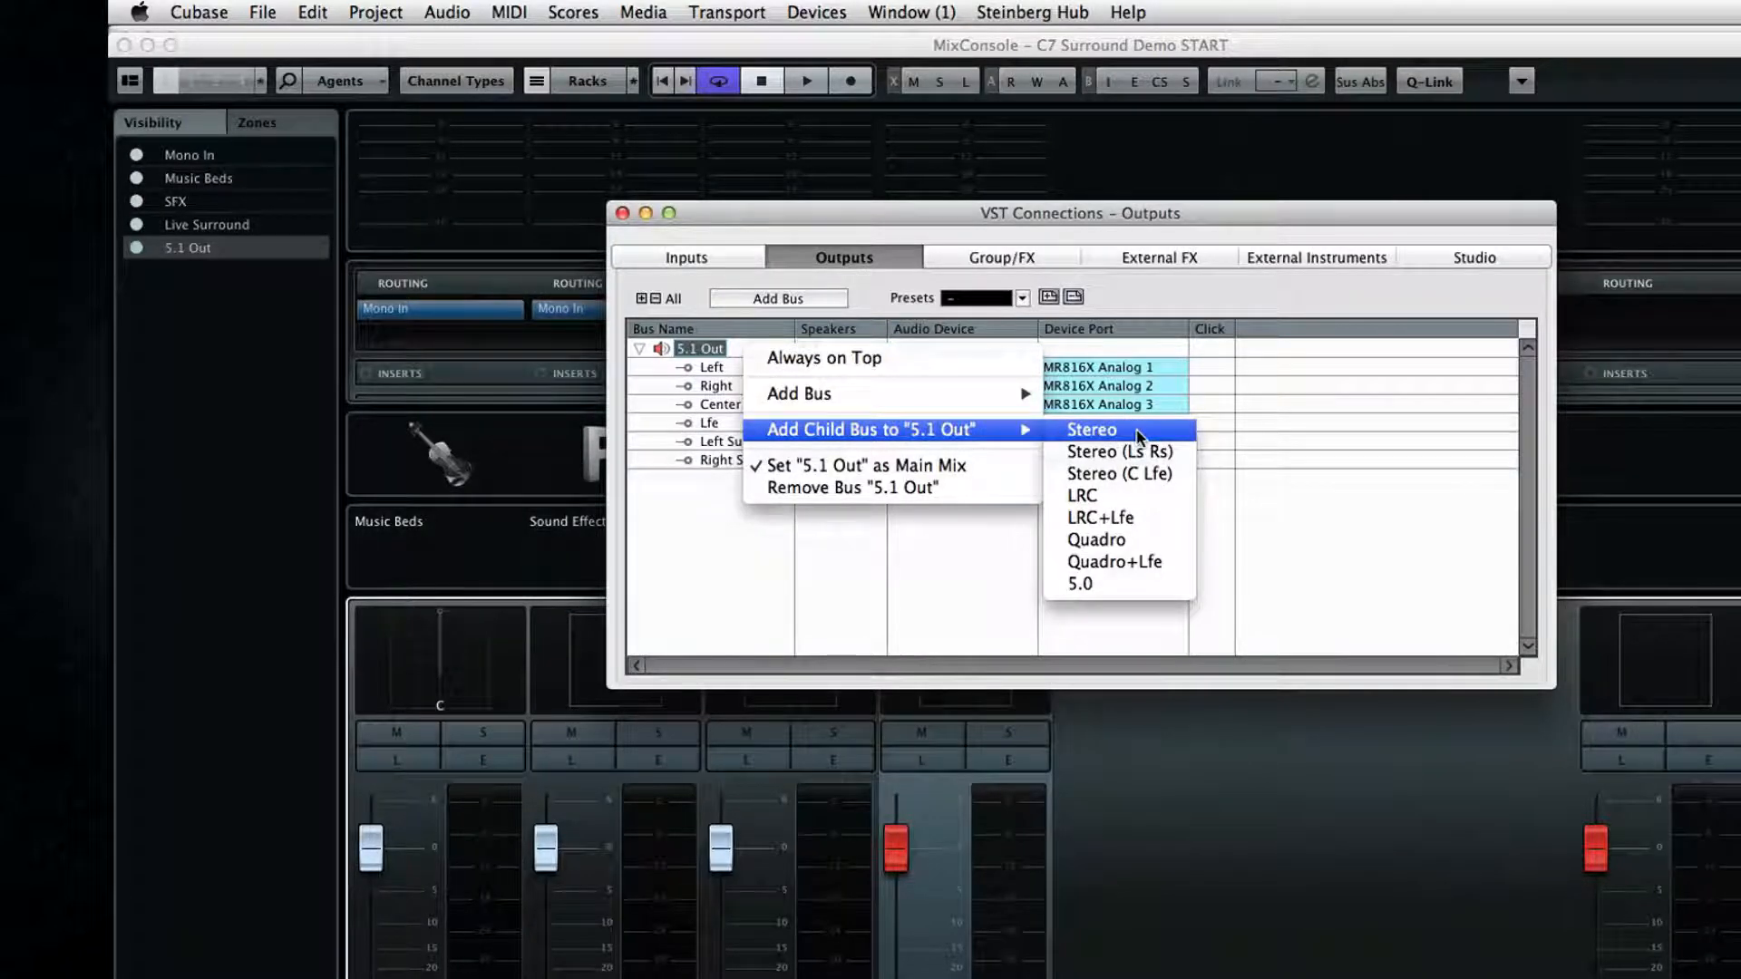
click(1091, 430)
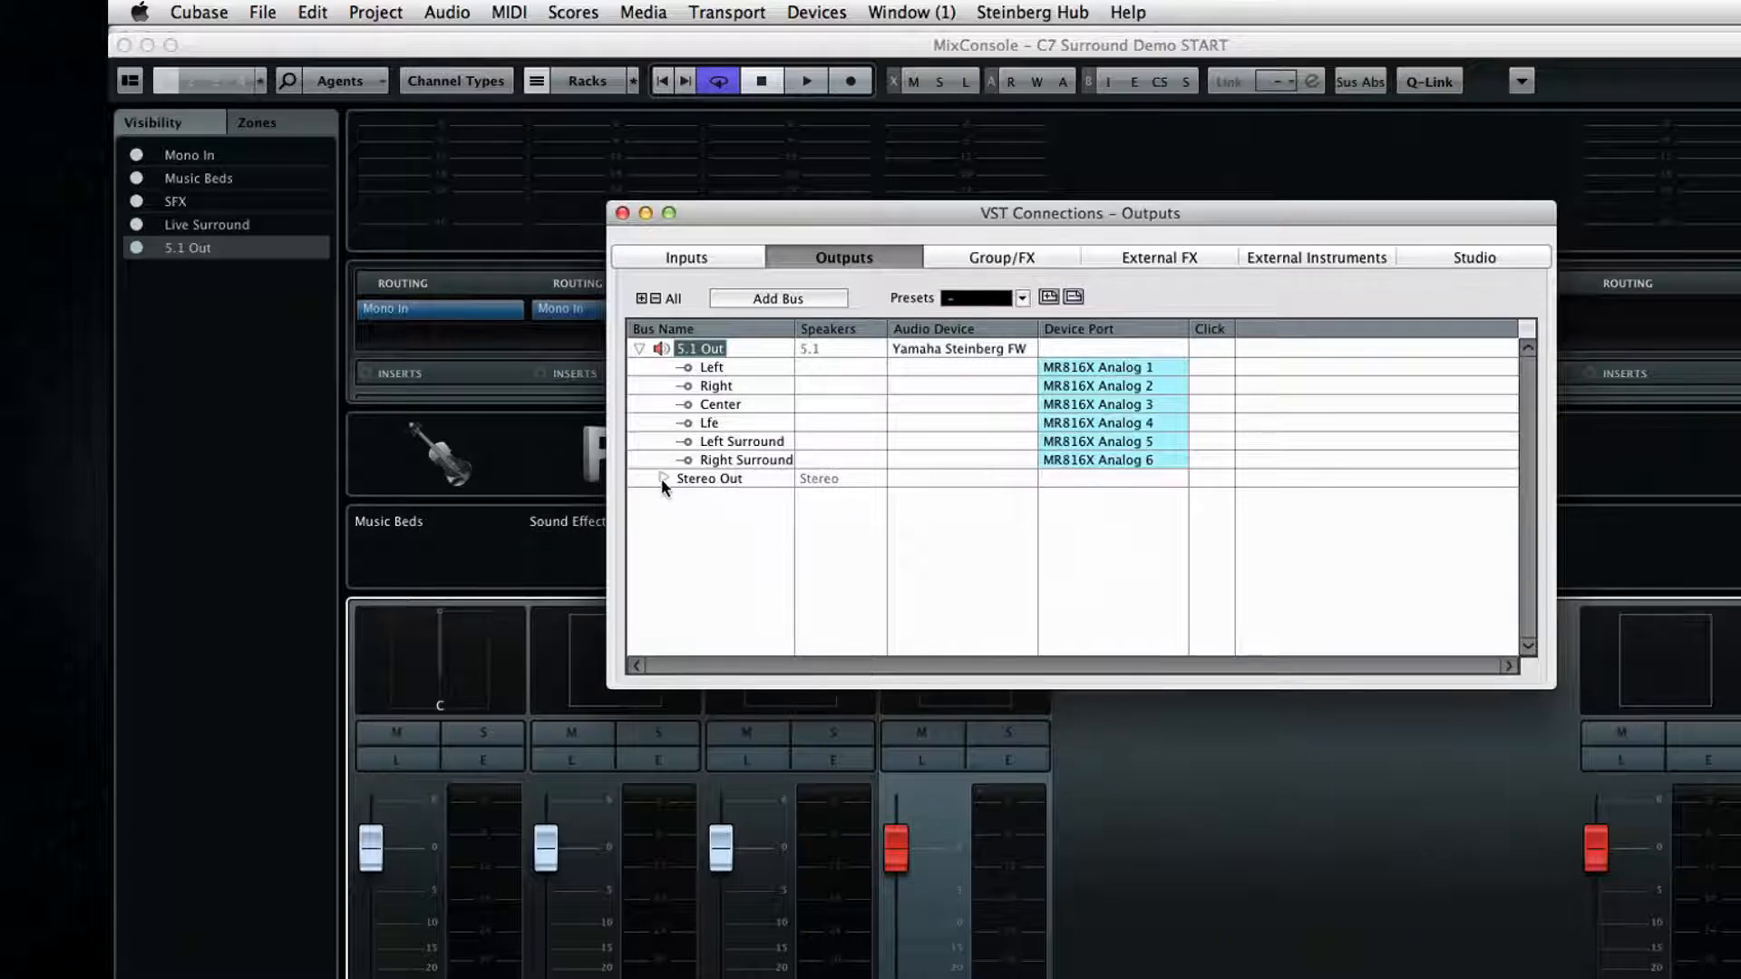
click(664, 479)
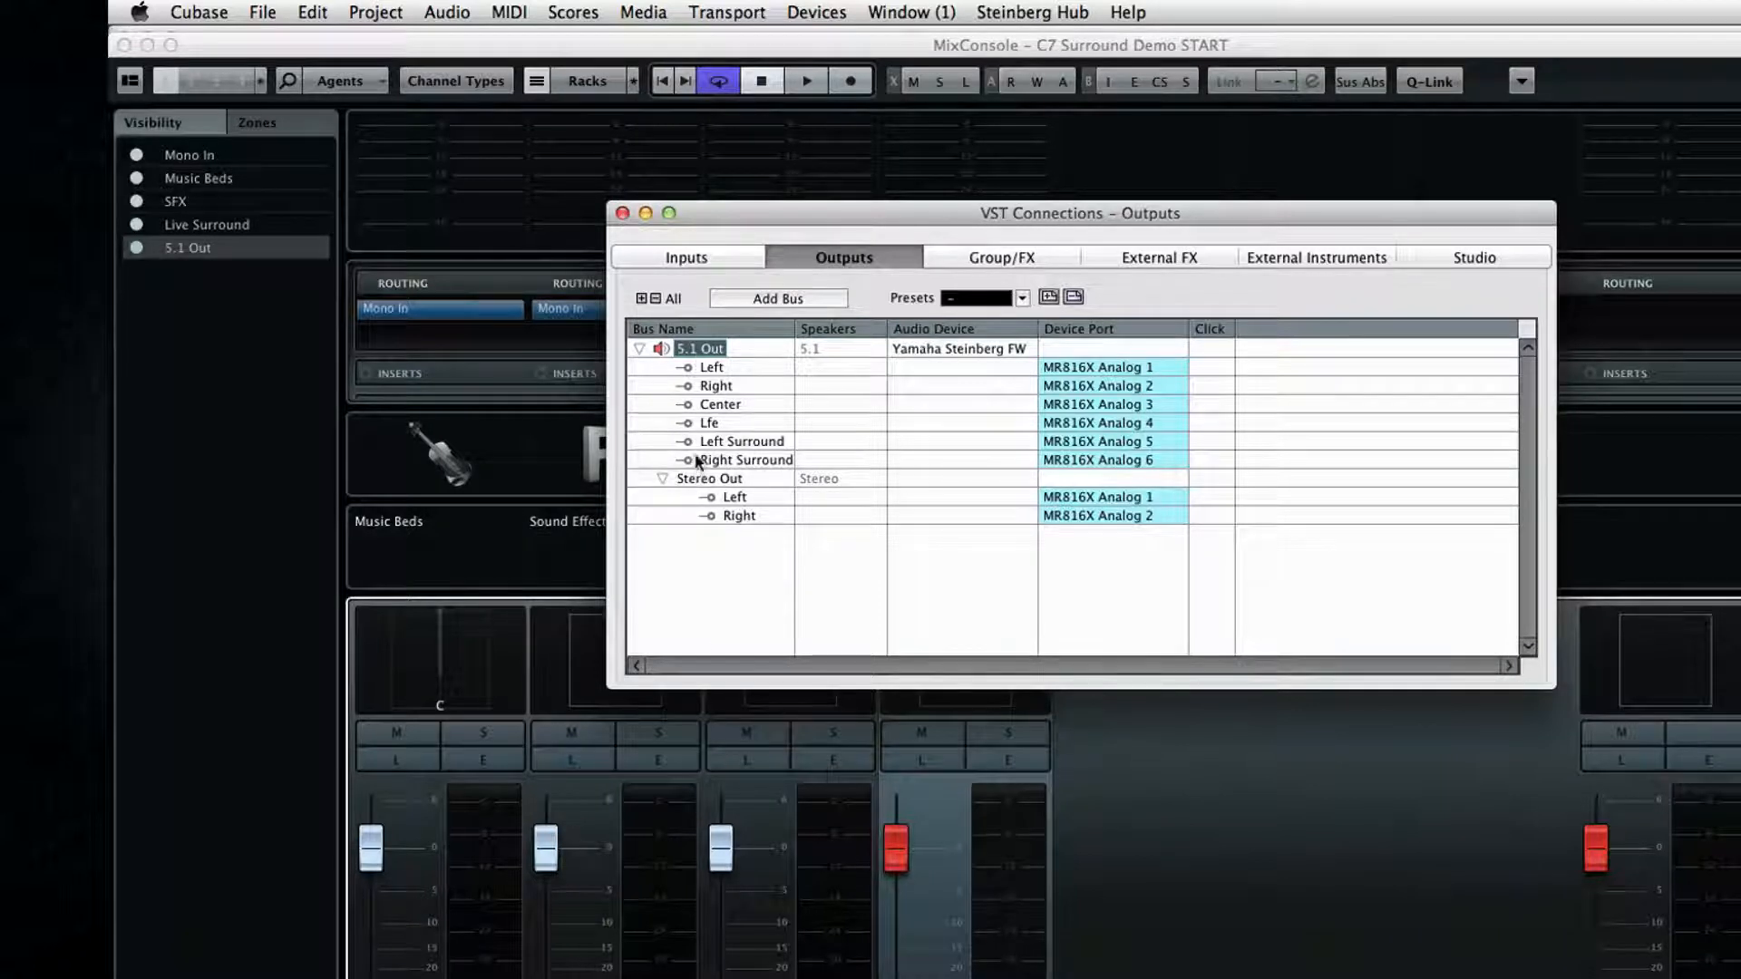
click(709, 477)
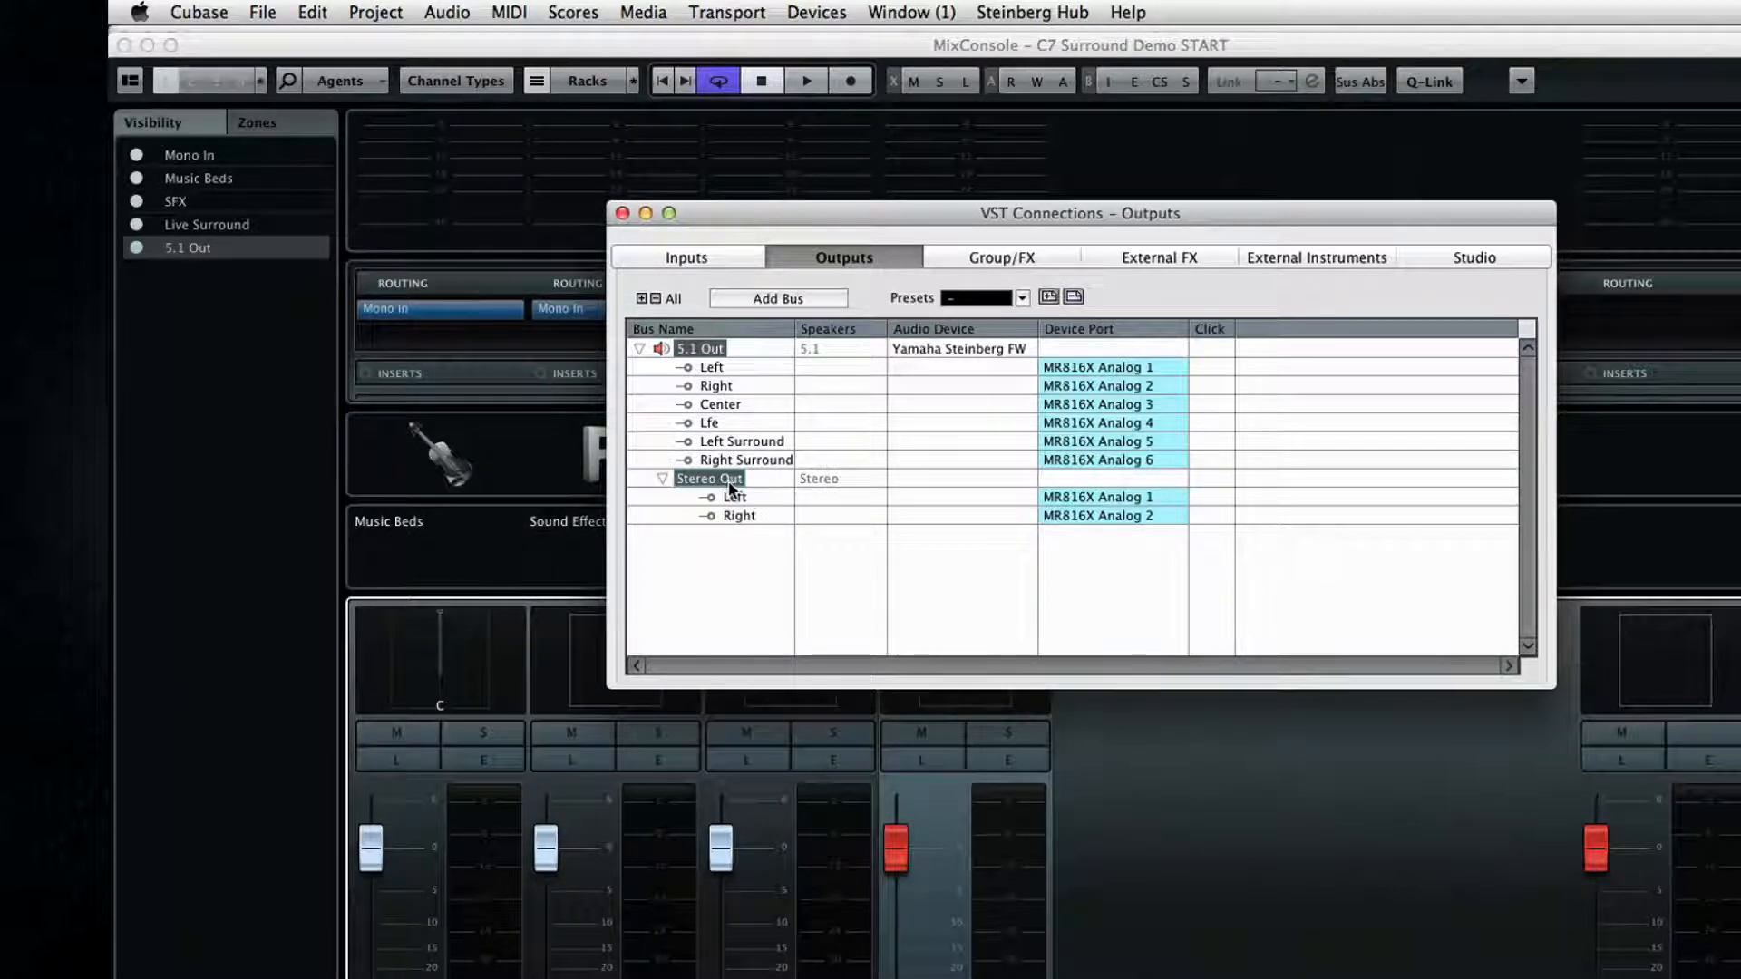
double_click(702, 348)
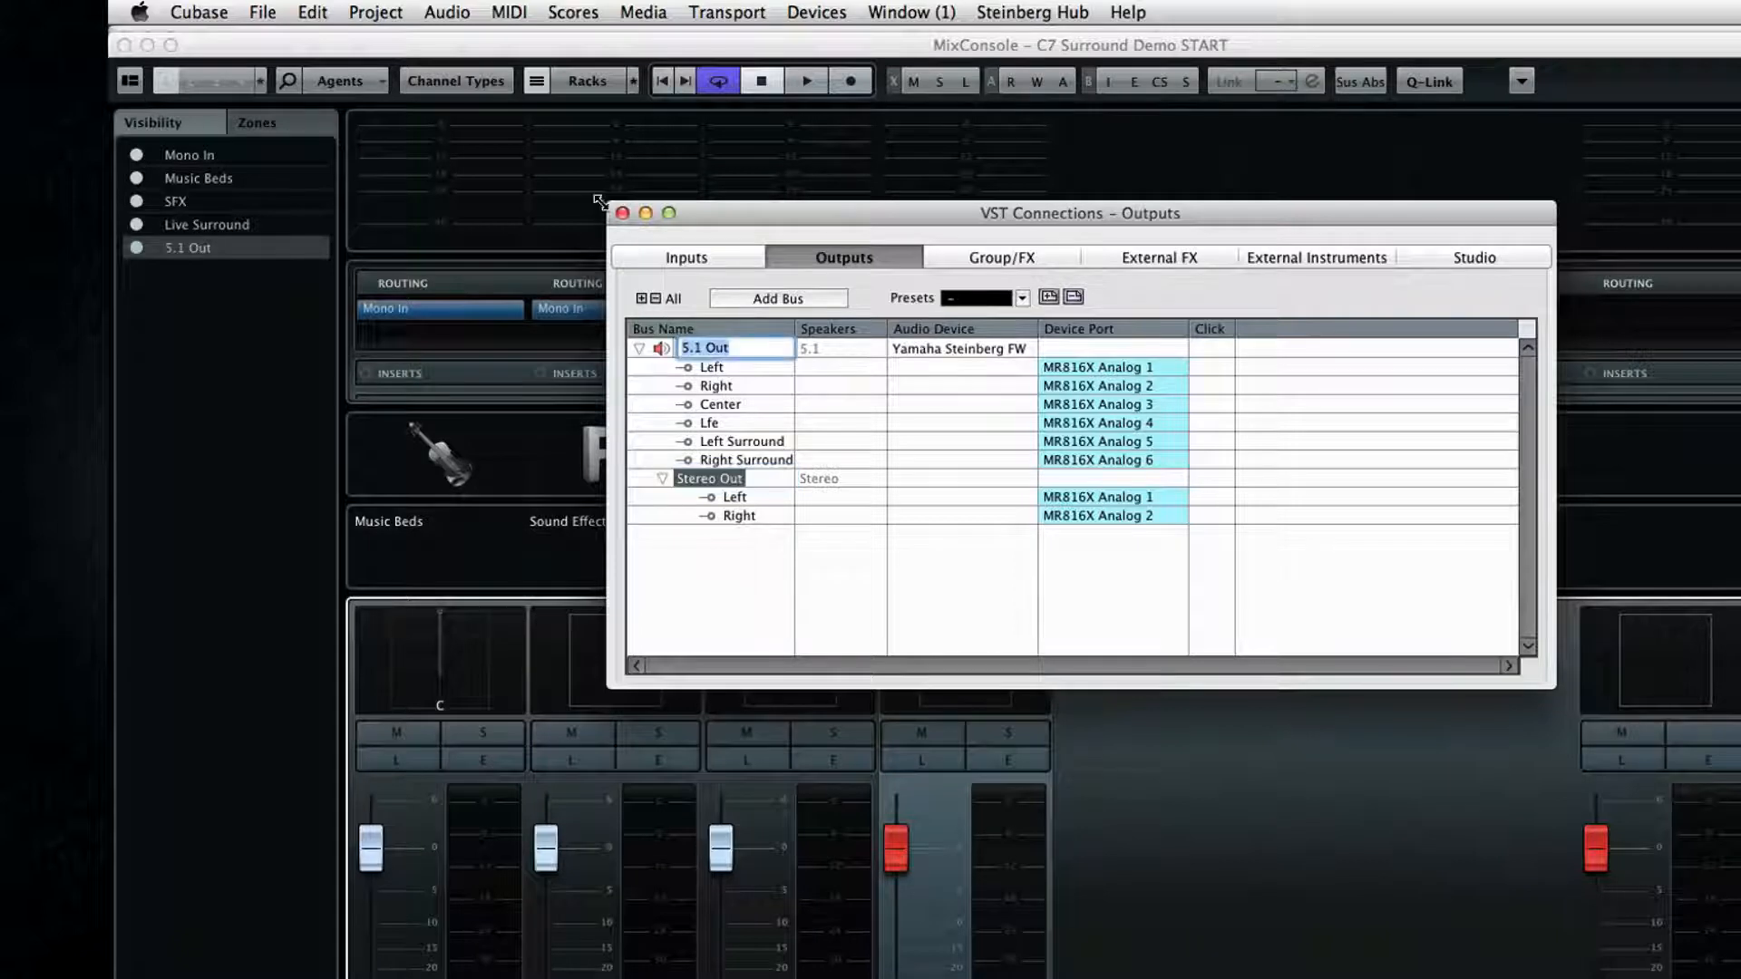
Route the Music Beds channel output to Stereo Out under 5.1 Out, then reach the SFX routing list
click(622, 212)
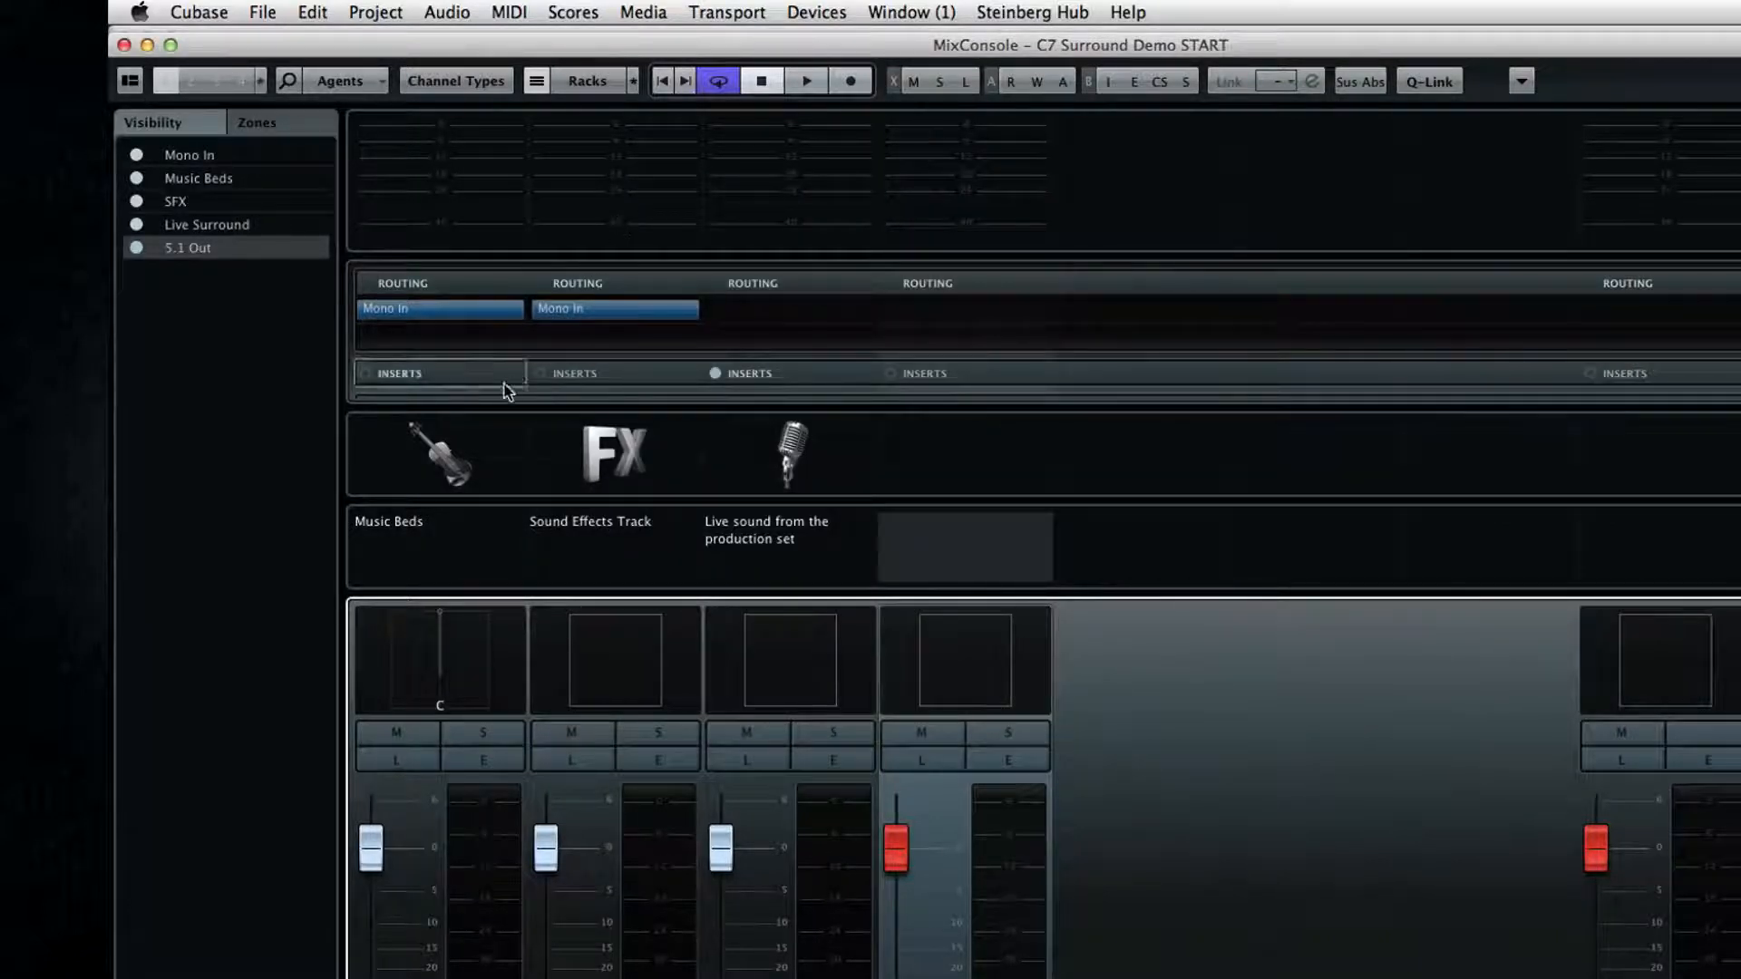
click(439, 308)
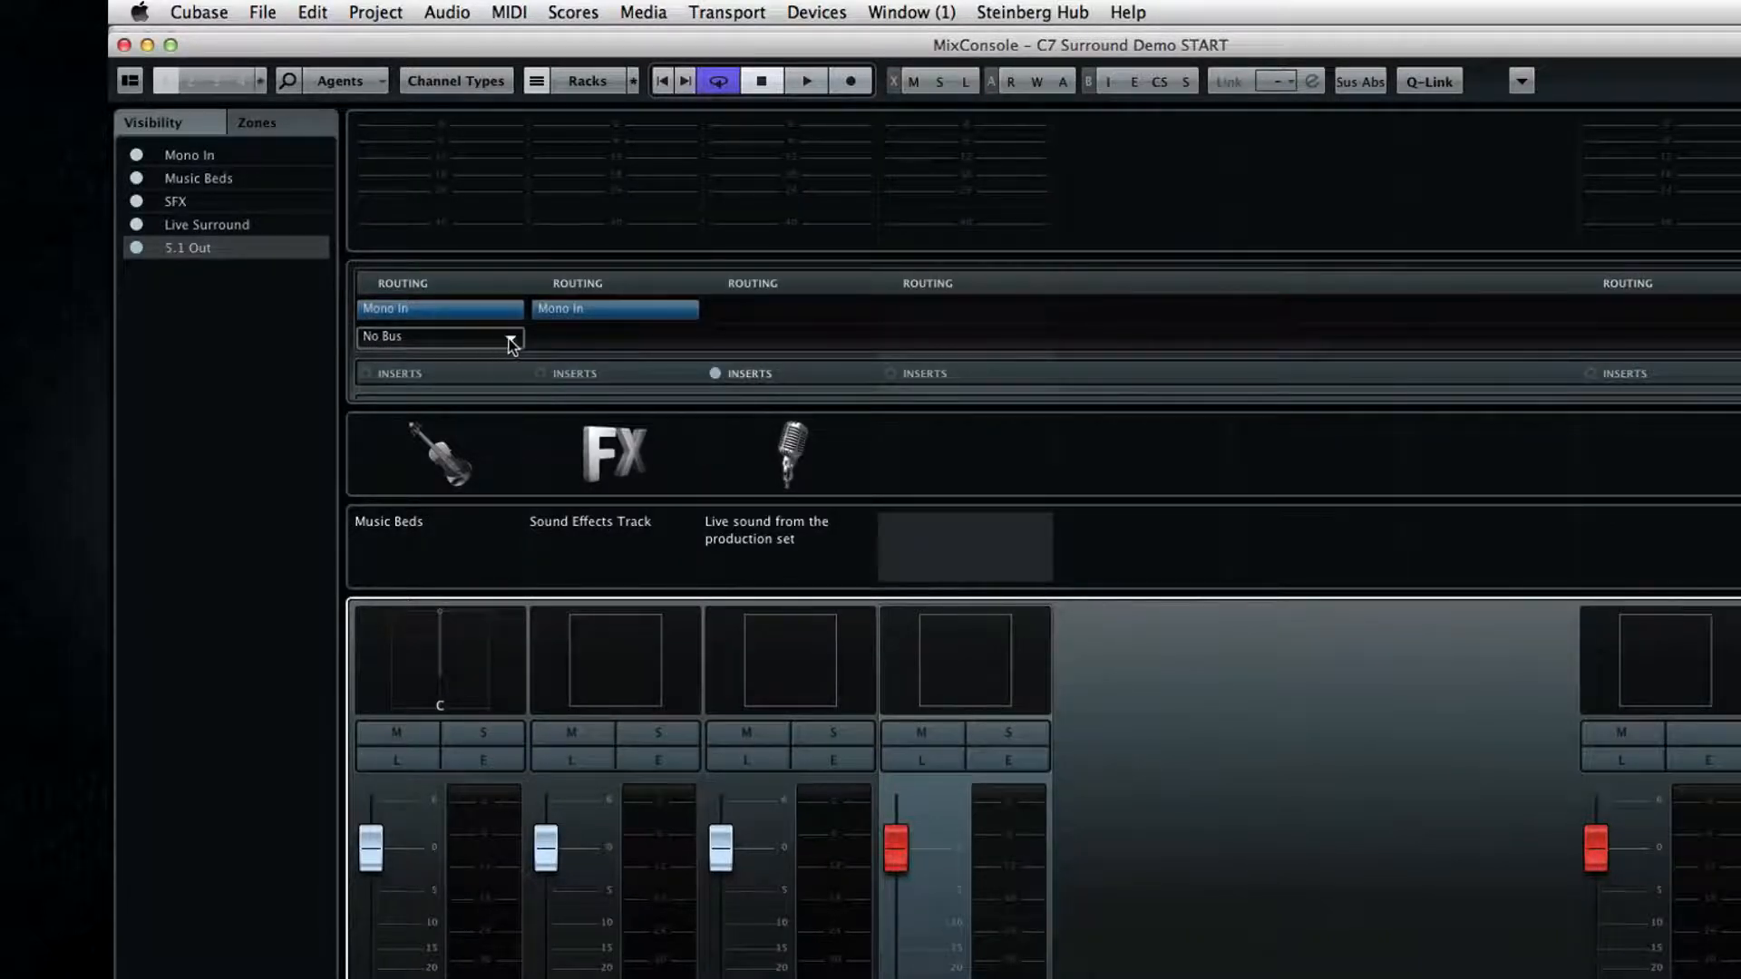
click(439, 337)
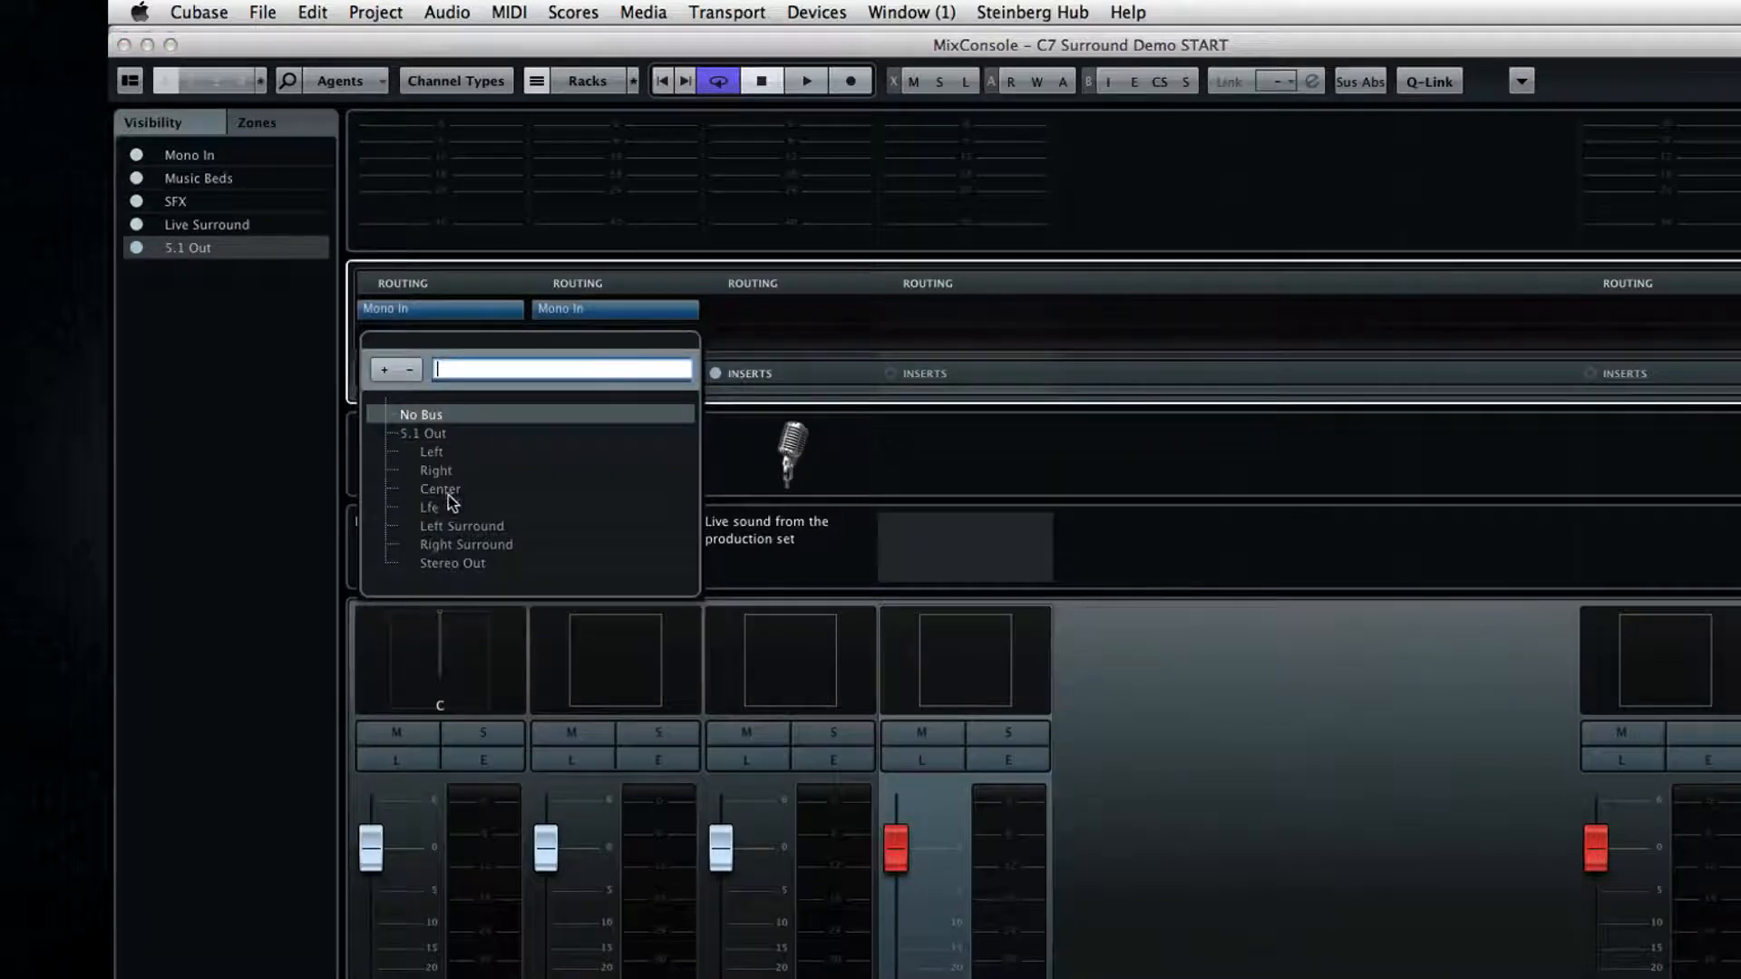
click(451, 562)
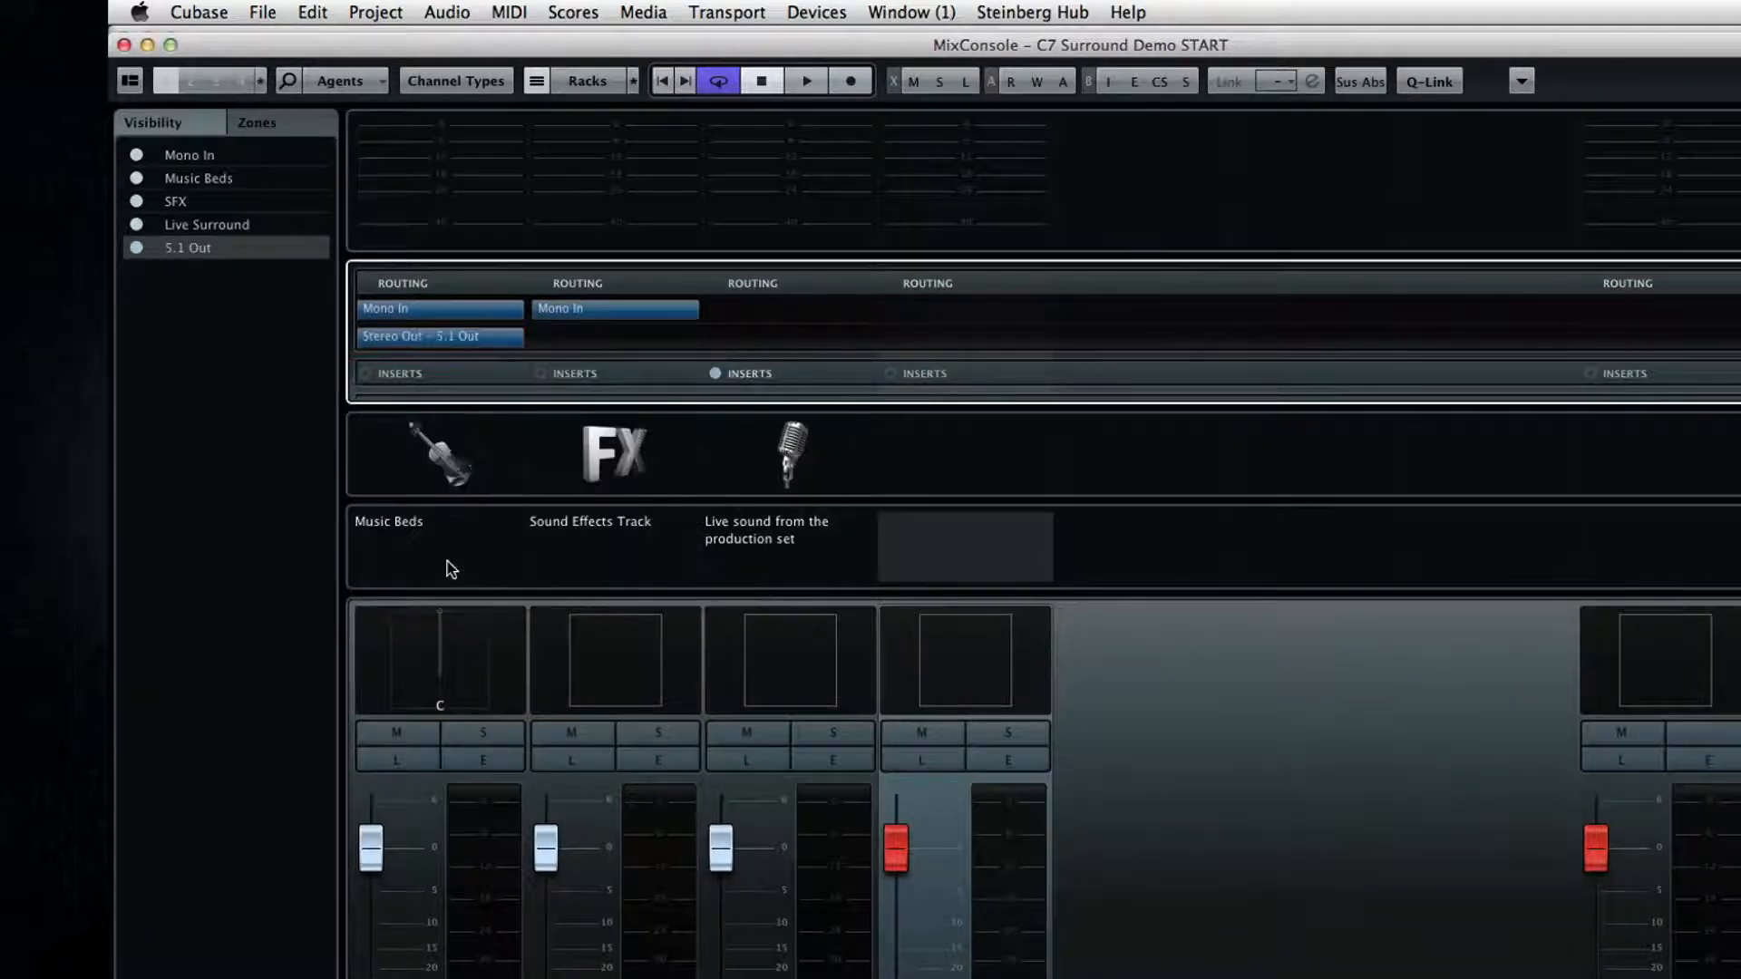
mouse_move(486, 569)
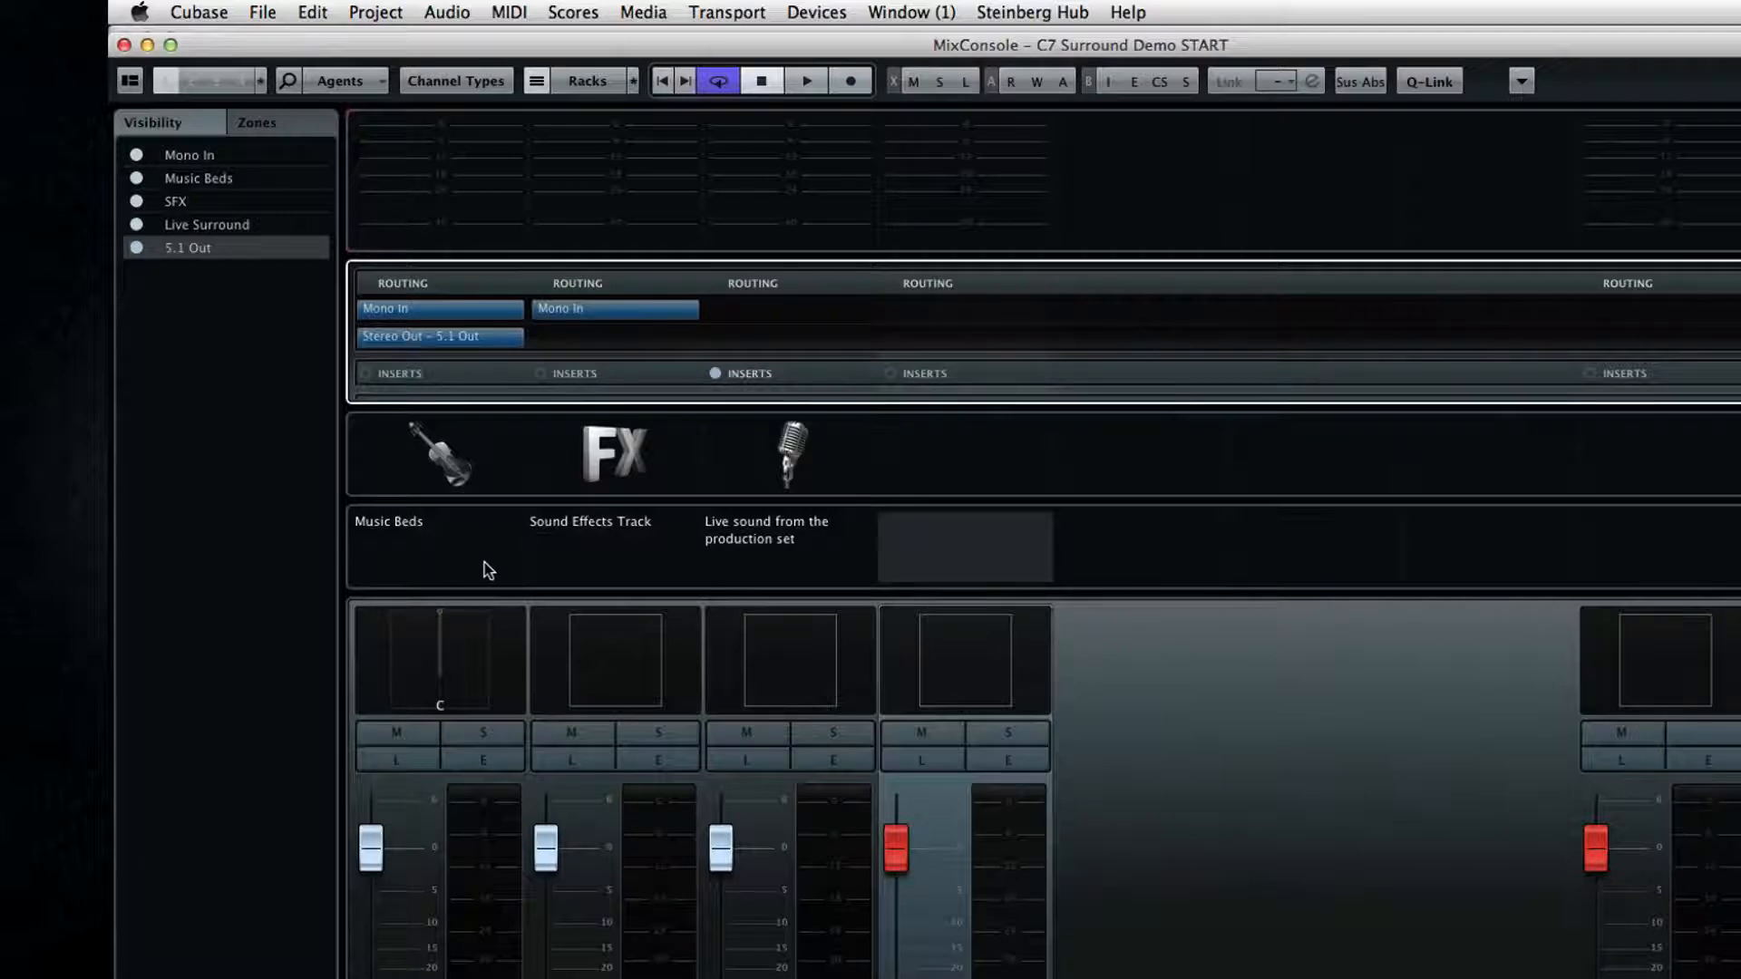
click(614, 308)
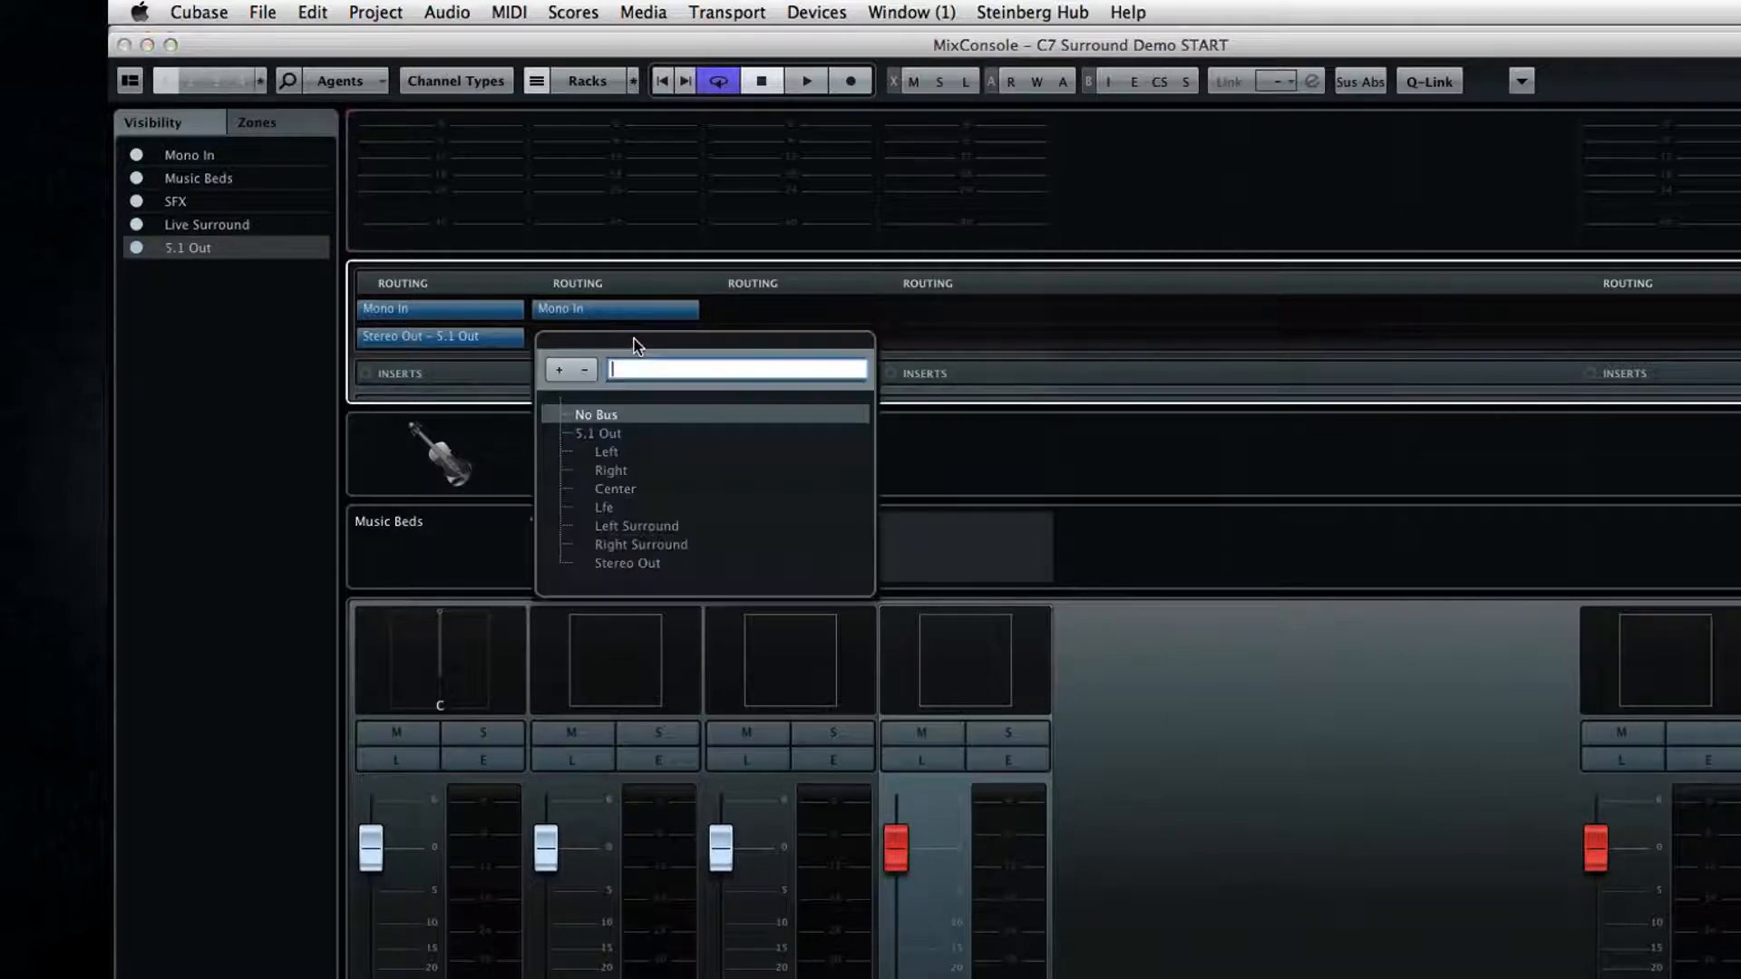
click(596, 413)
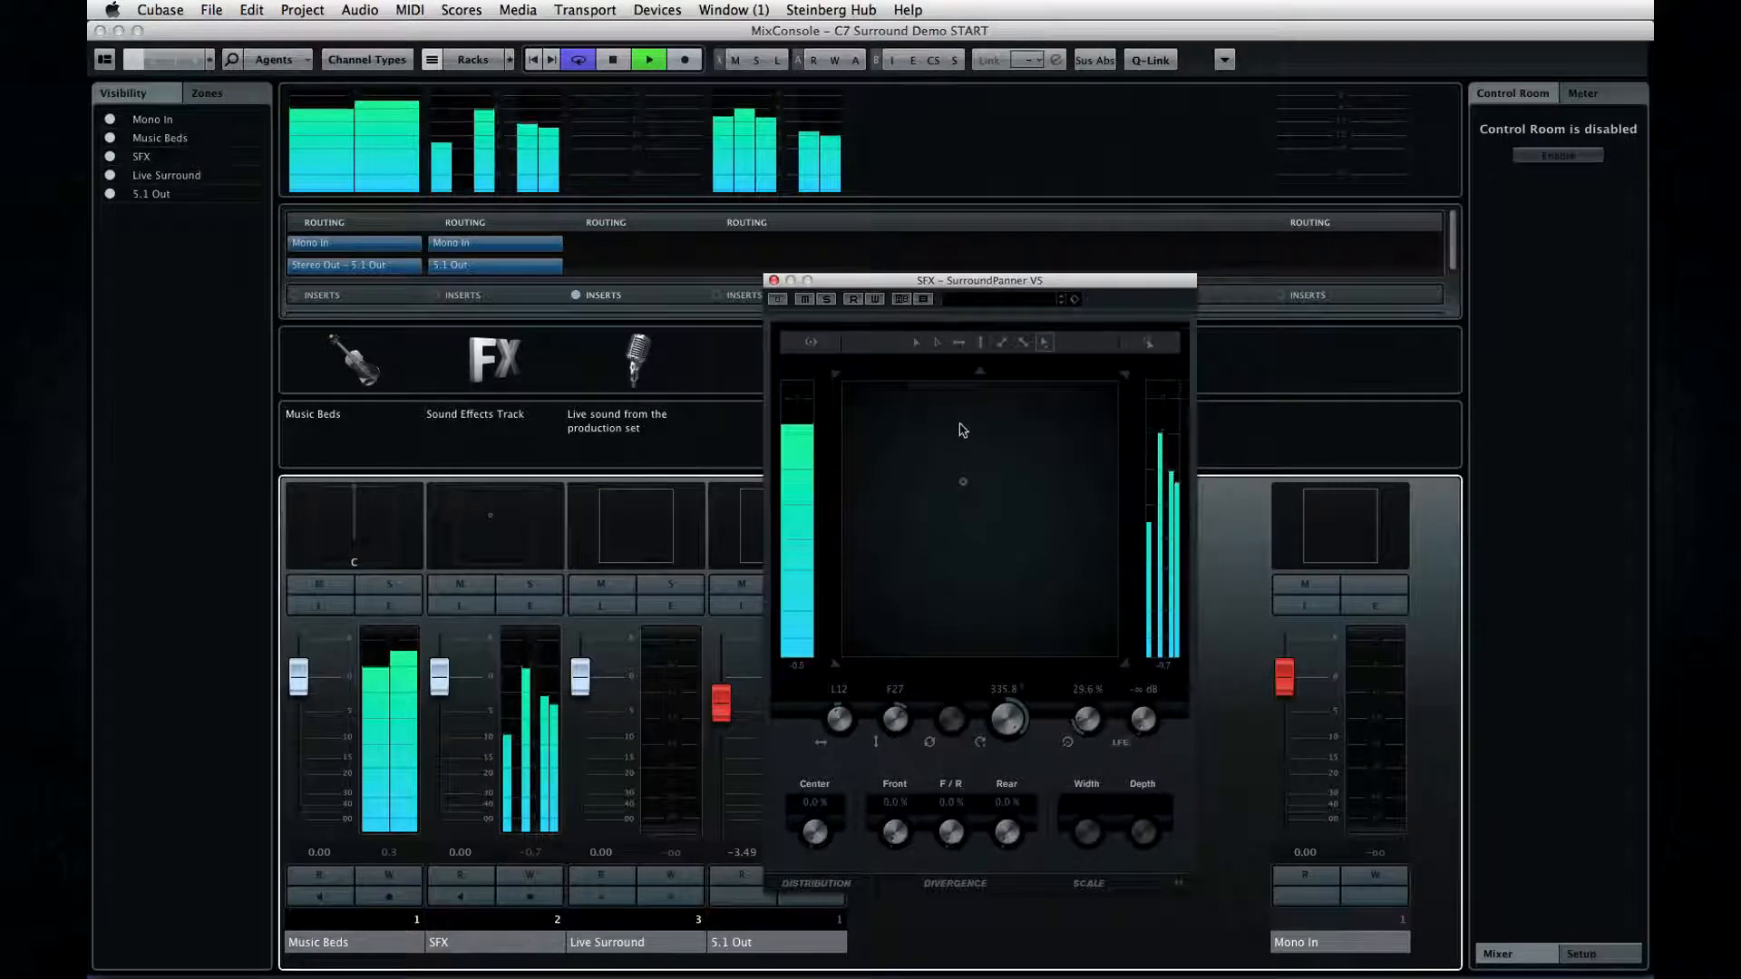
mouse_move(916, 343)
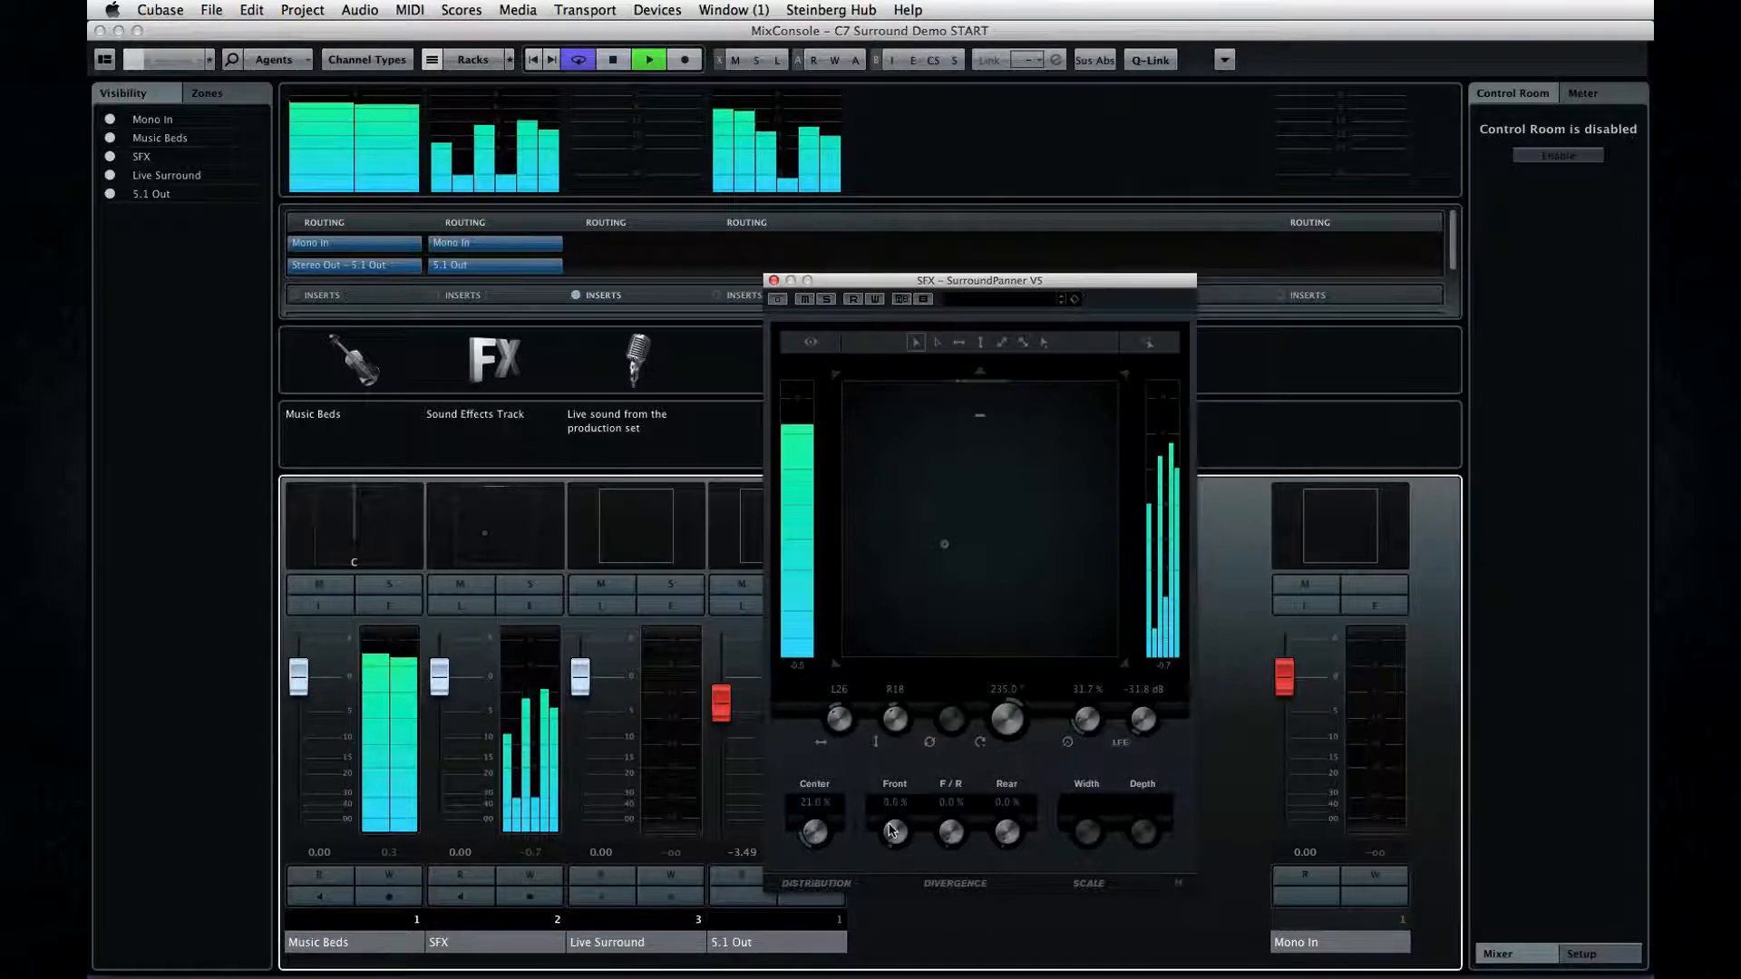
Set SFX panner divergence to about 35% front and 47% rear and close the panner
drag(892, 830, 892, 800)
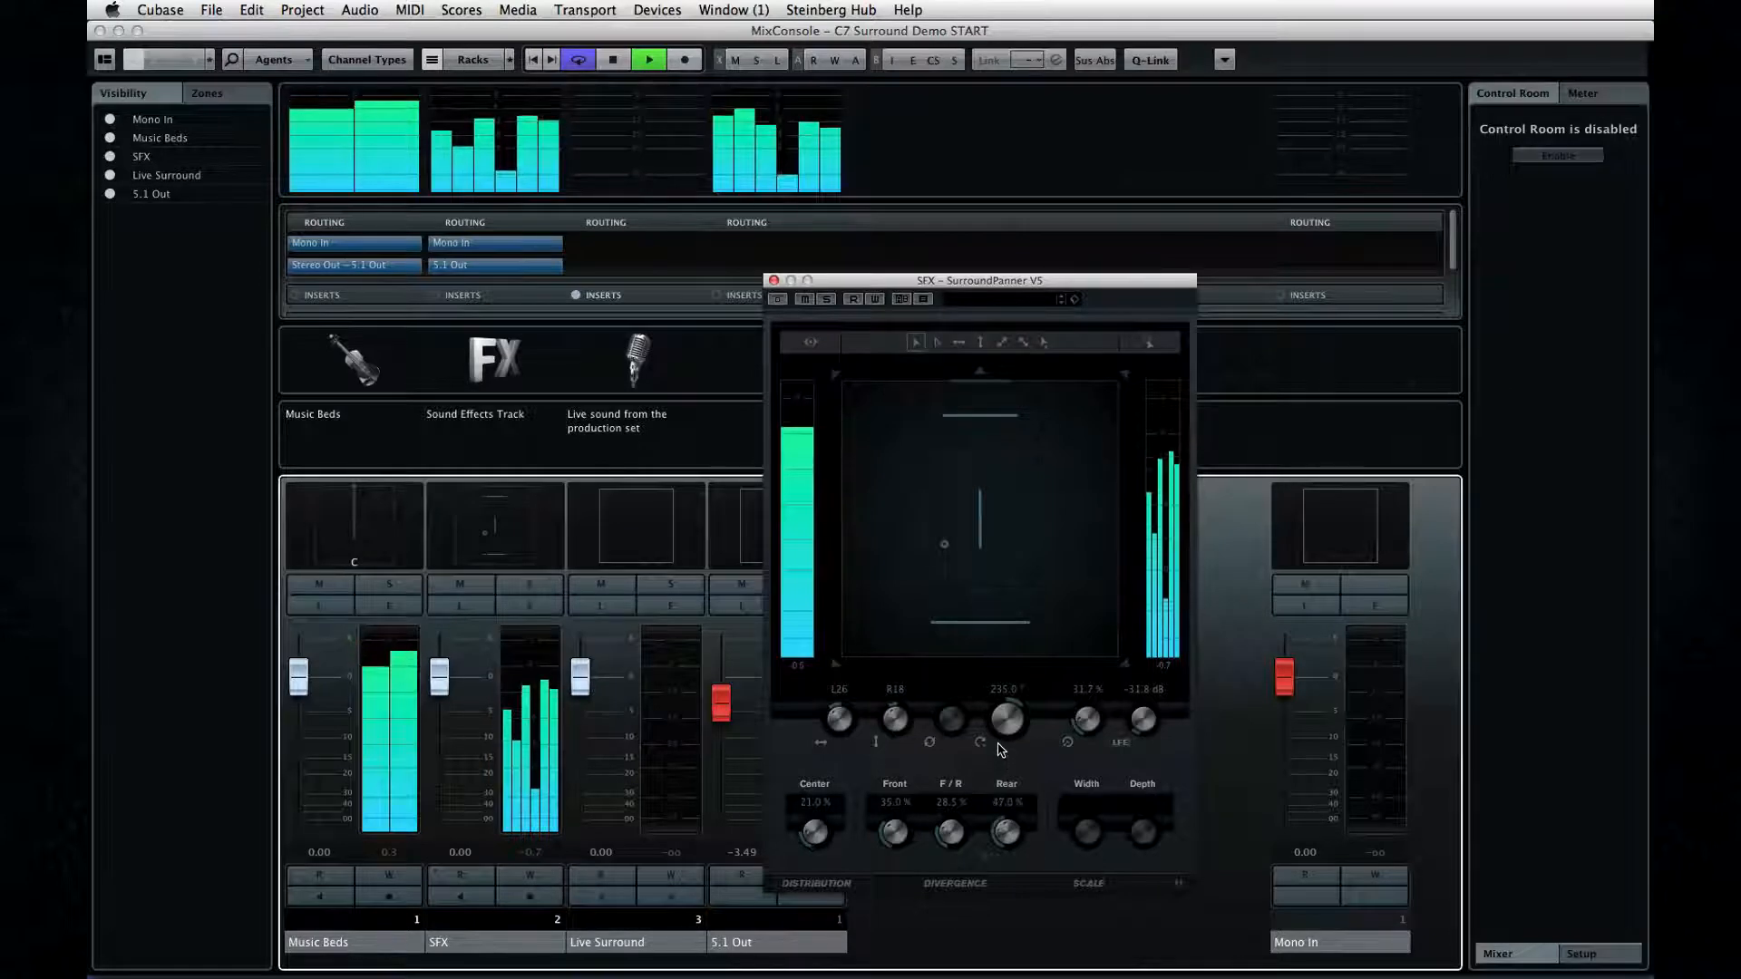
mouse_move(1177, 885)
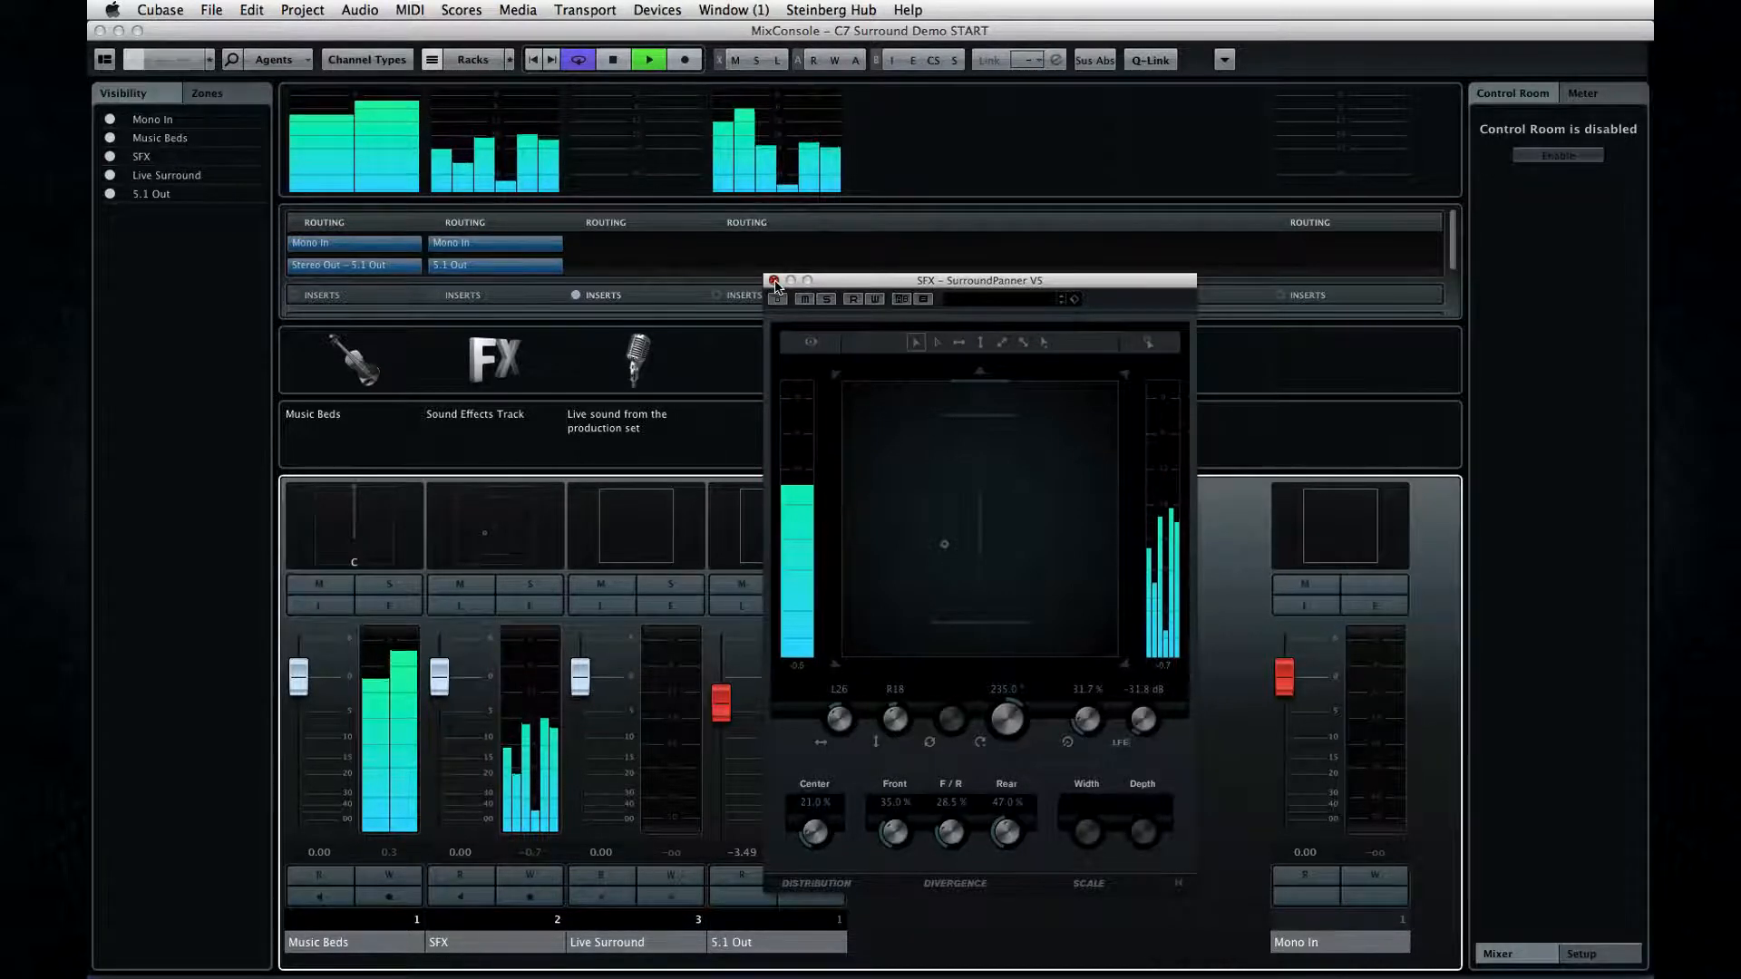
click(775, 279)
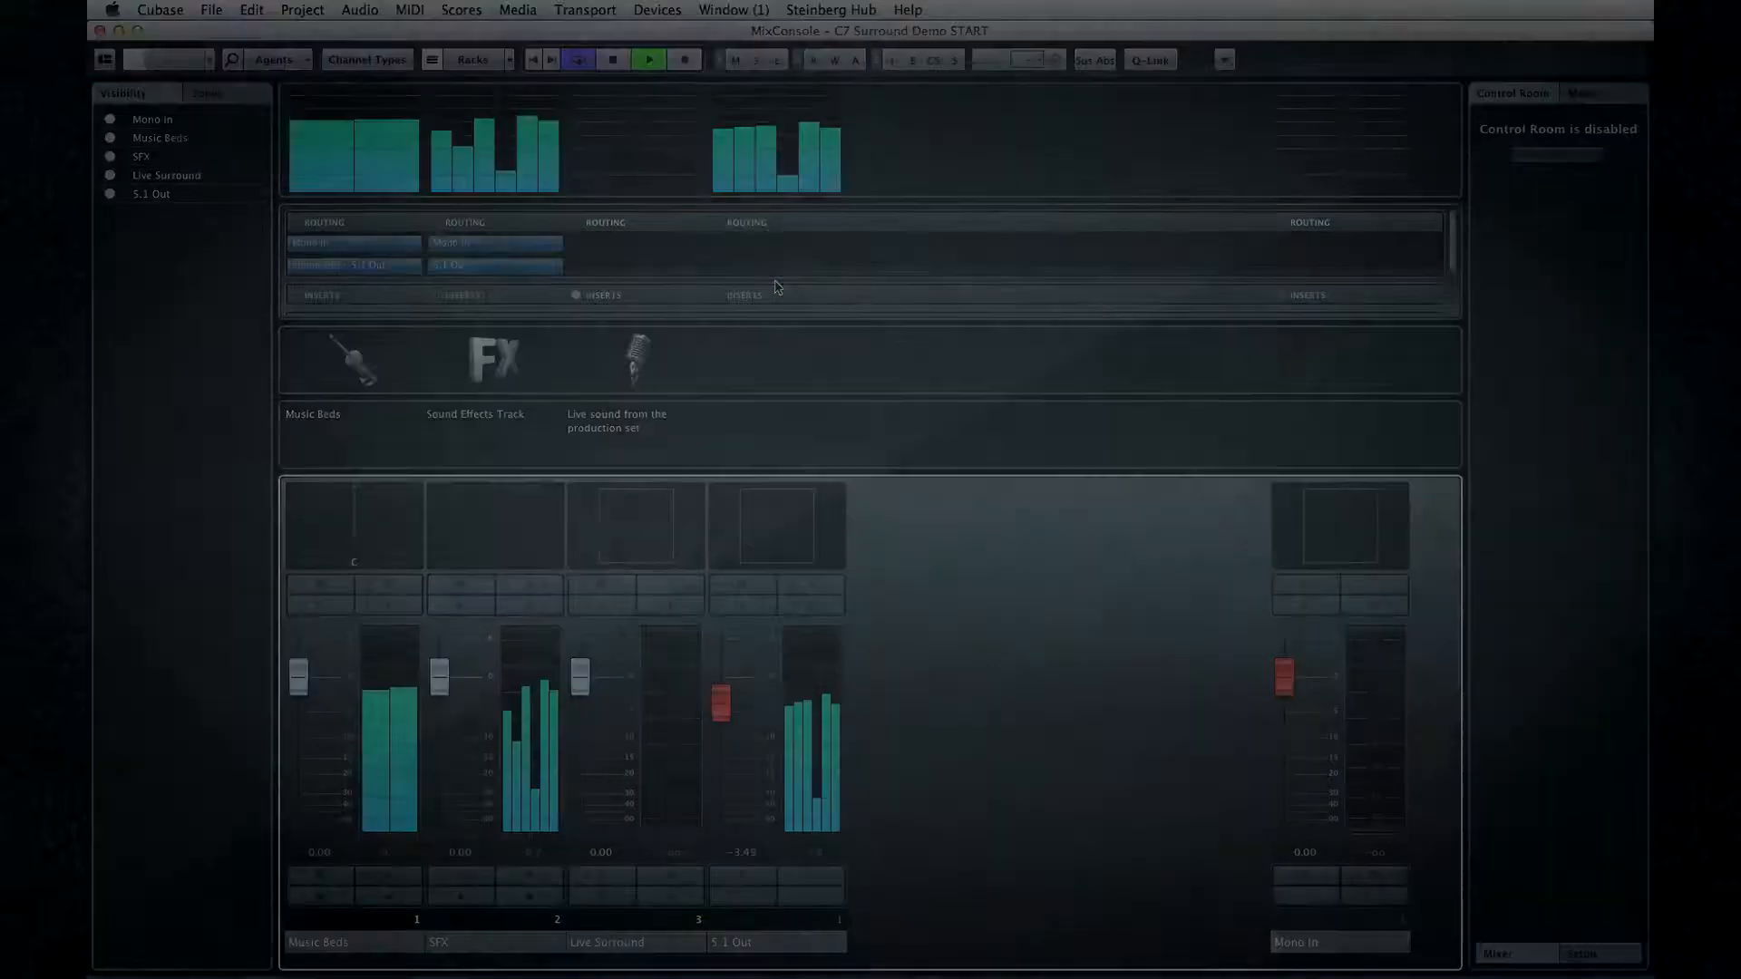
right_click(606, 278)
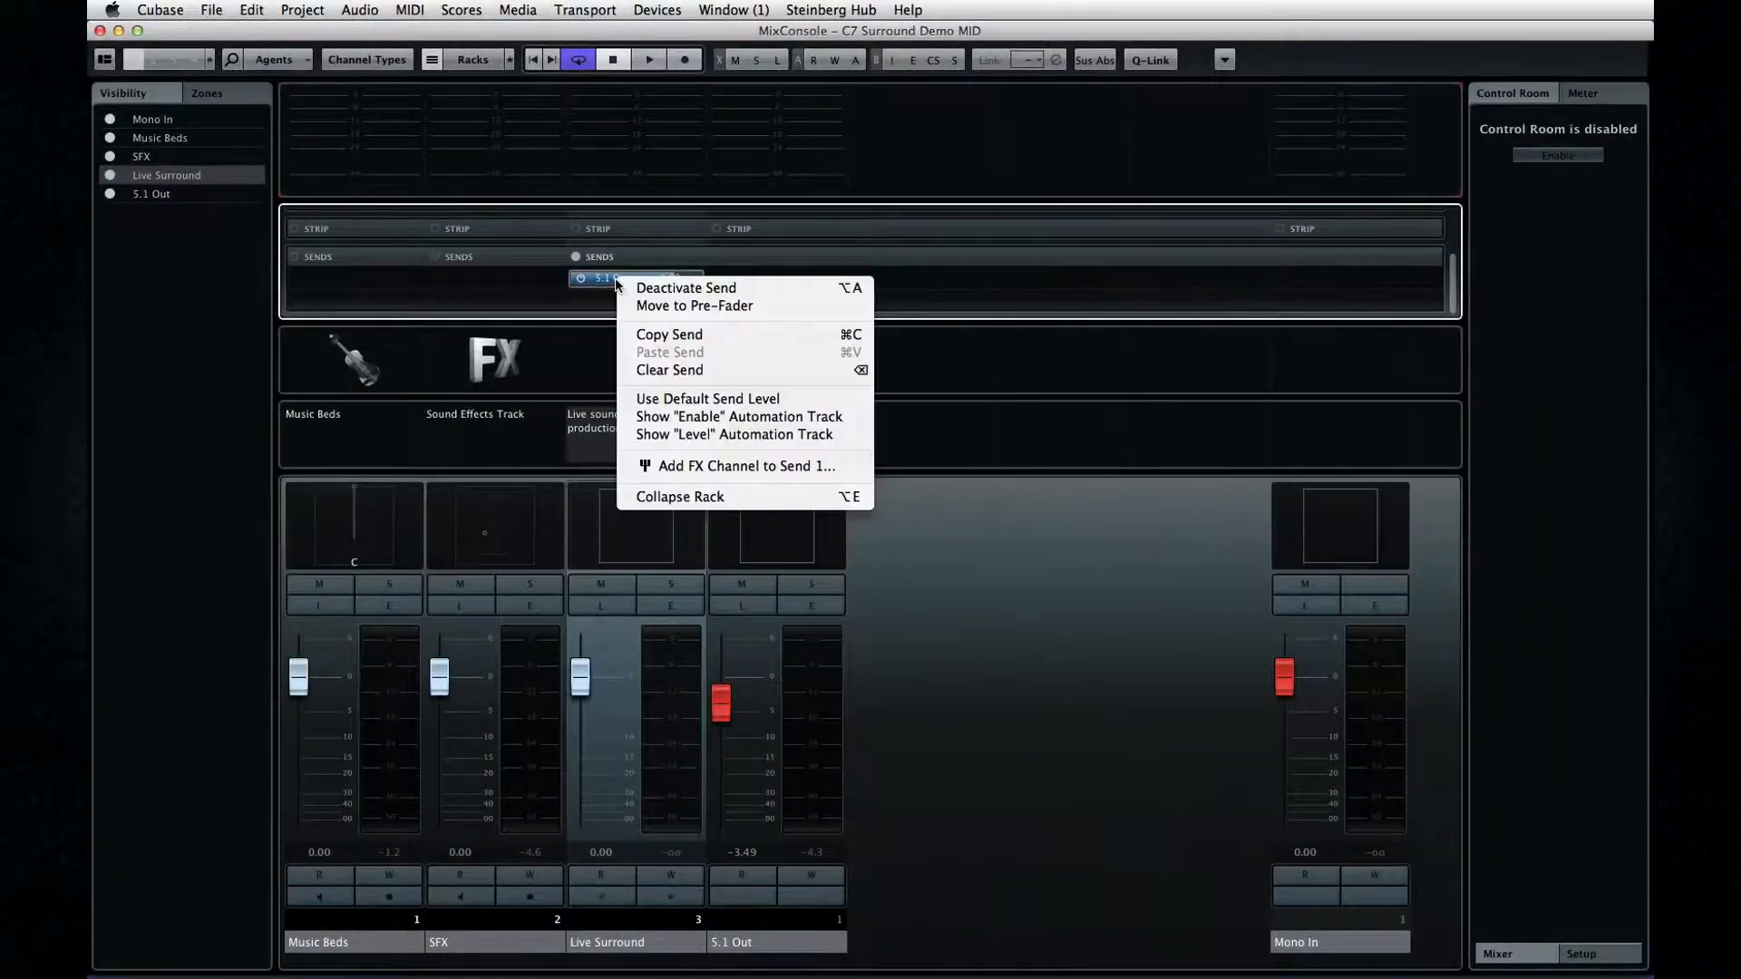
Add a 5.1 REVerence FX channel to the send and route the Live Surround send to FX 1-REVerence
click(745, 466)
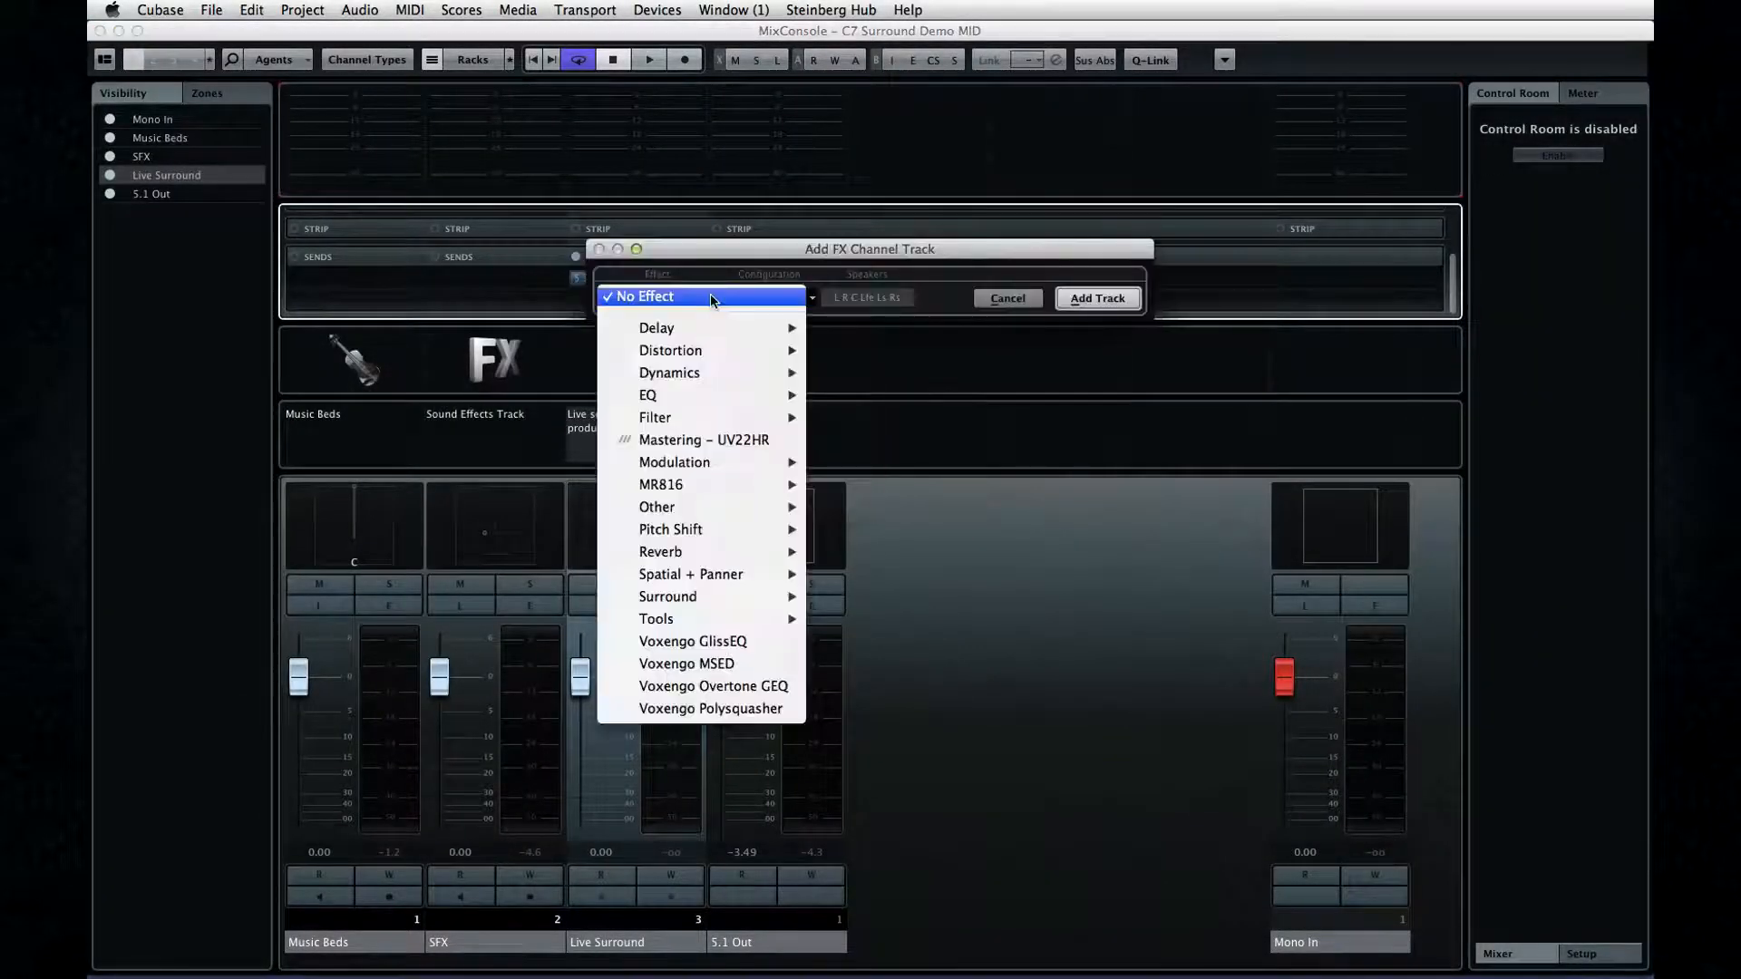
click(660, 551)
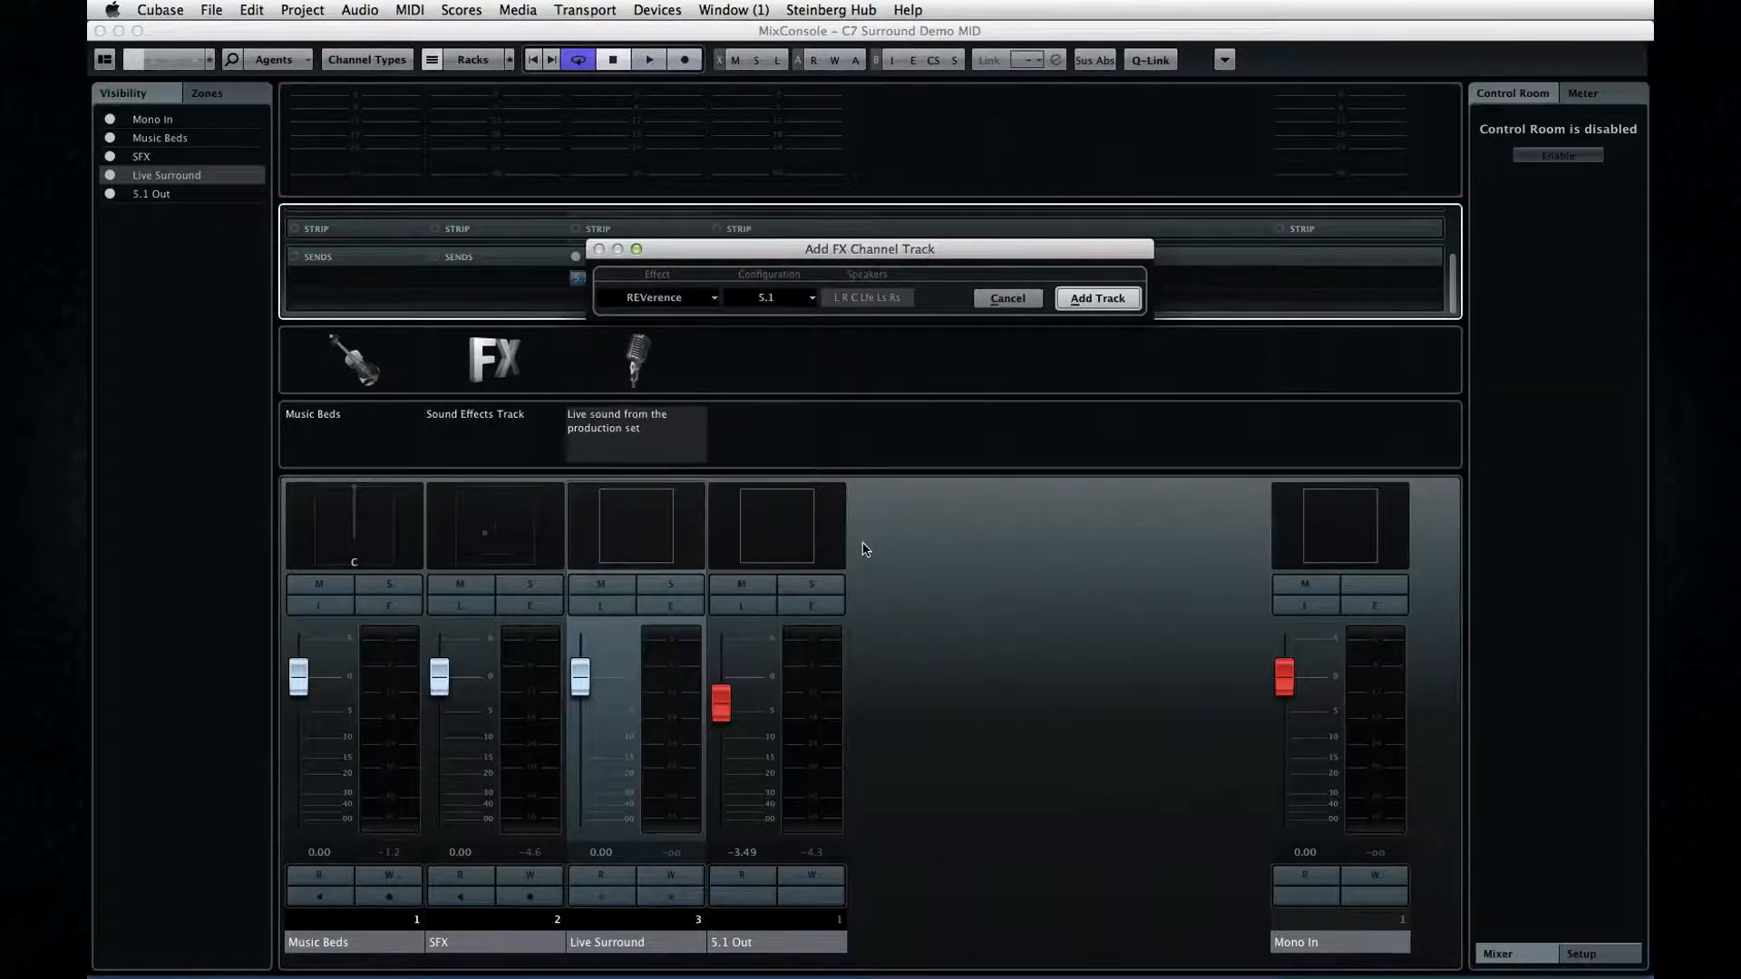
click(1095, 297)
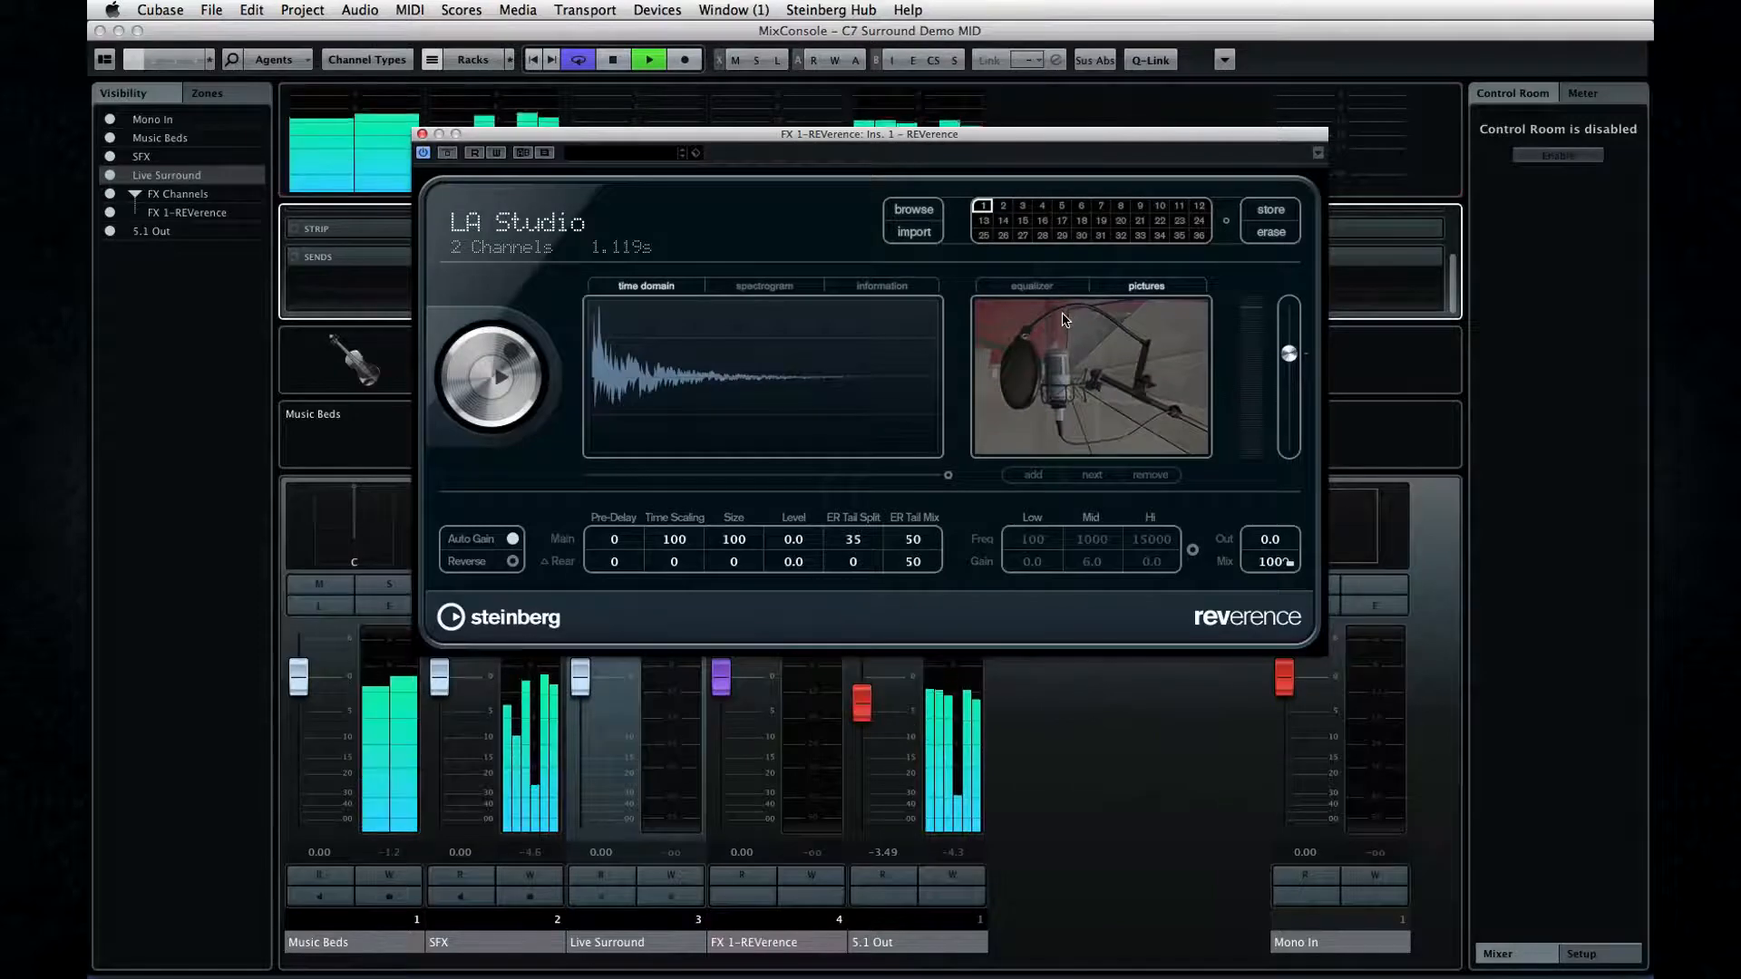
drag(869, 134, 1052, 403)
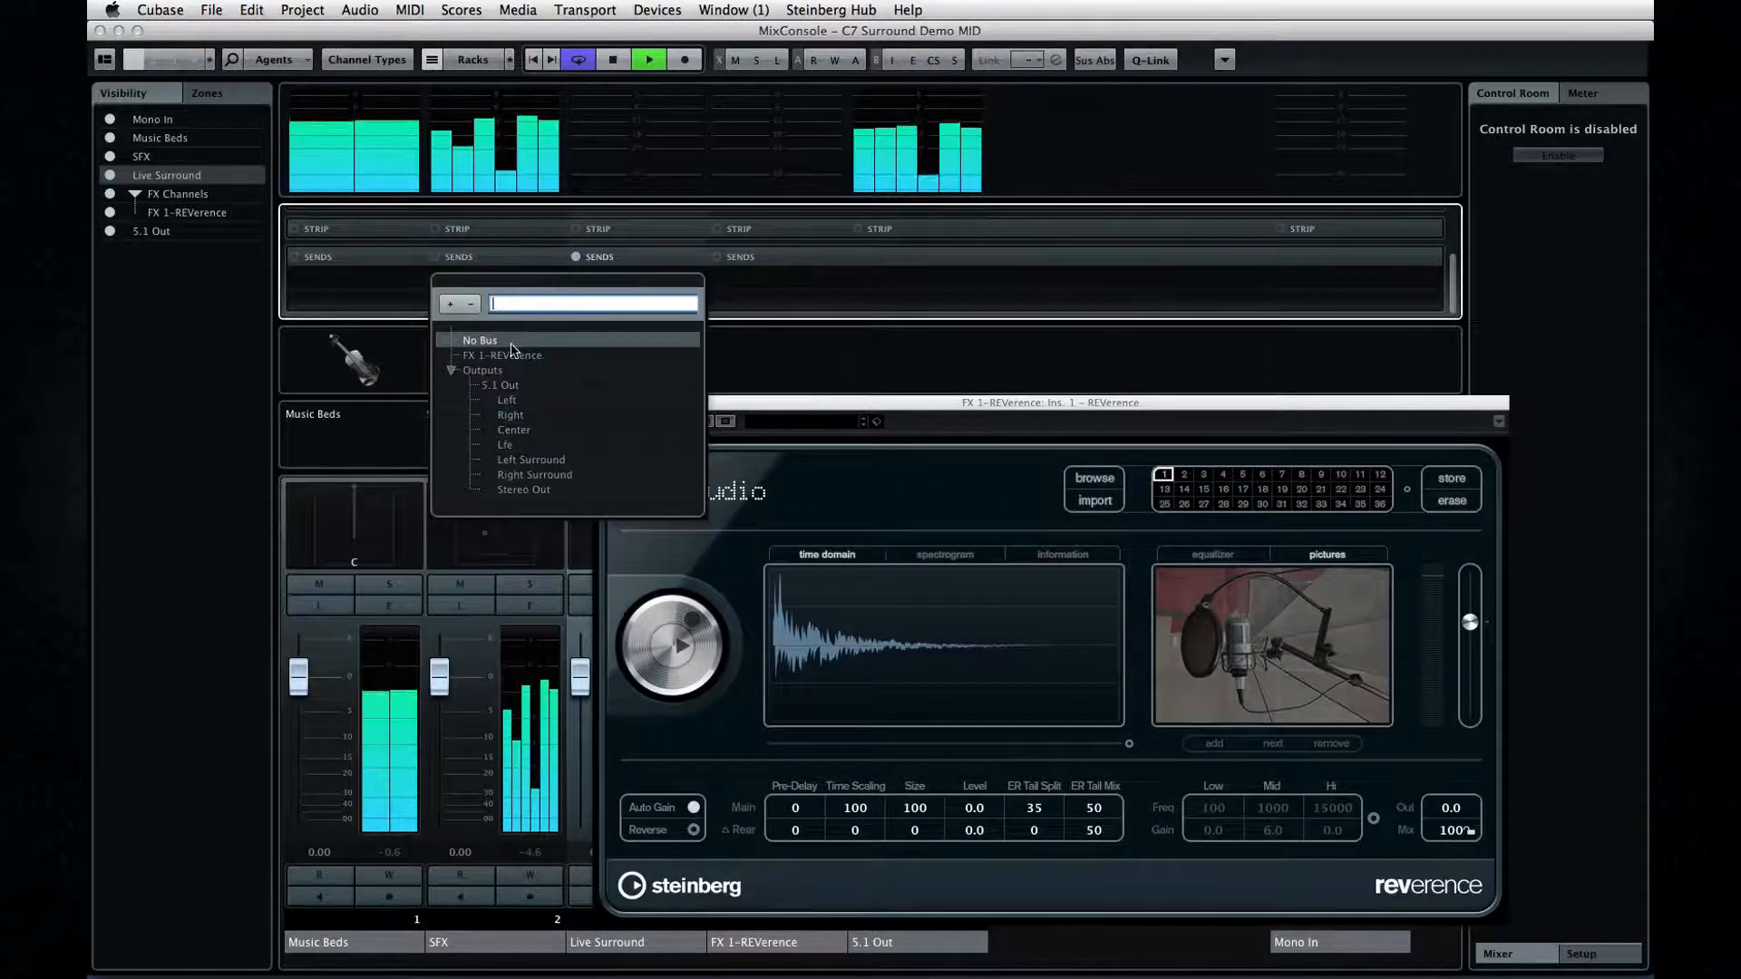
click(500, 356)
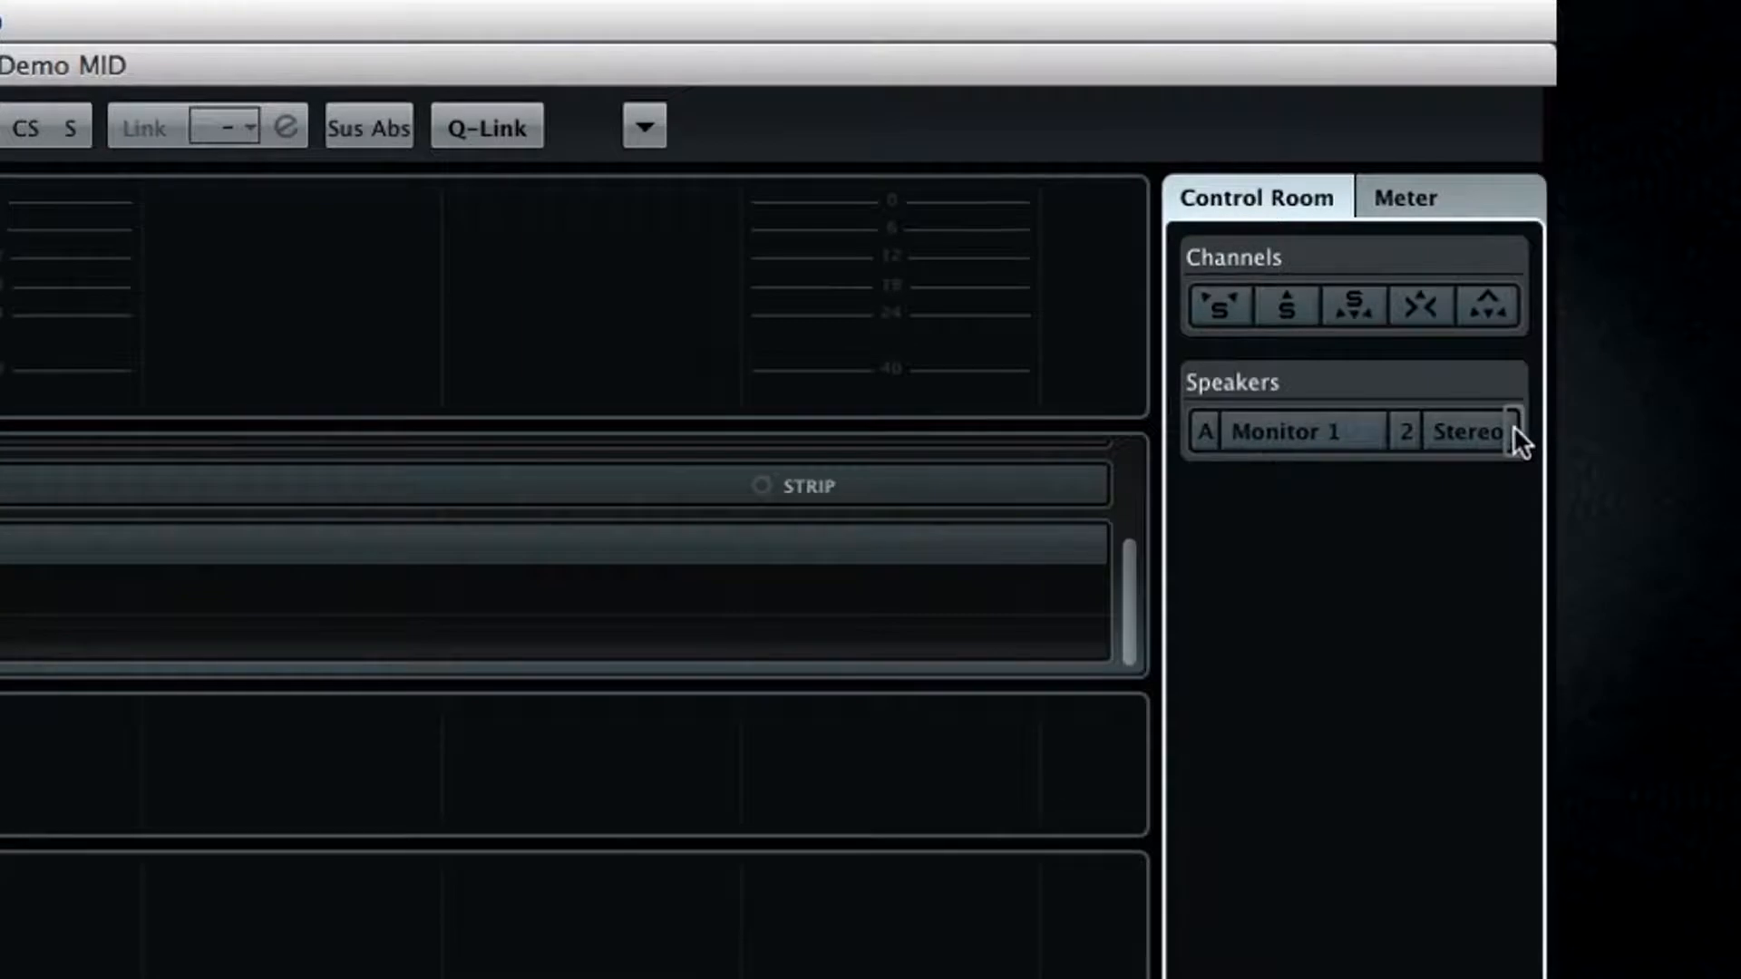
mouse_move(1422, 508)
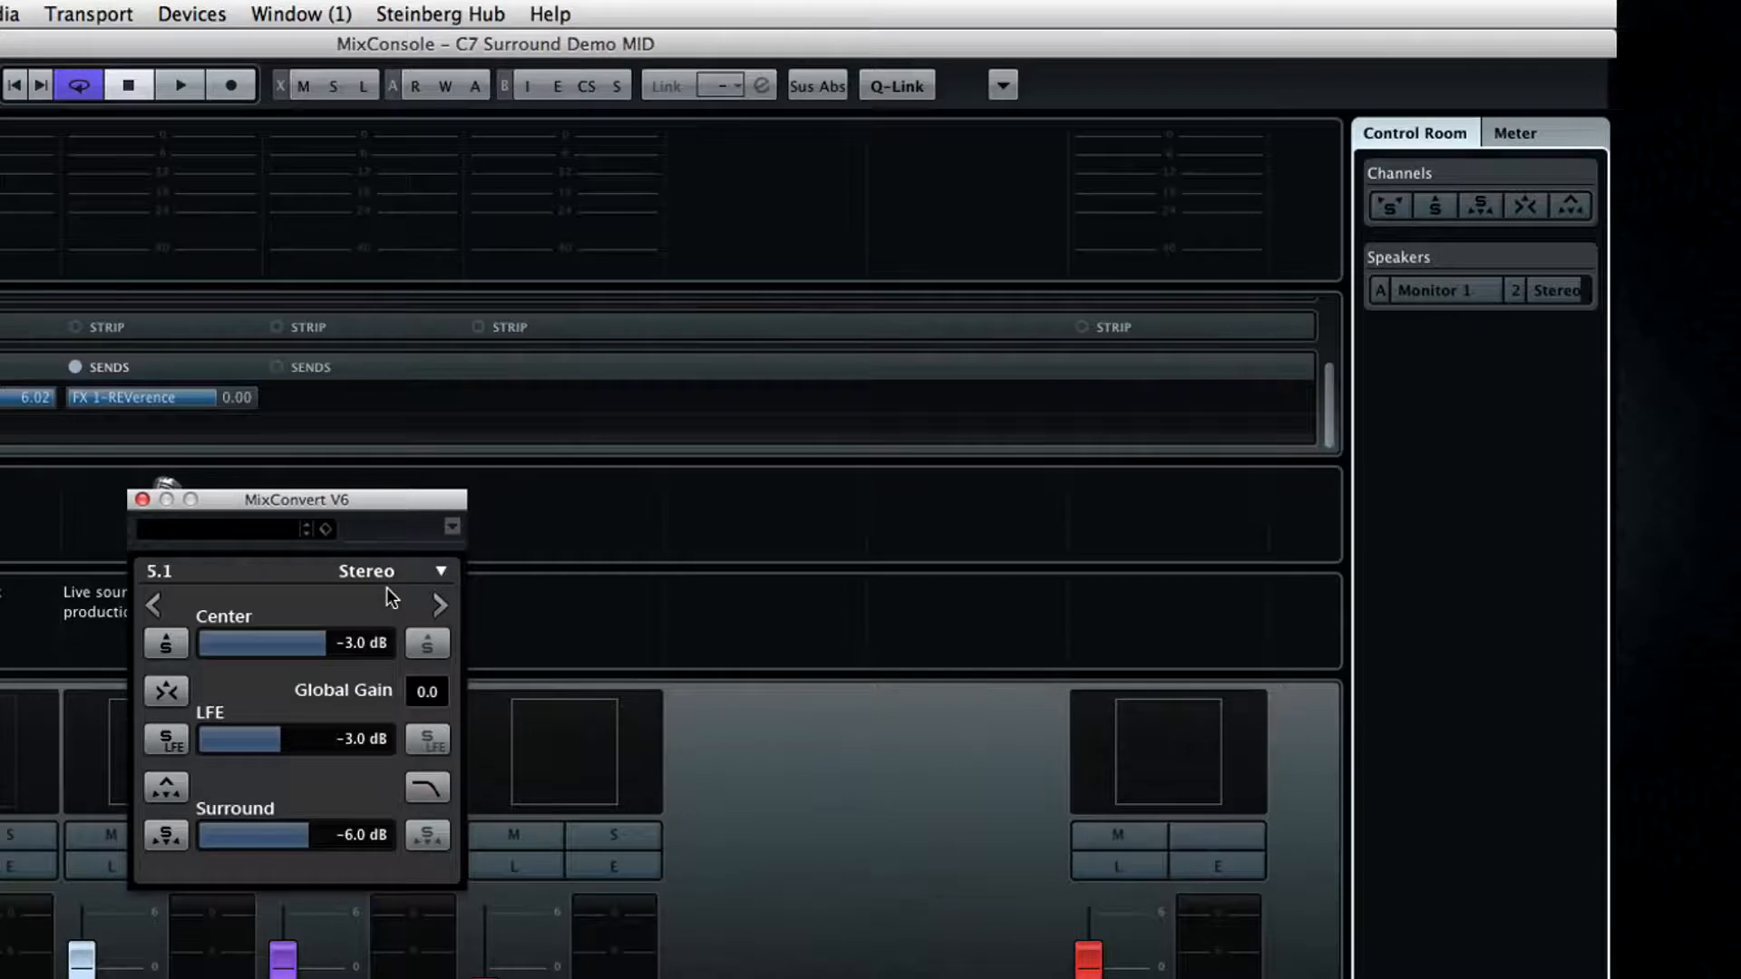
mouse_move(191, 596)
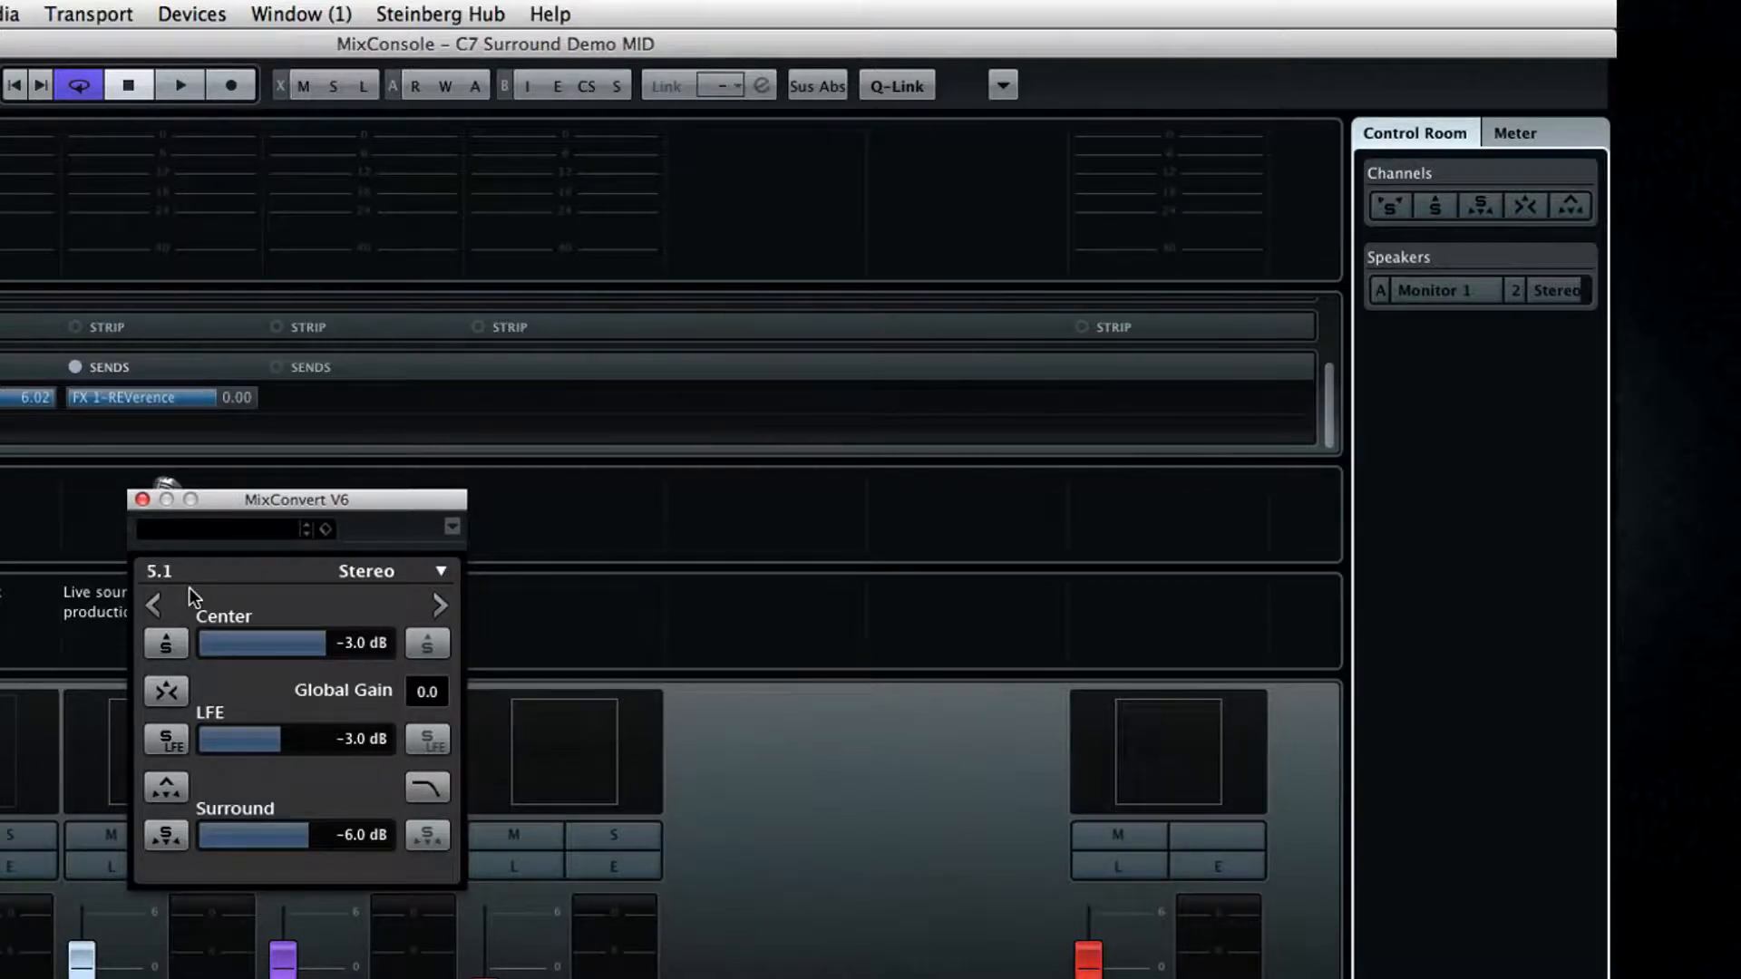
mouse_move(367, 597)
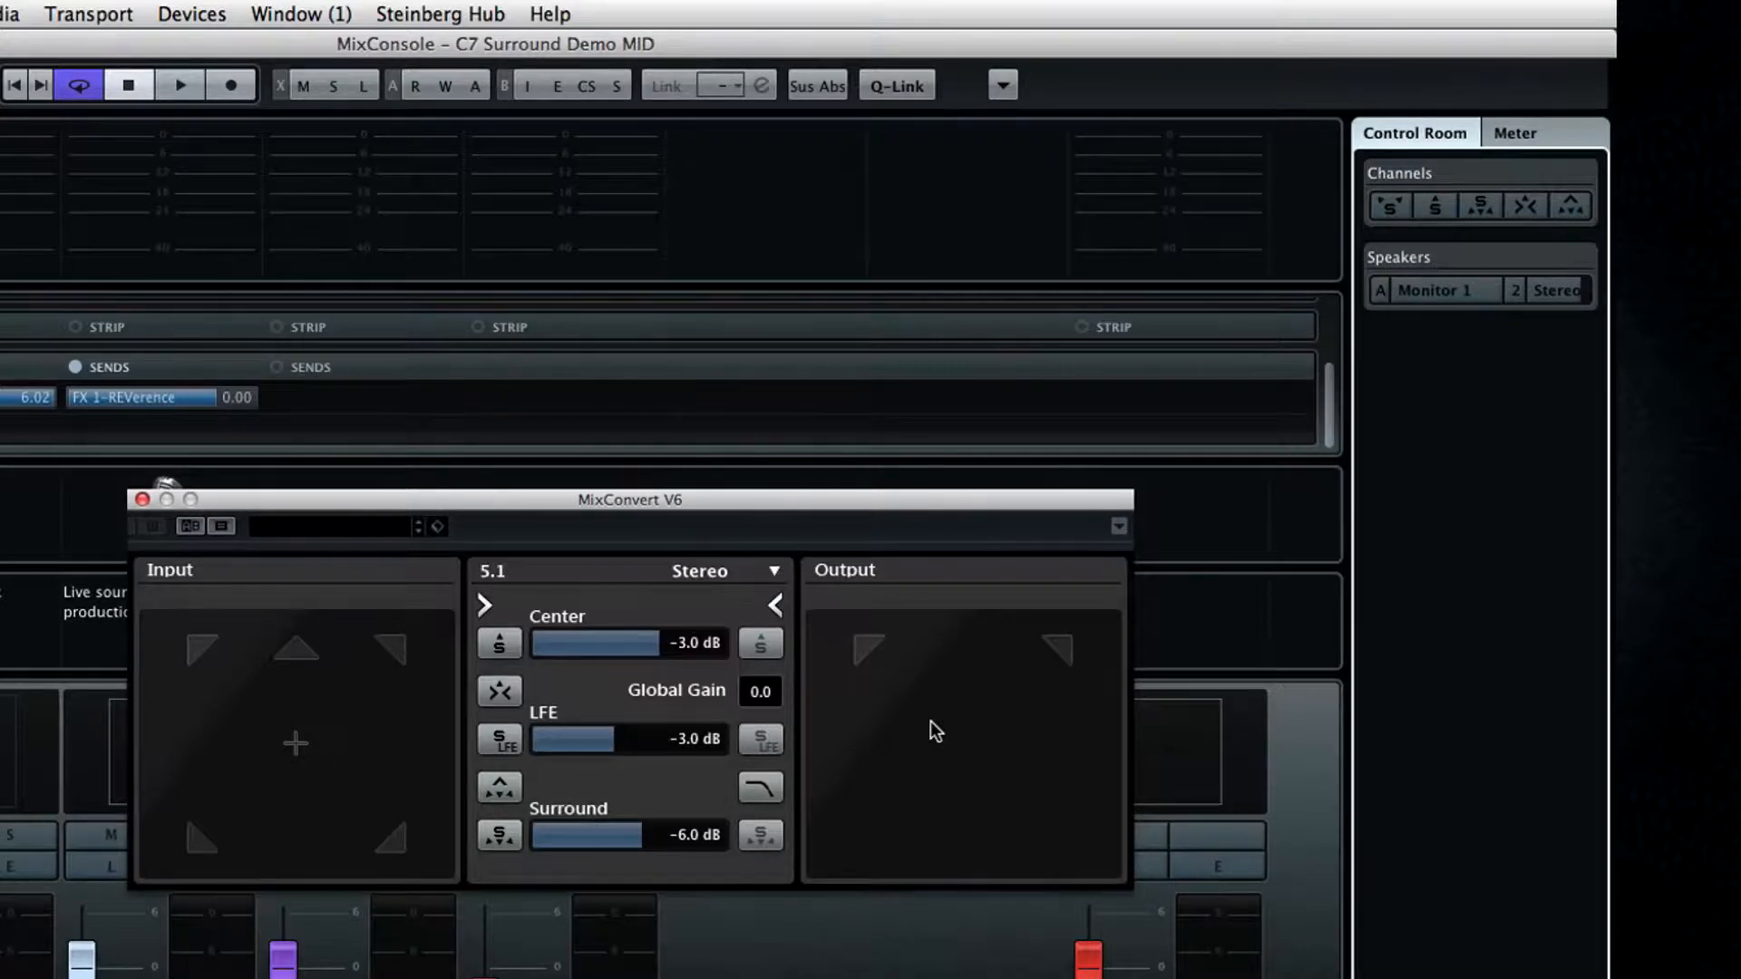
mouse_move(929, 729)
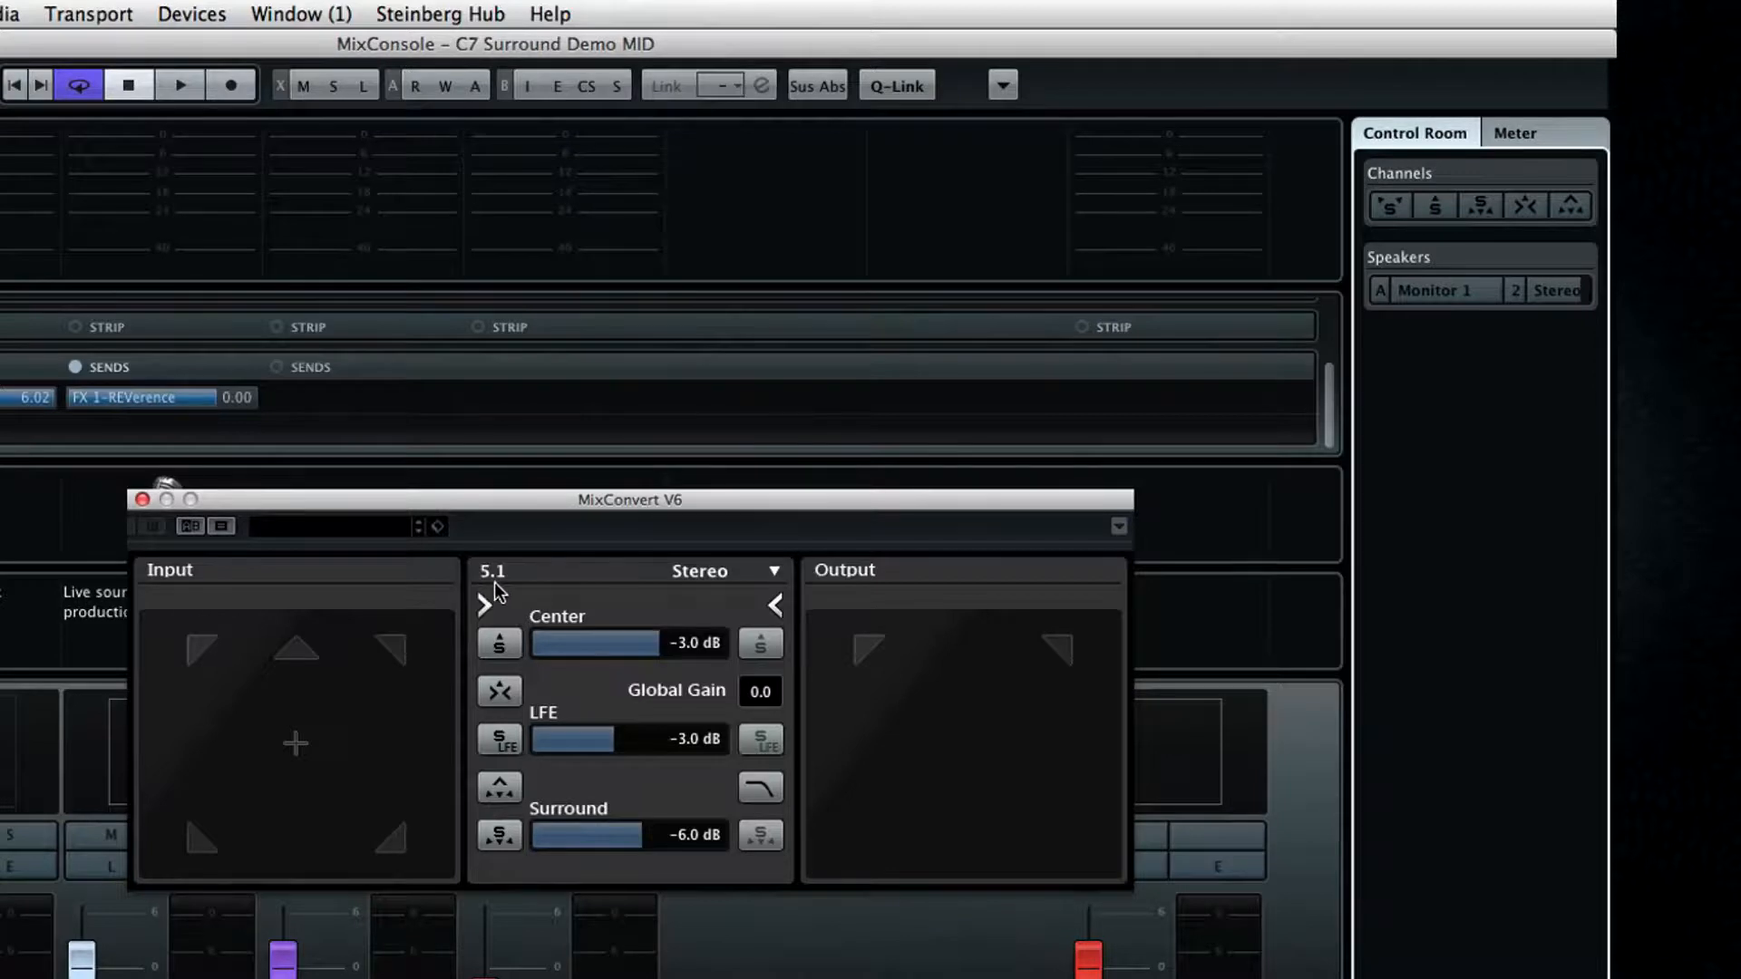
click(702, 571)
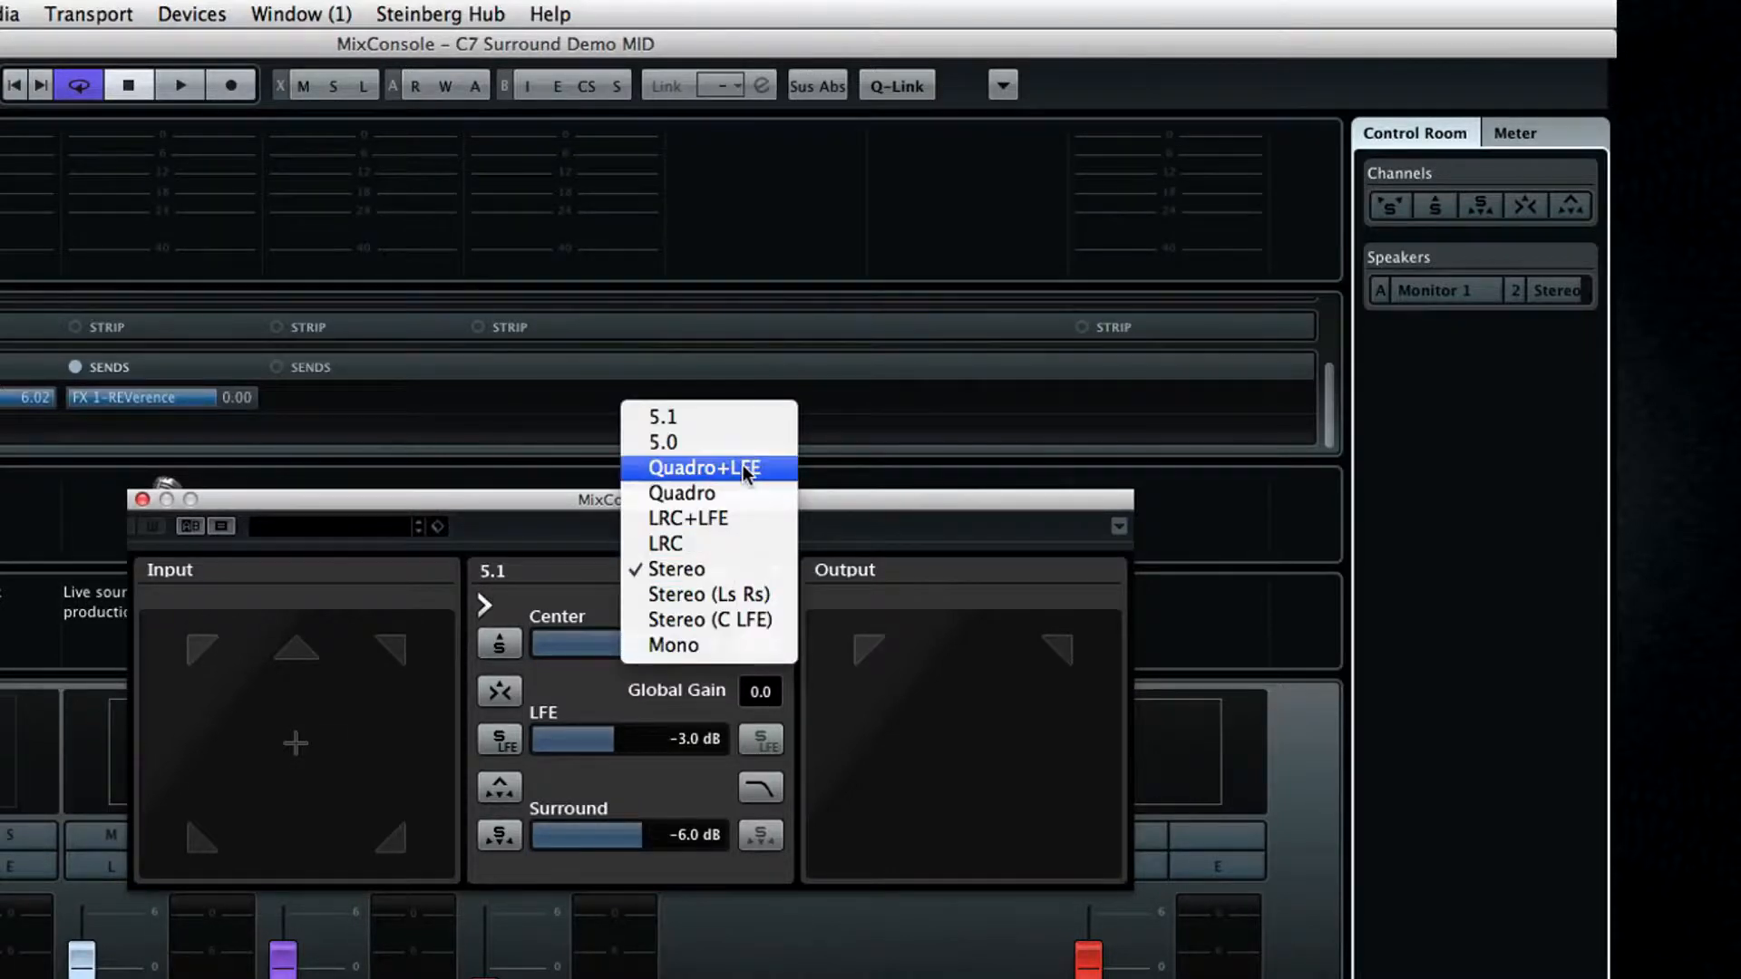
mouse_move(711, 417)
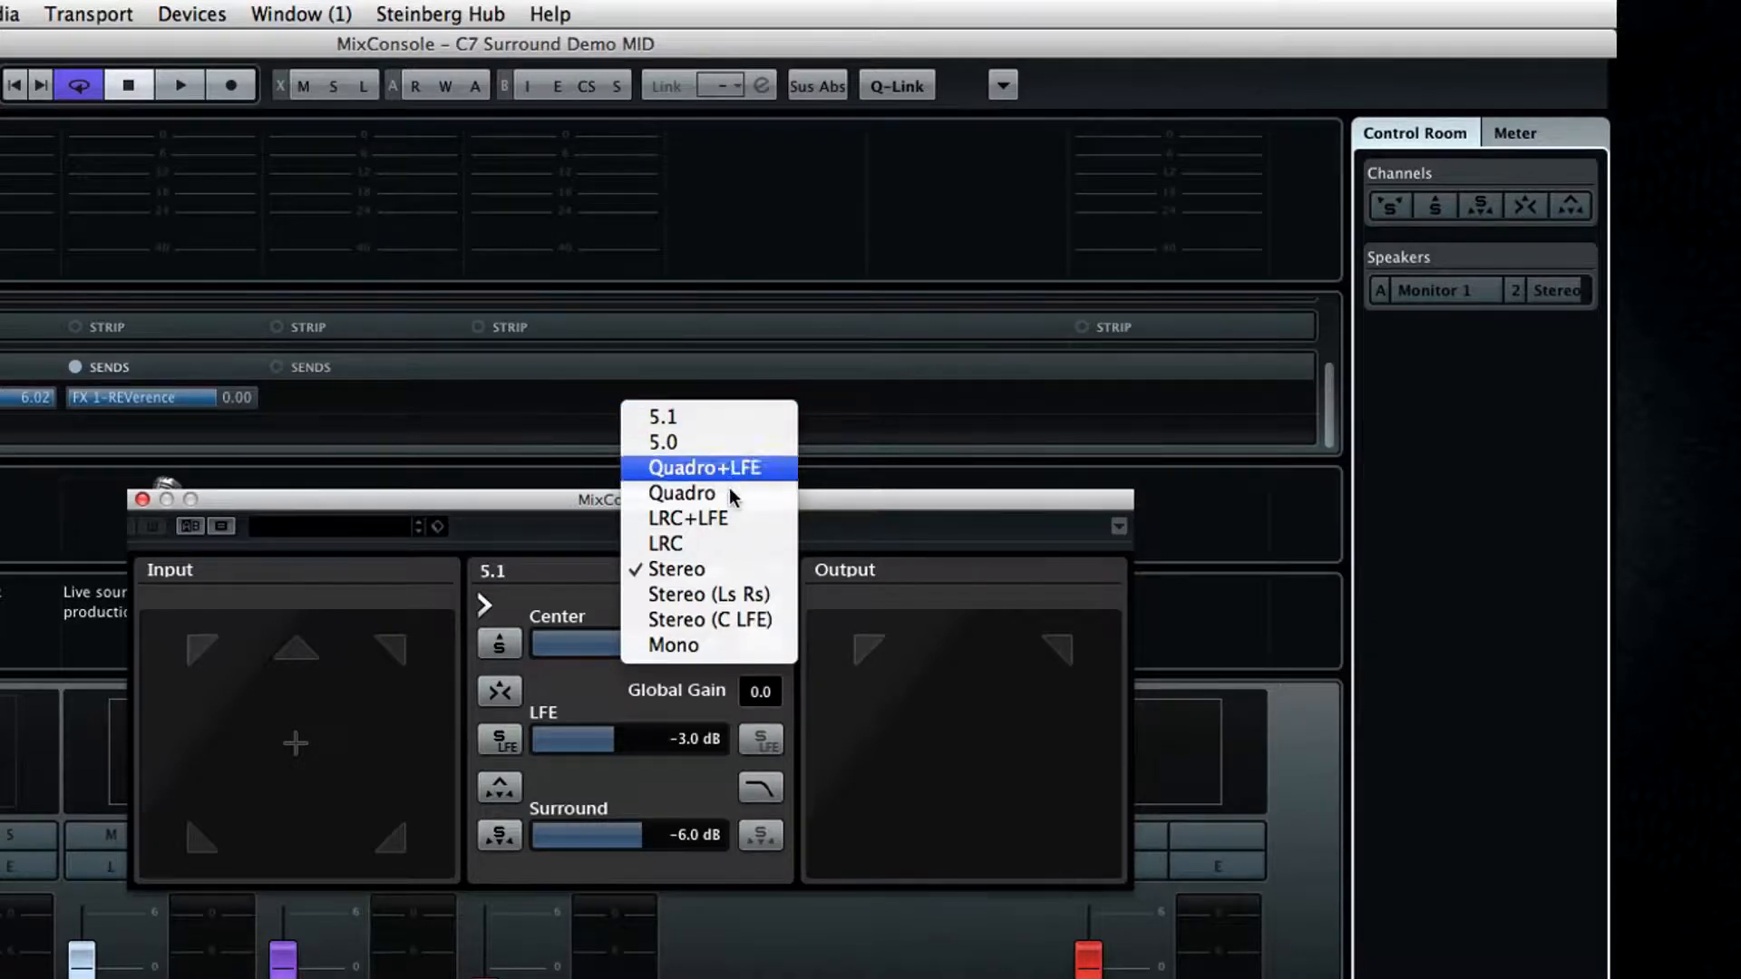
mouse_move(738, 578)
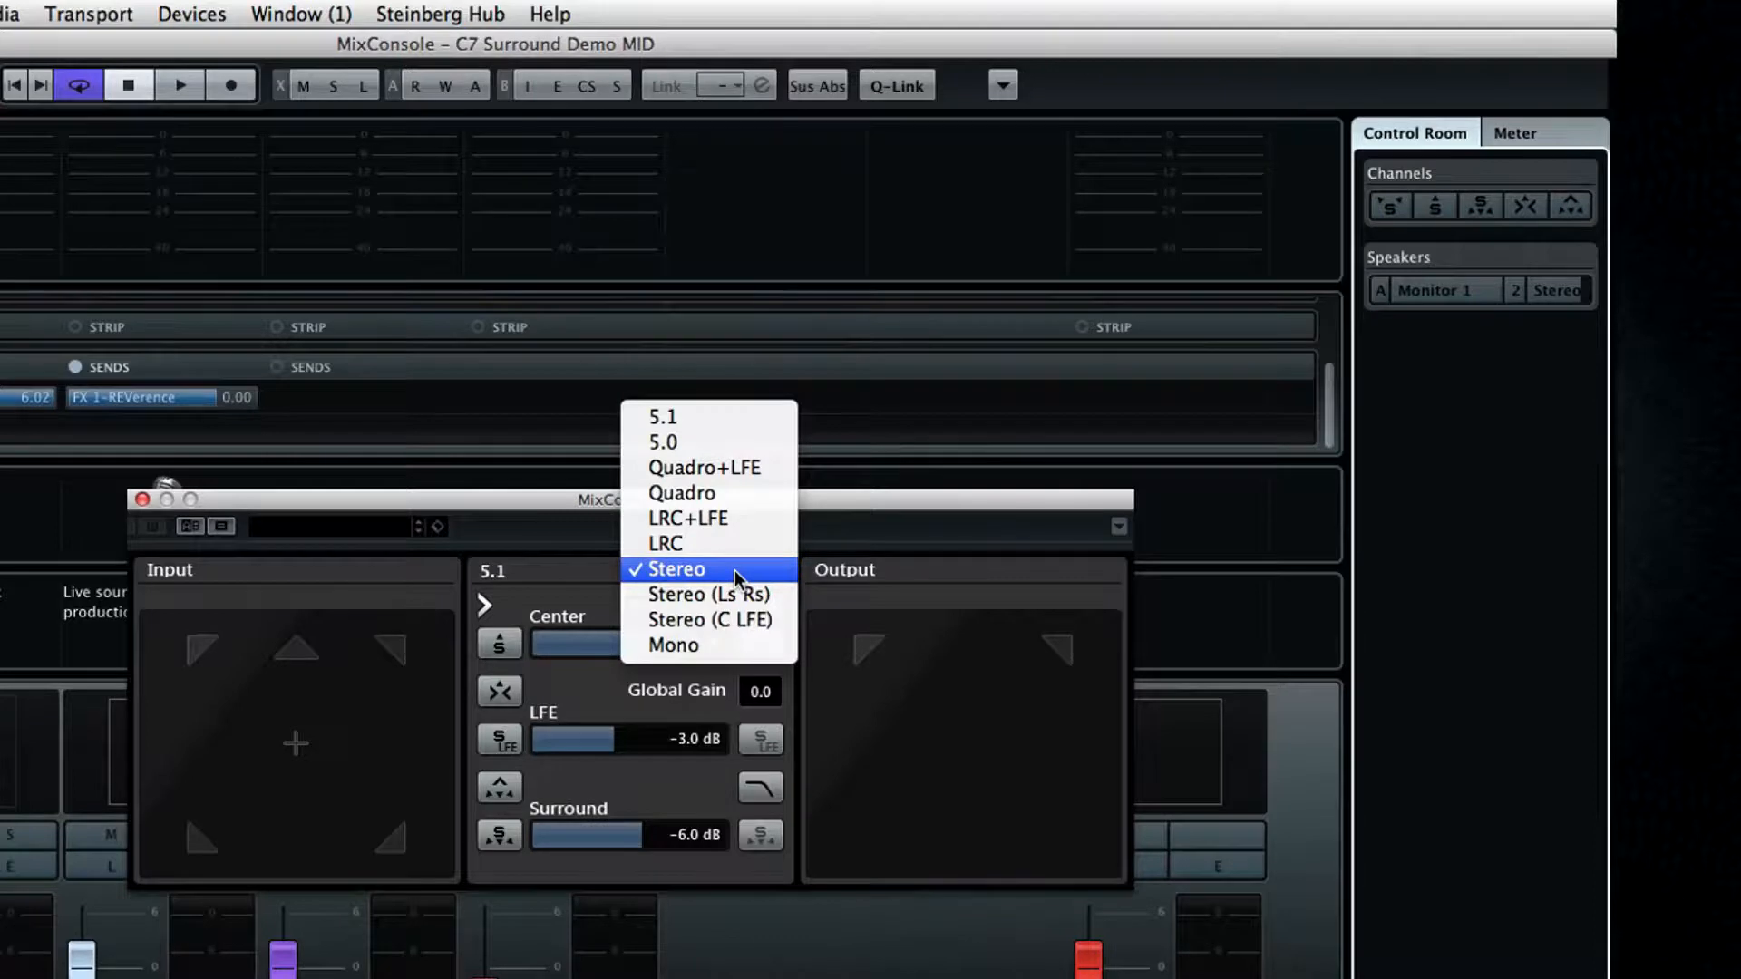
click(670, 567)
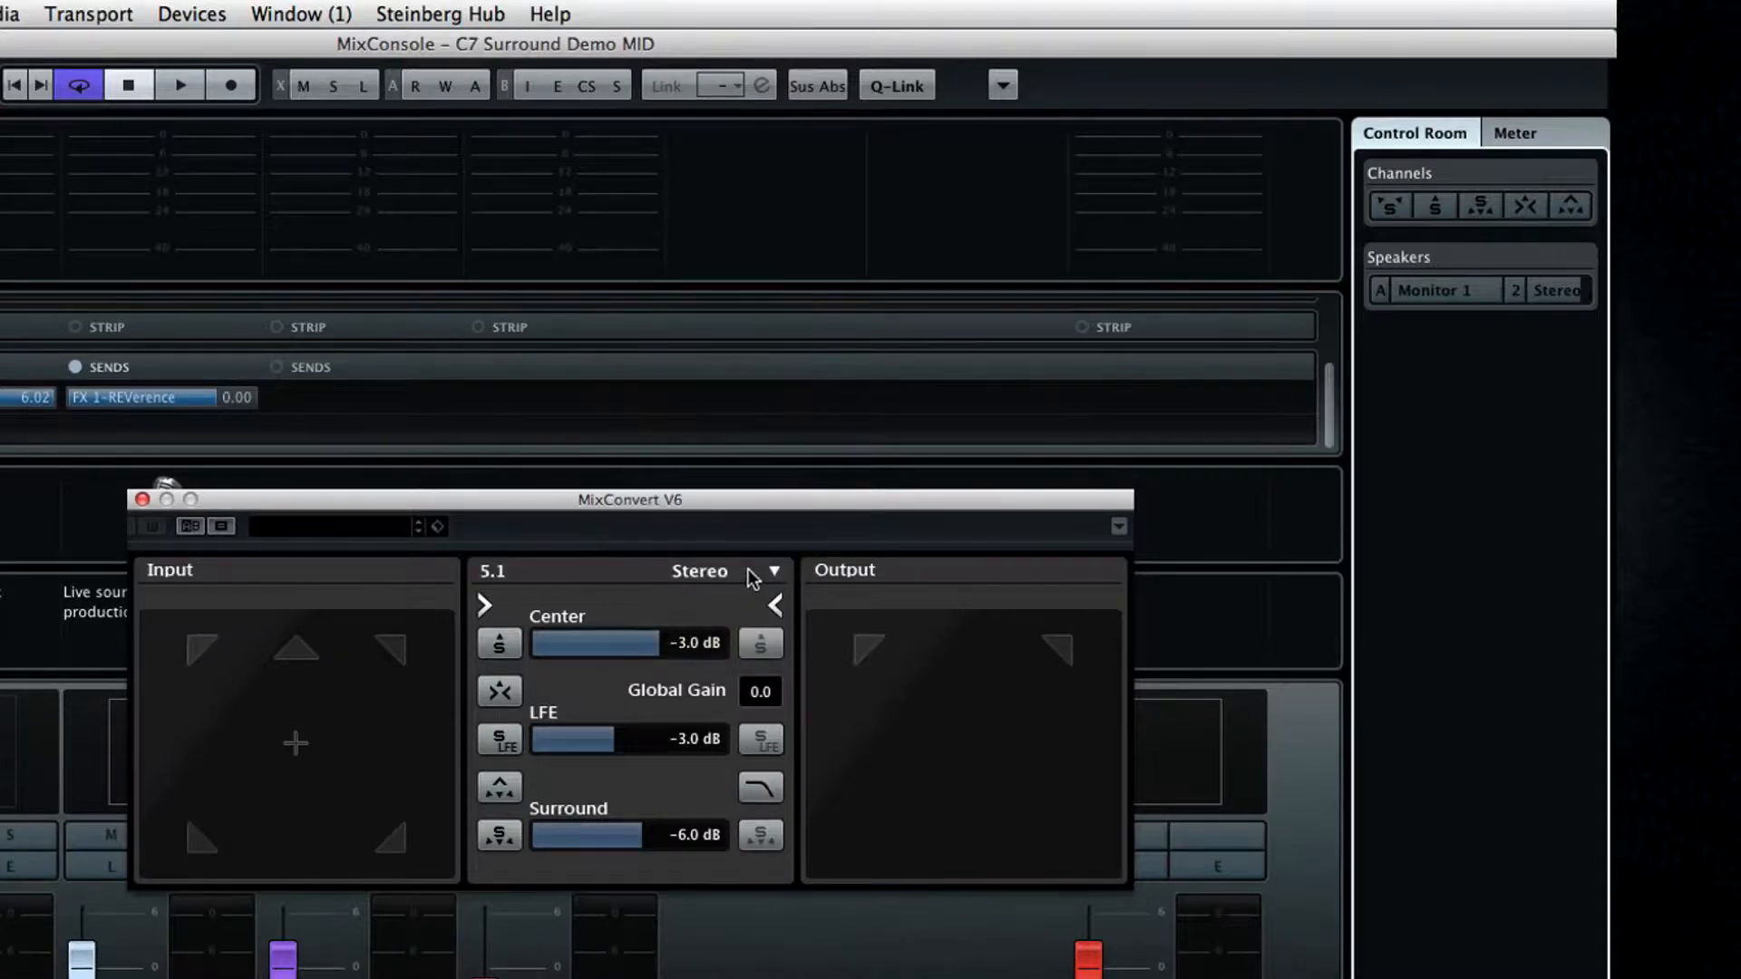
click(774, 571)
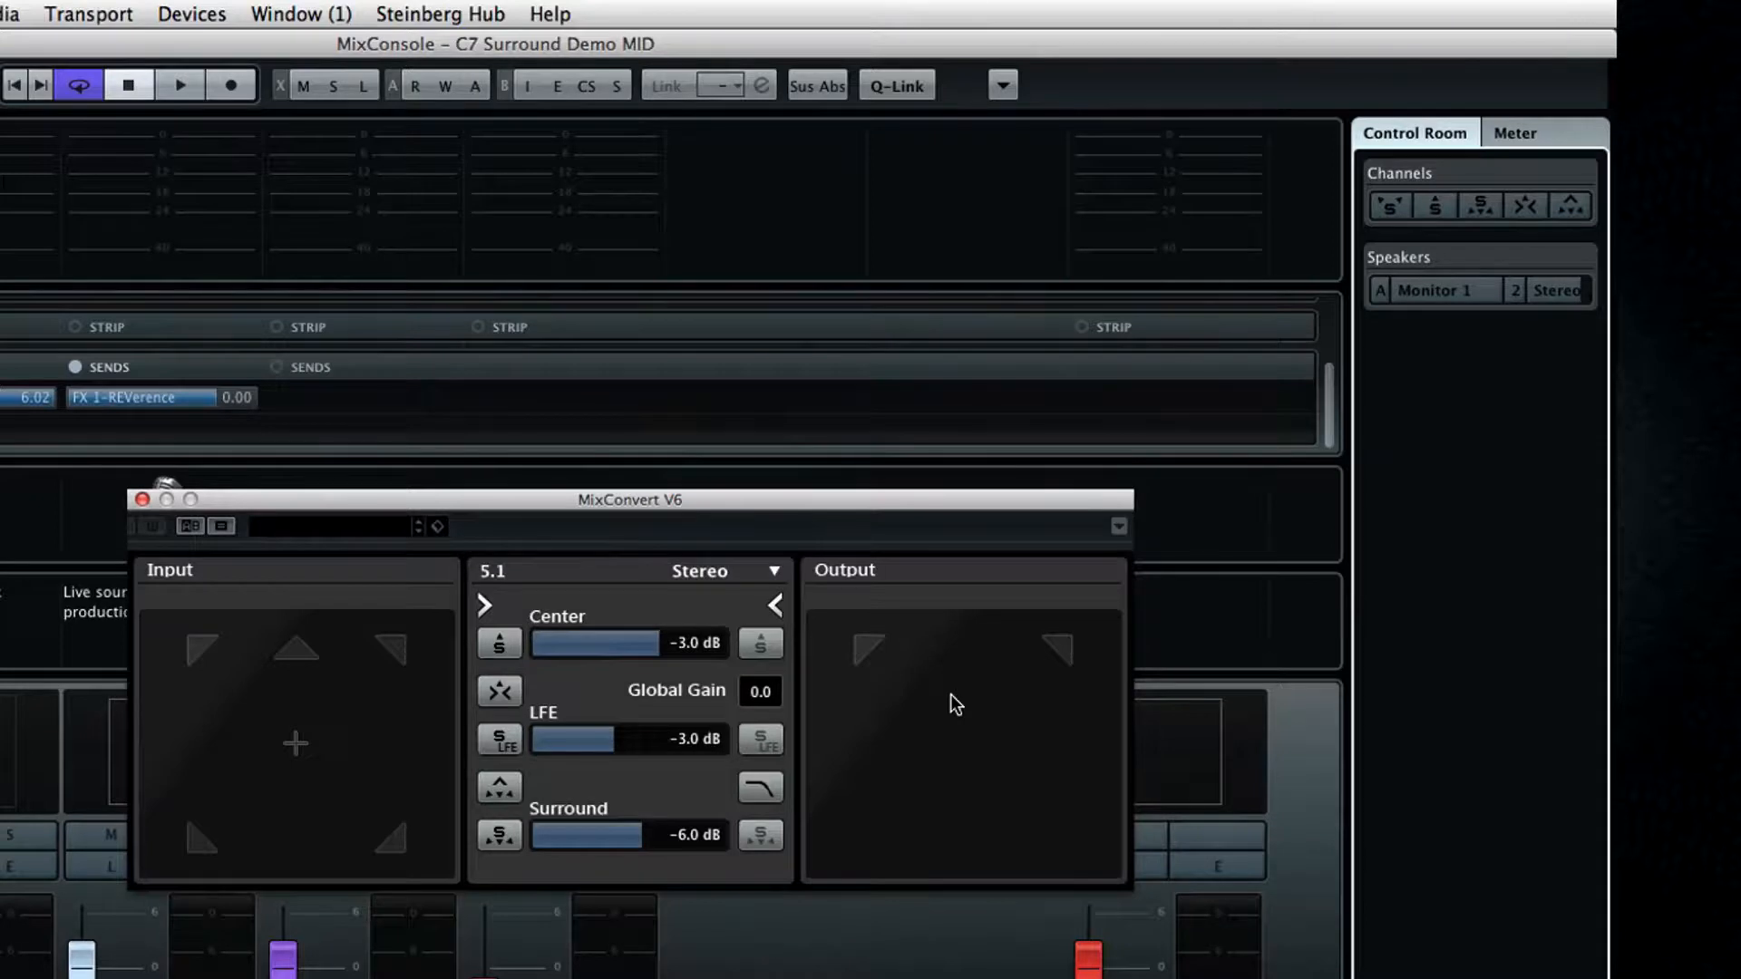
mouse_move(914, 720)
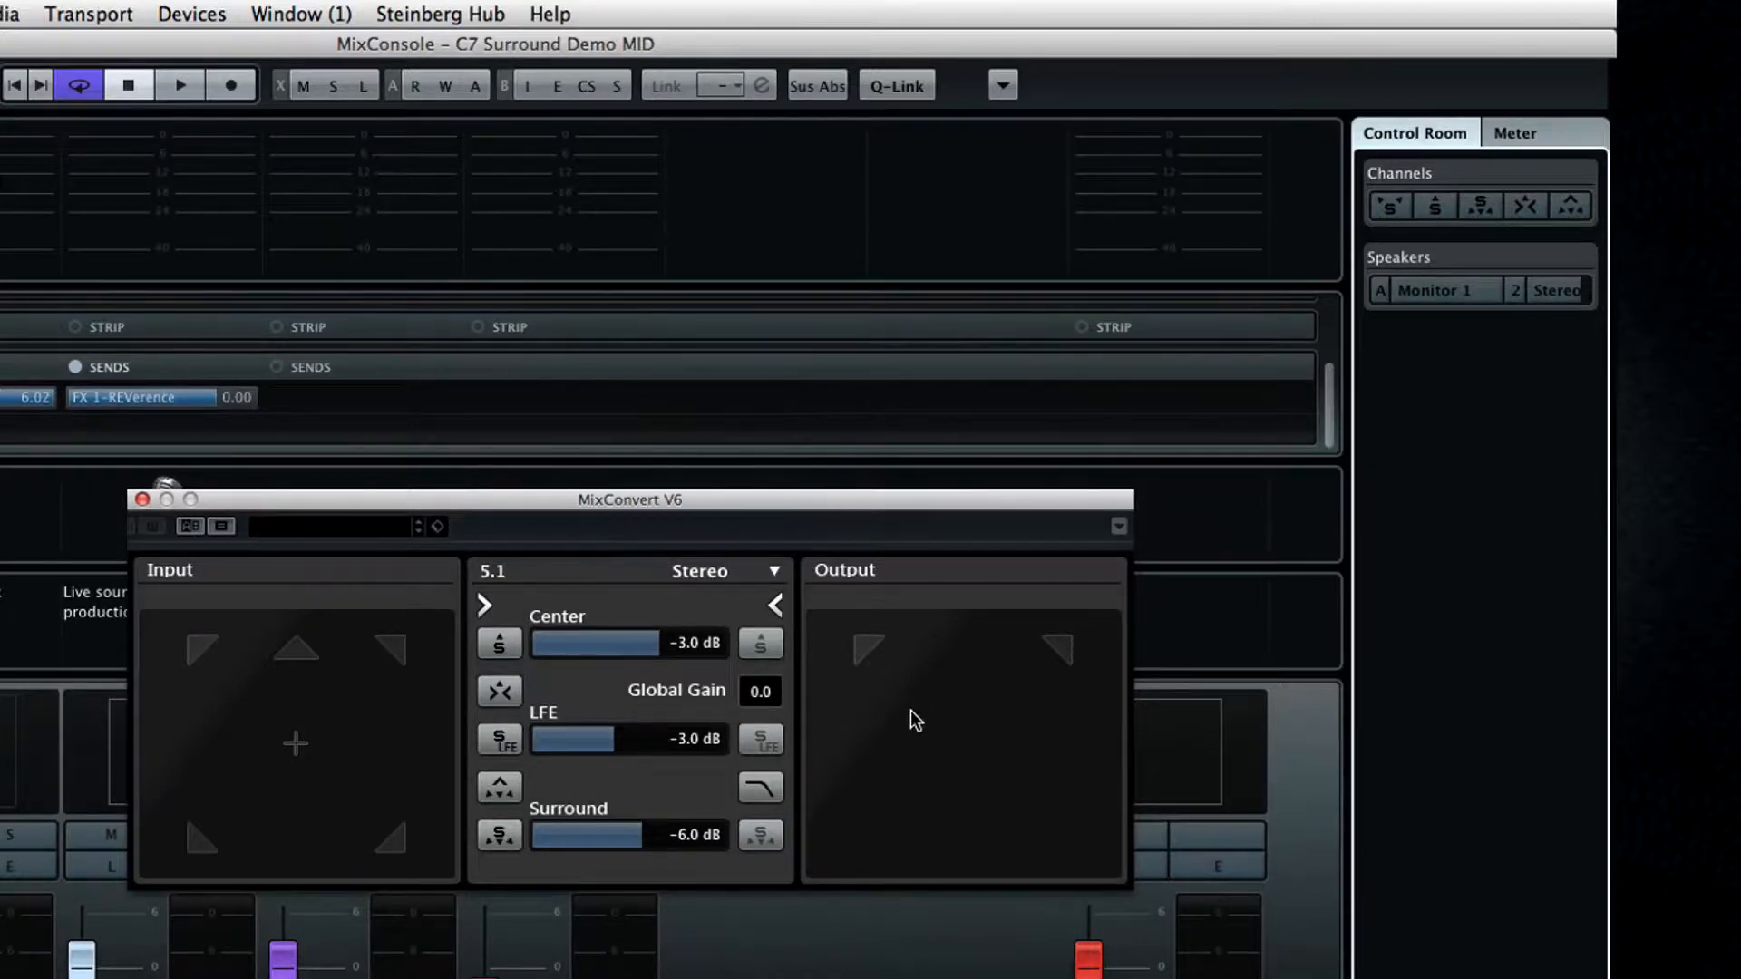
mouse_move(963, 723)
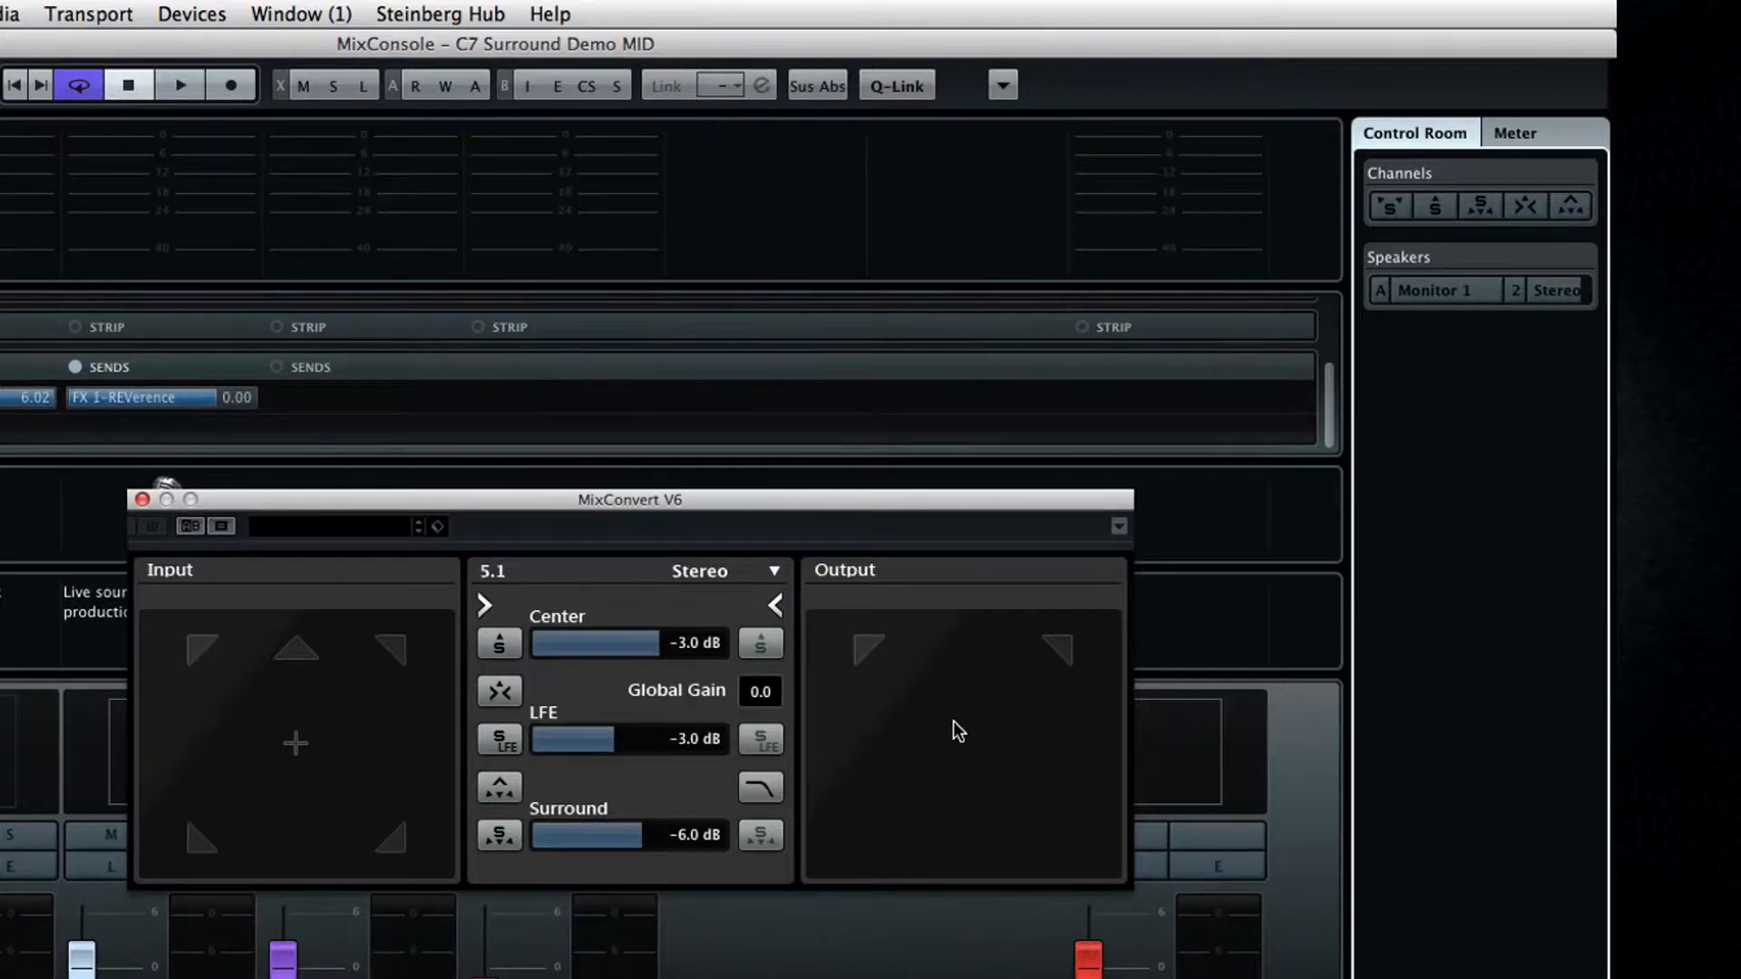
mouse_move(877, 733)
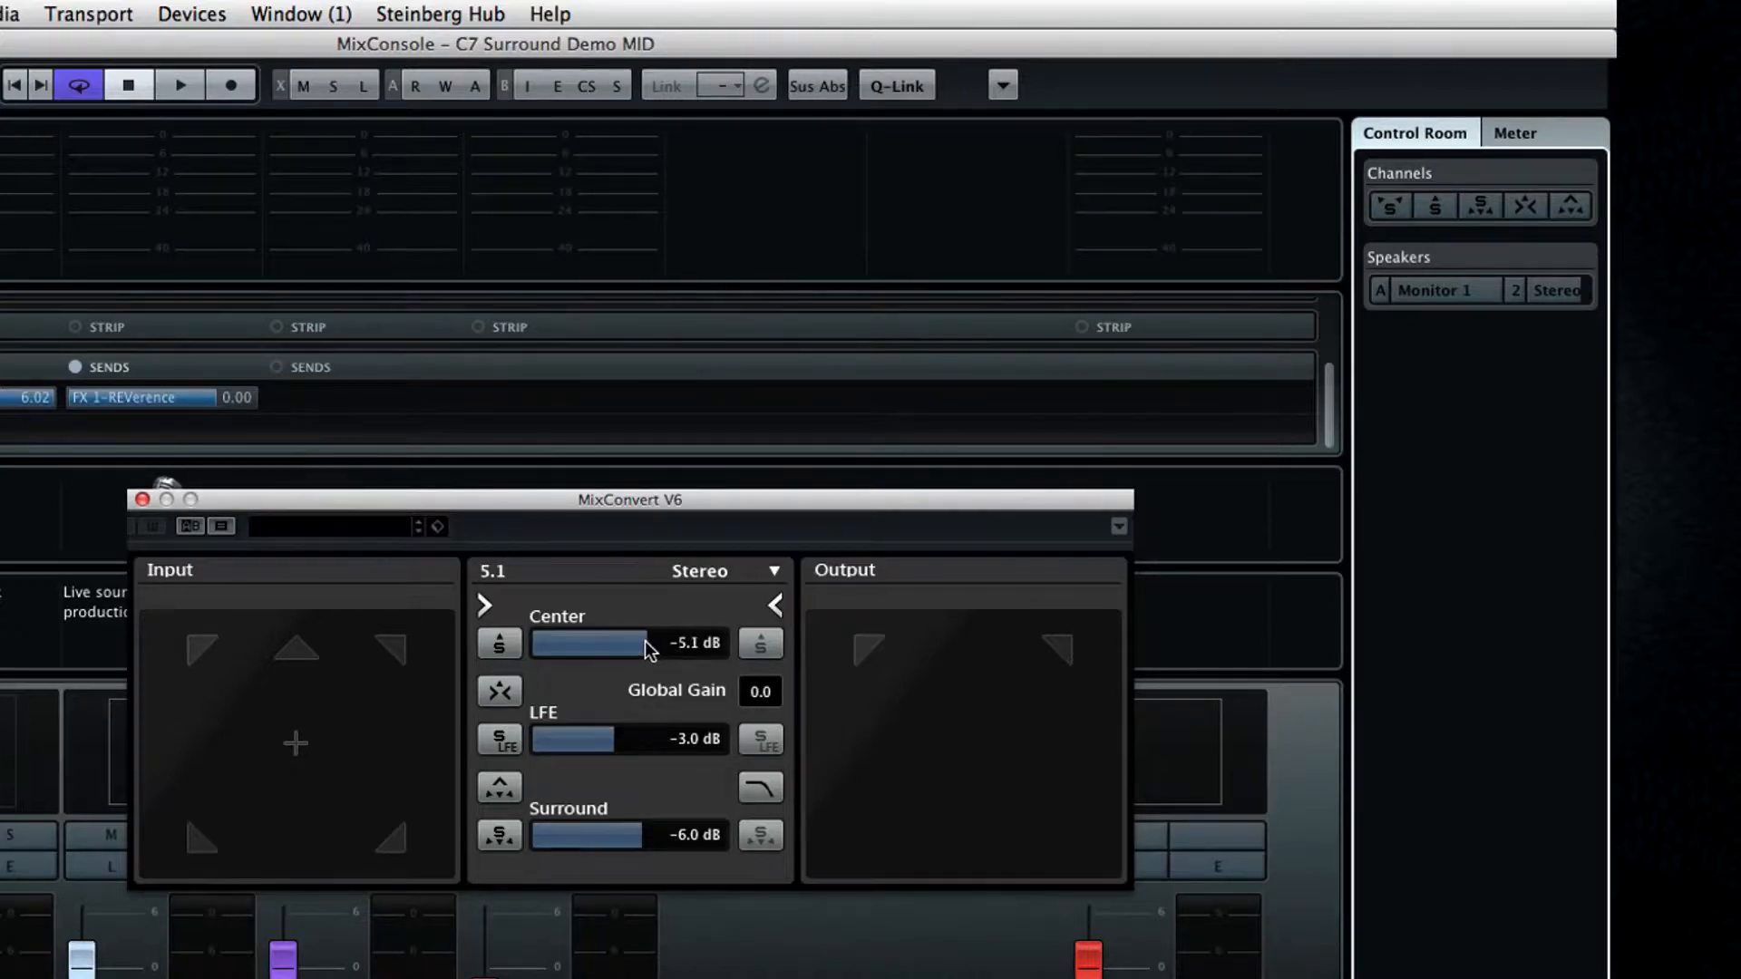
Set MixConvert downmix Center to 1.0 dB, LFE to -9.6 dB and Surround to -54.8 dB, then link
drag(571, 738, 627, 738)
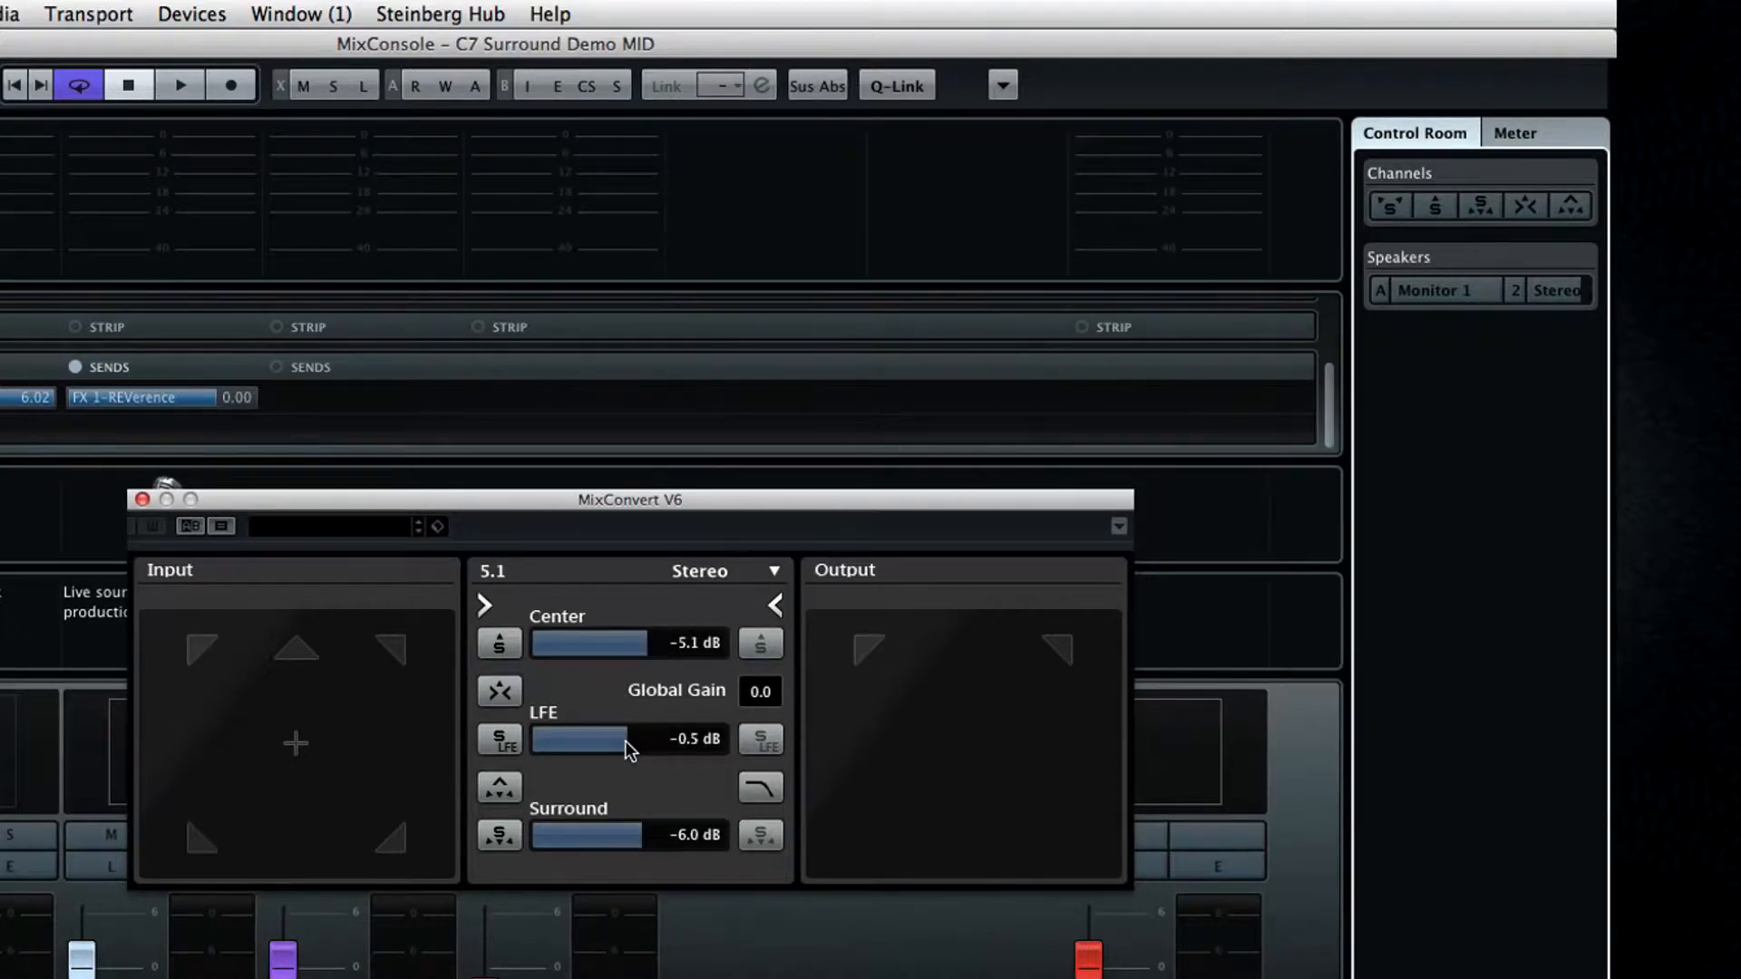
drag(625, 739, 637, 834)
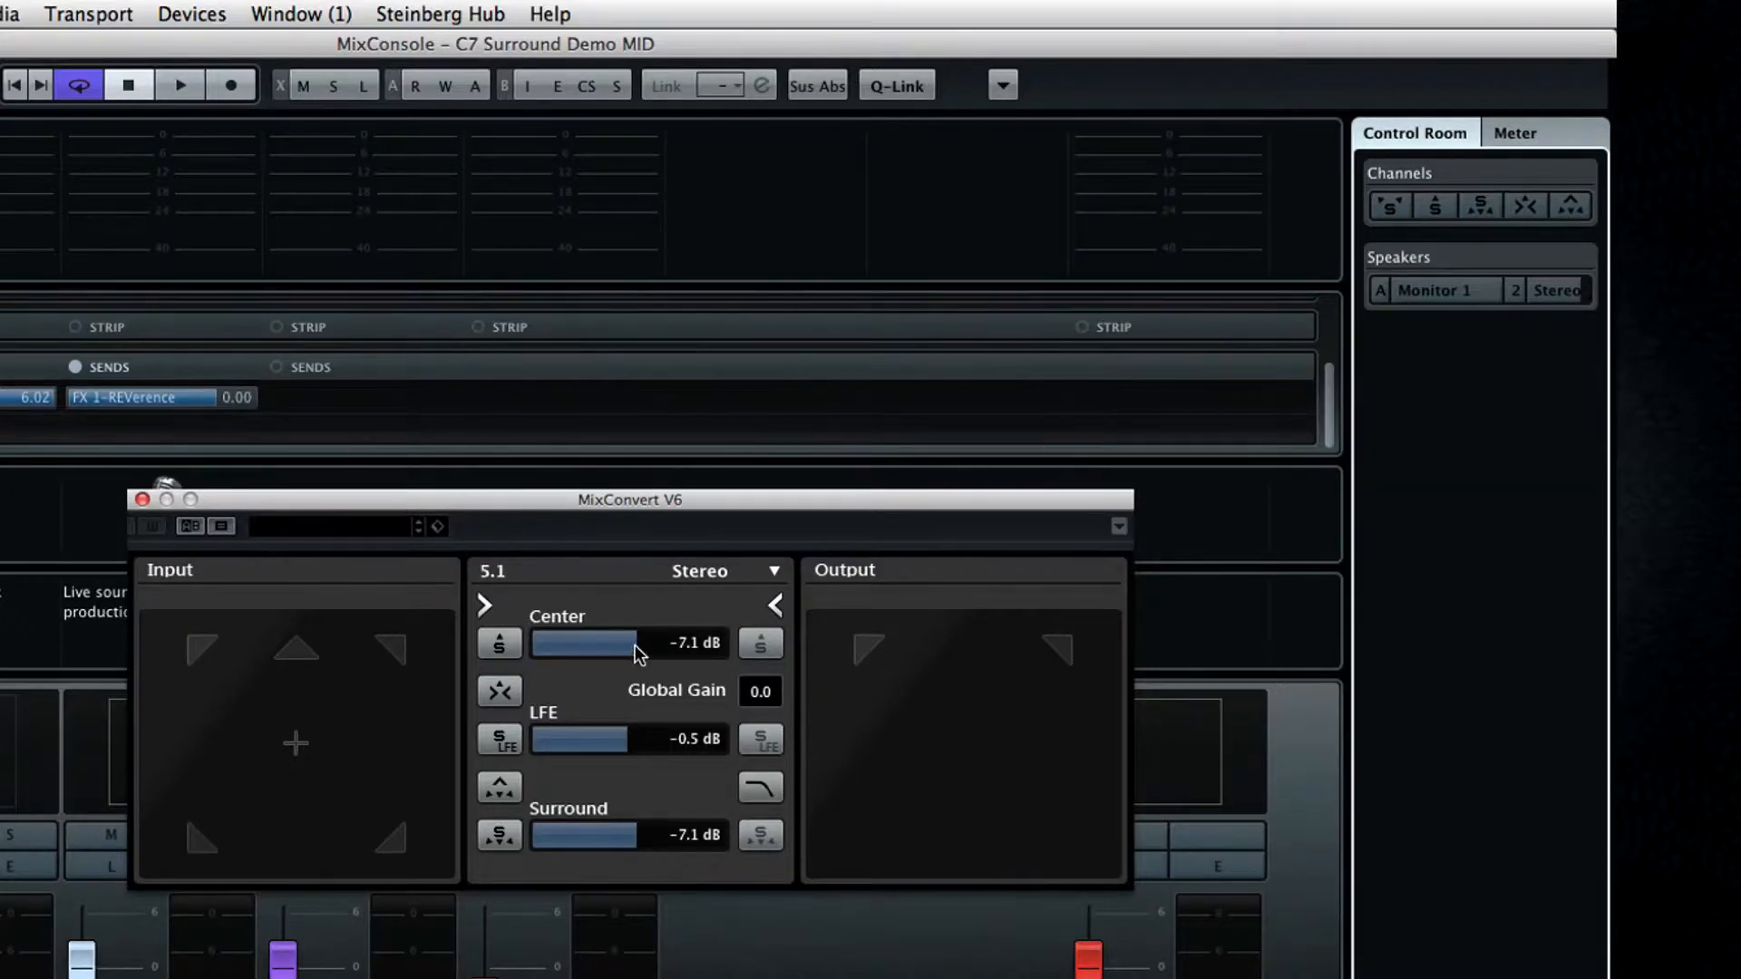
drag(633, 644, 627, 649)
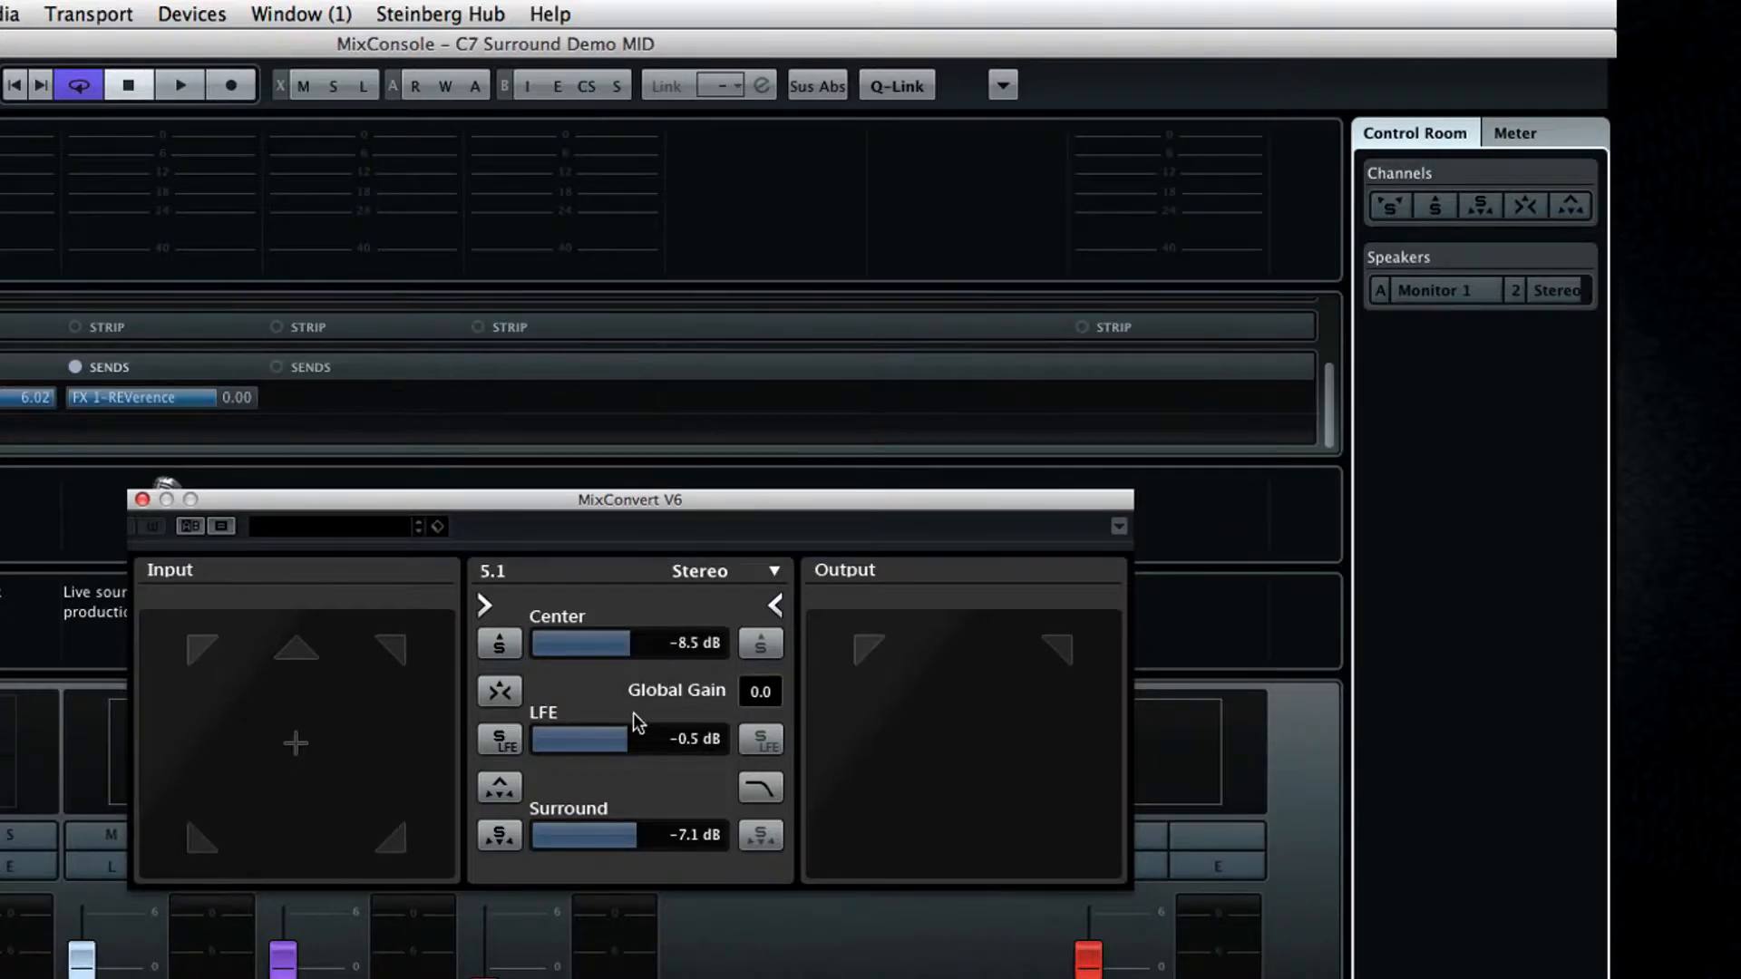
drag(577, 642, 588, 642)
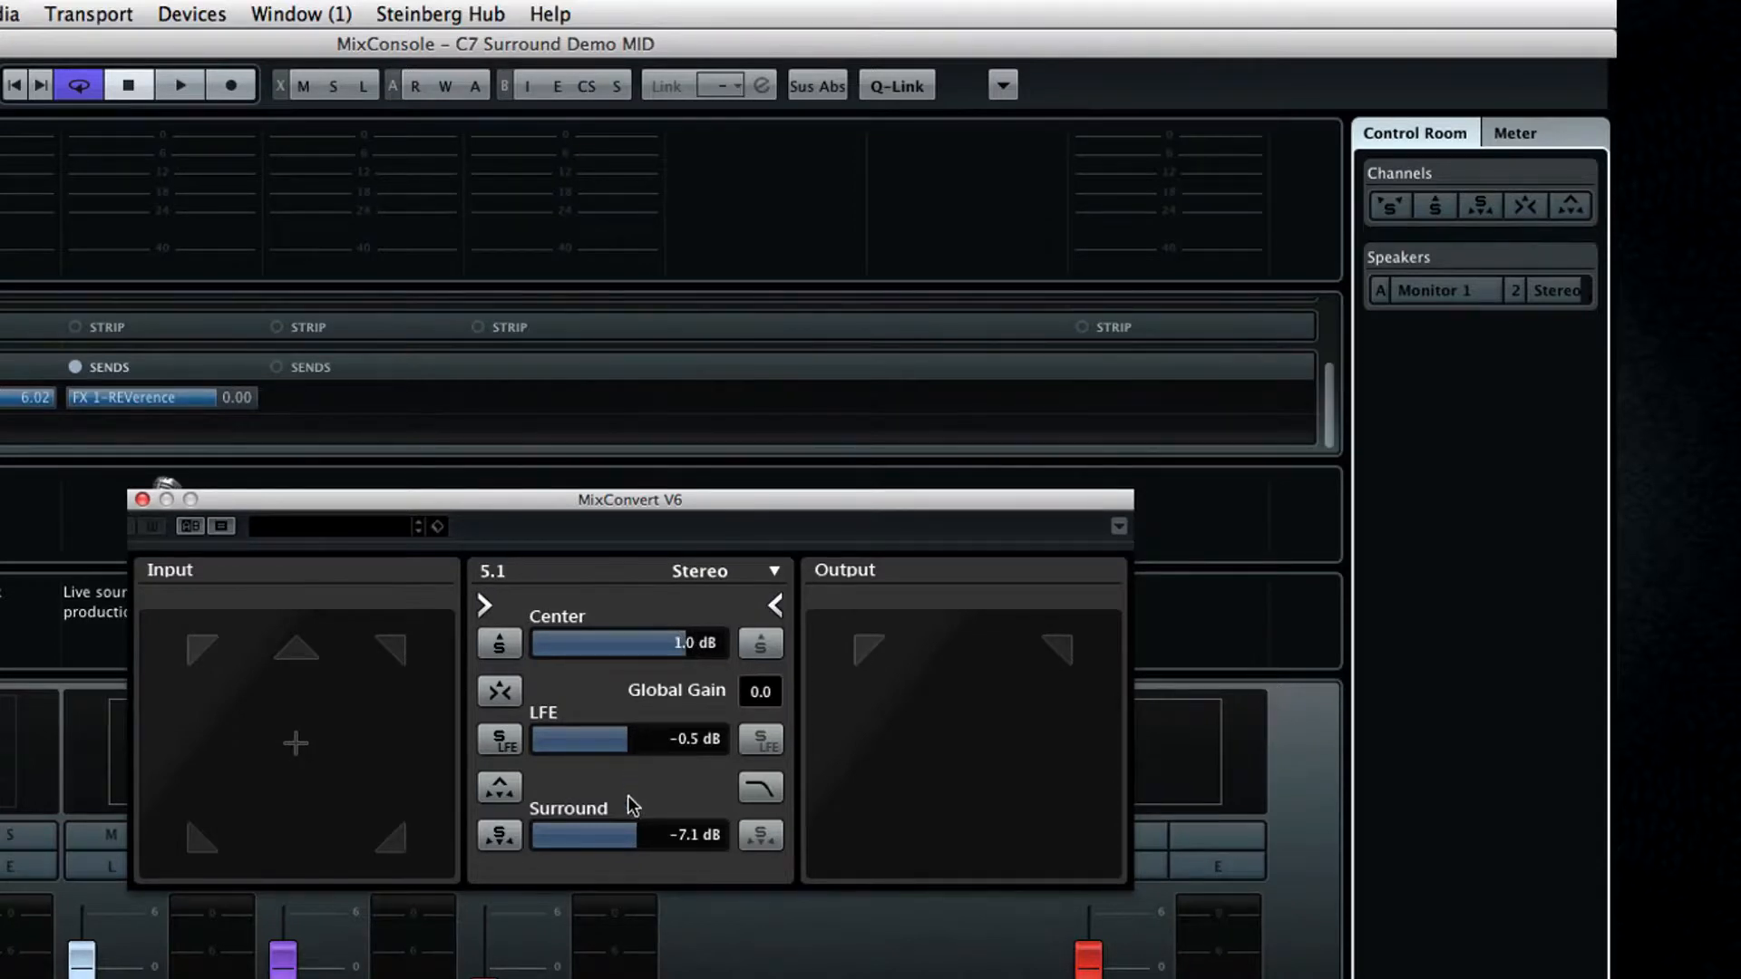
drag(622, 834, 544, 834)
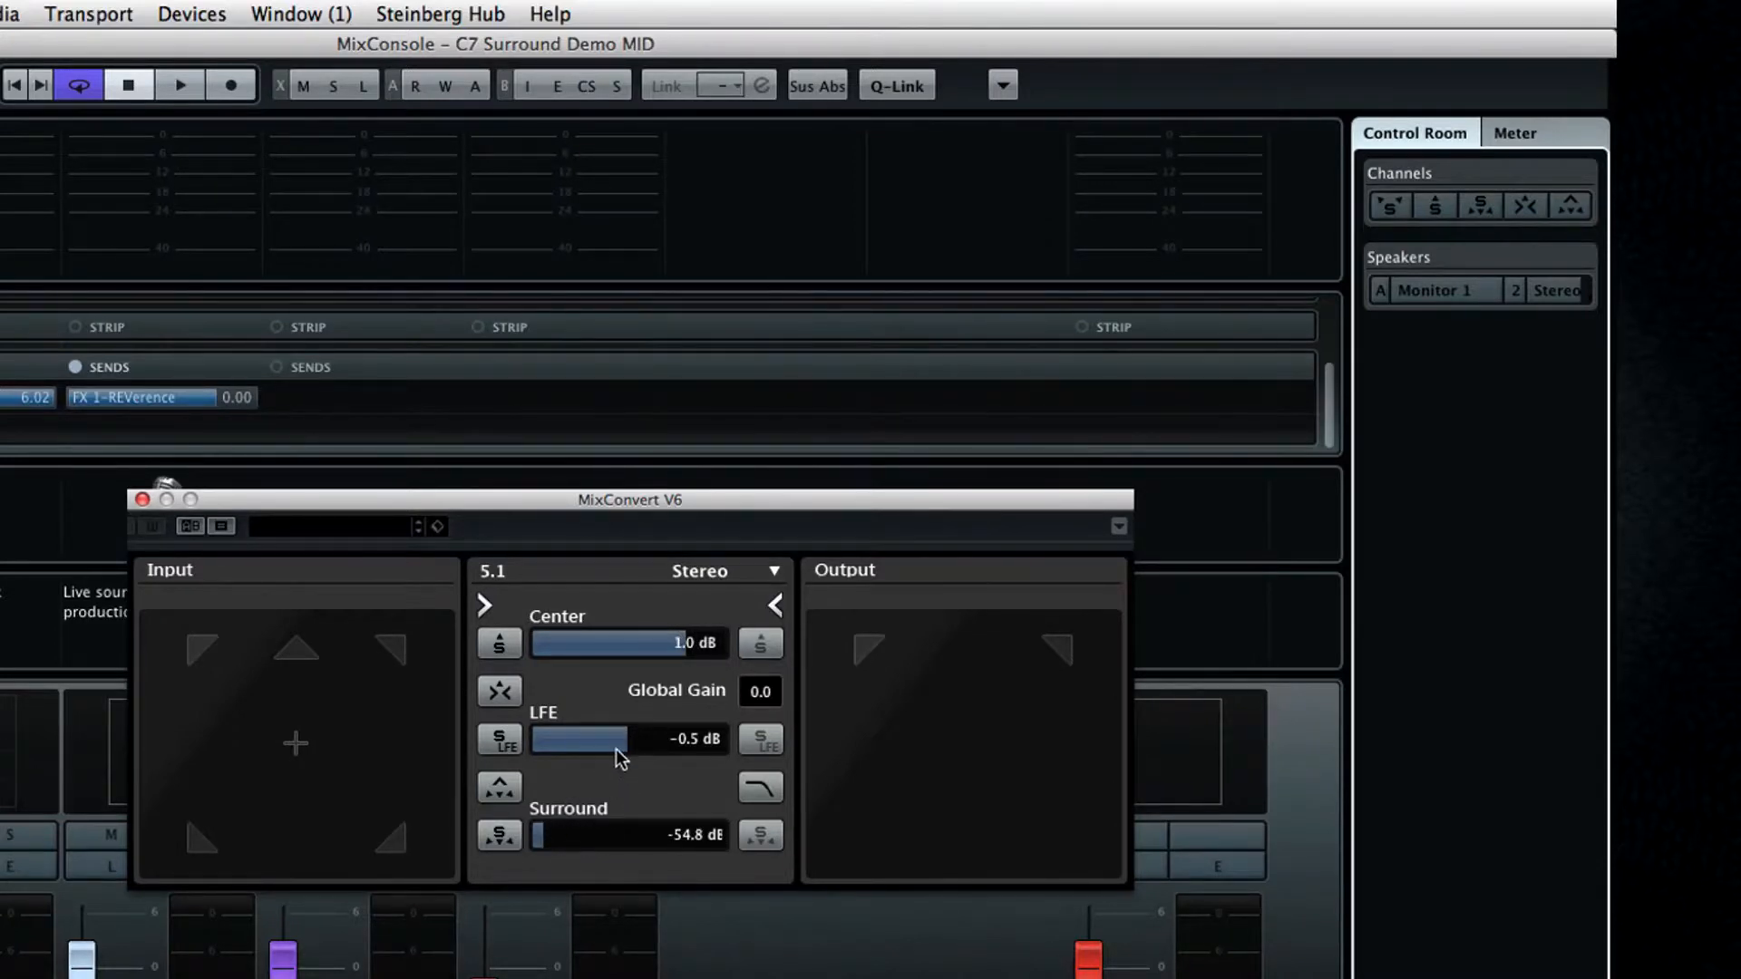
drag(617, 740, 566, 740)
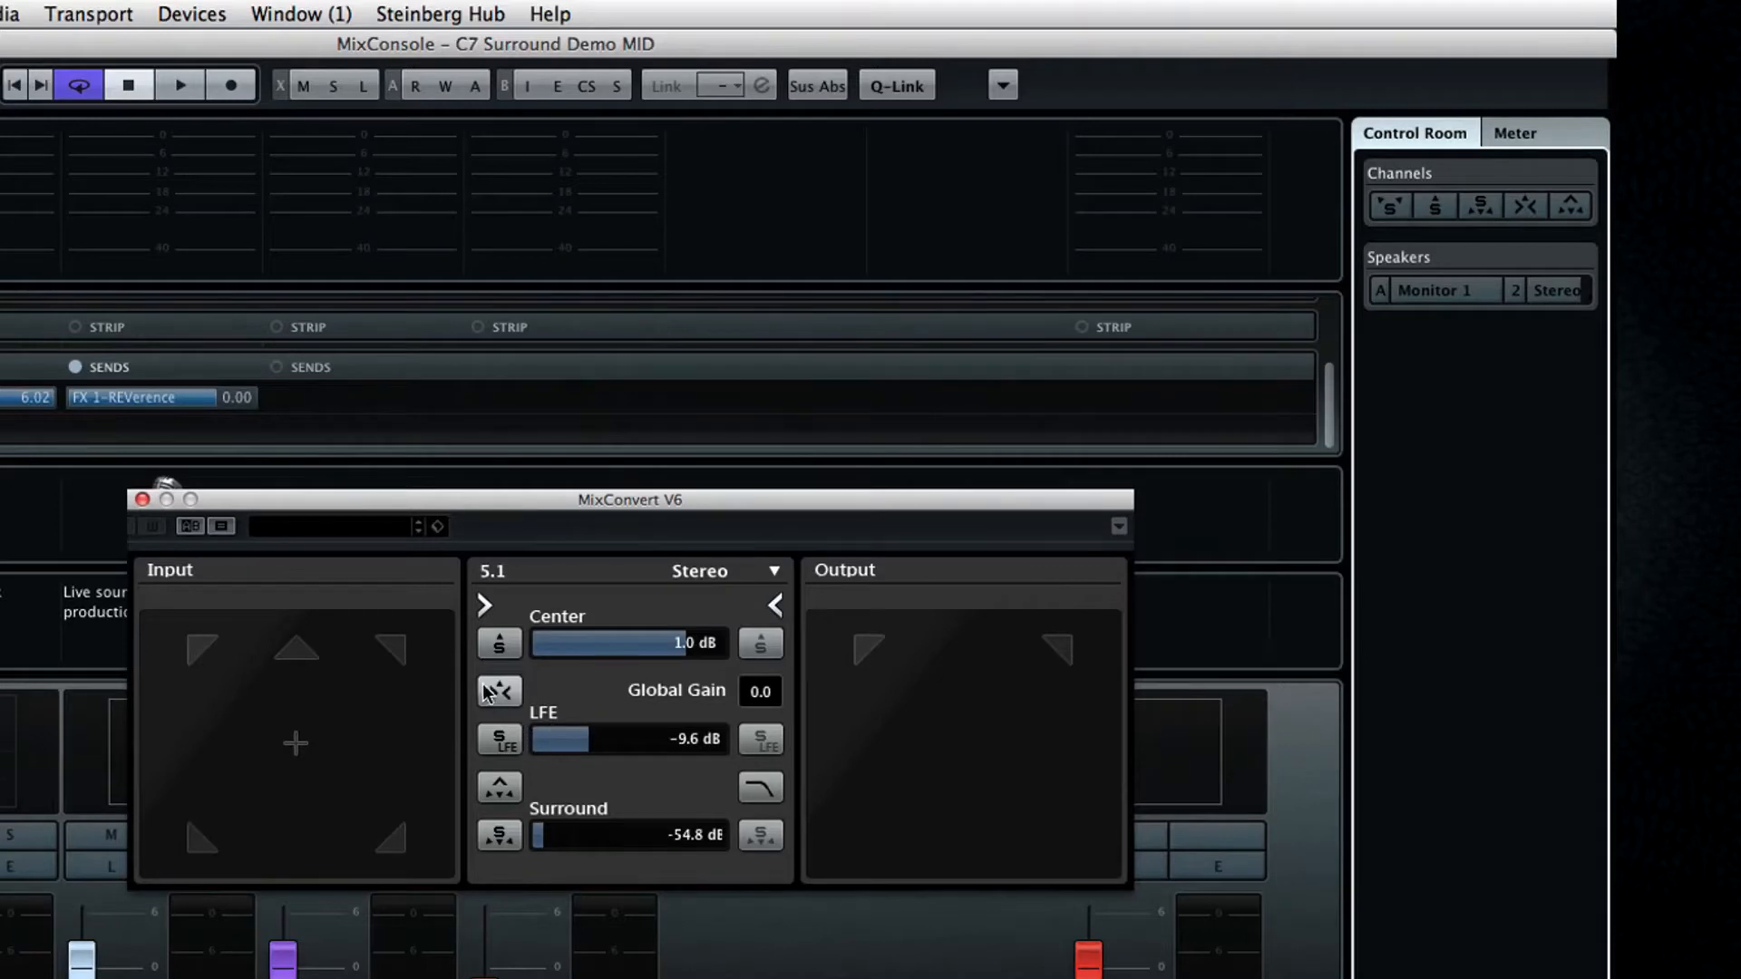
click(499, 691)
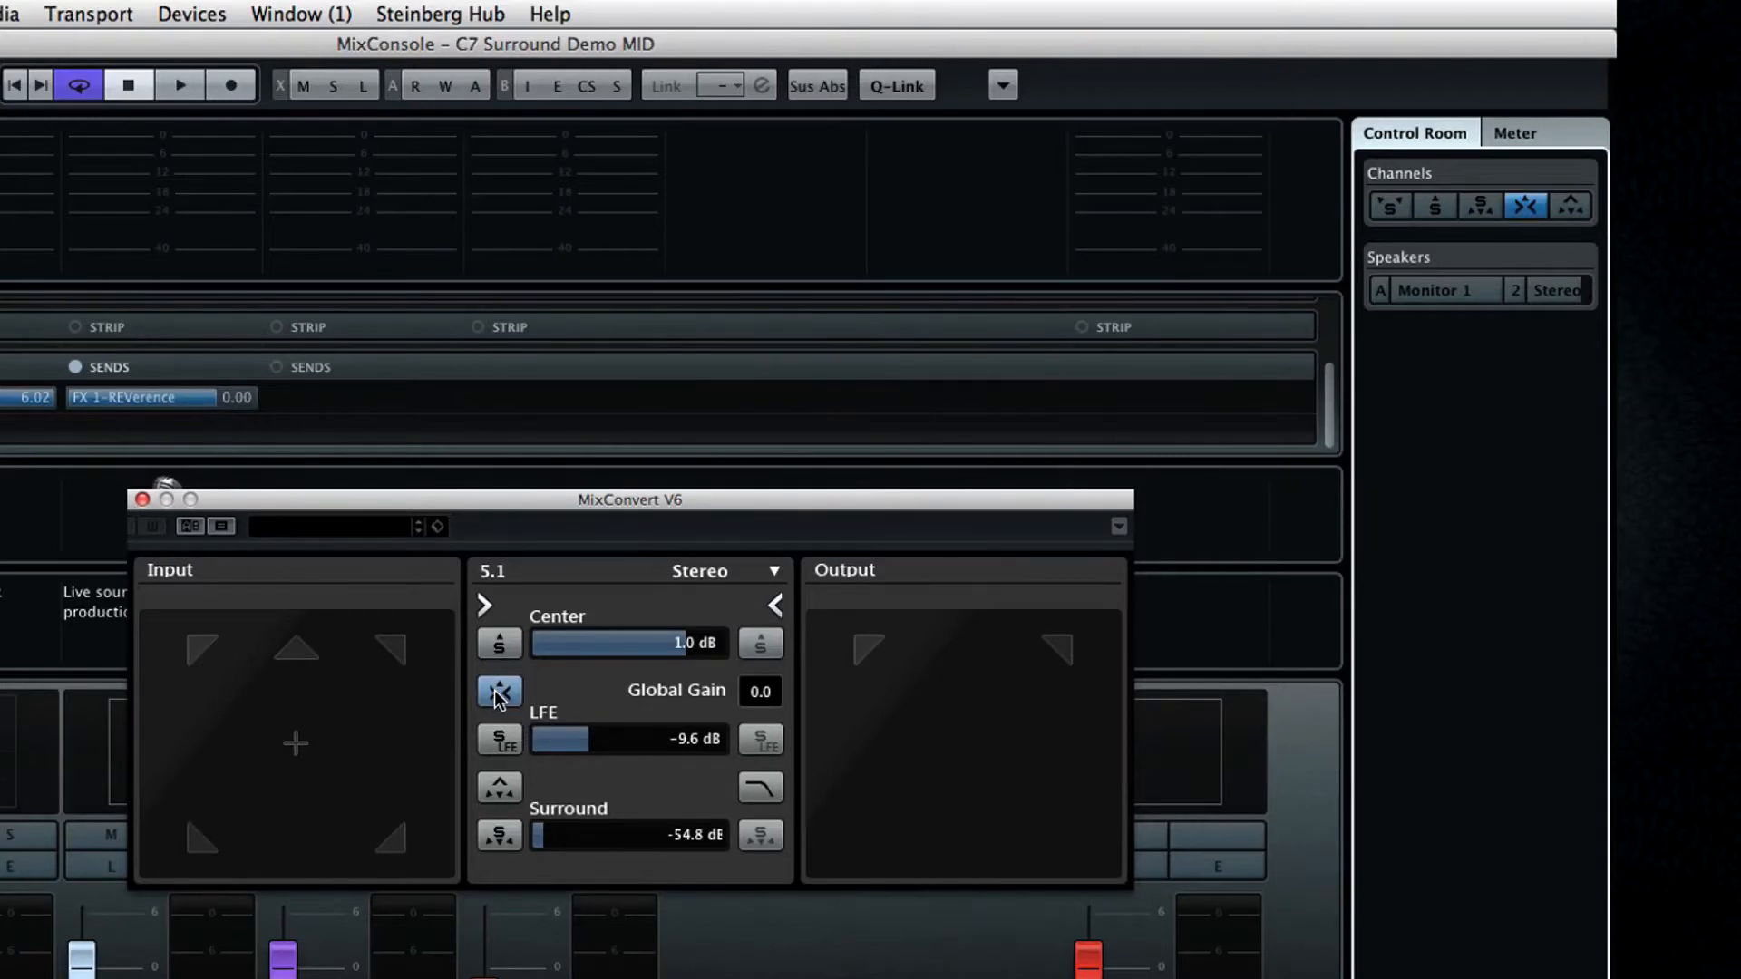